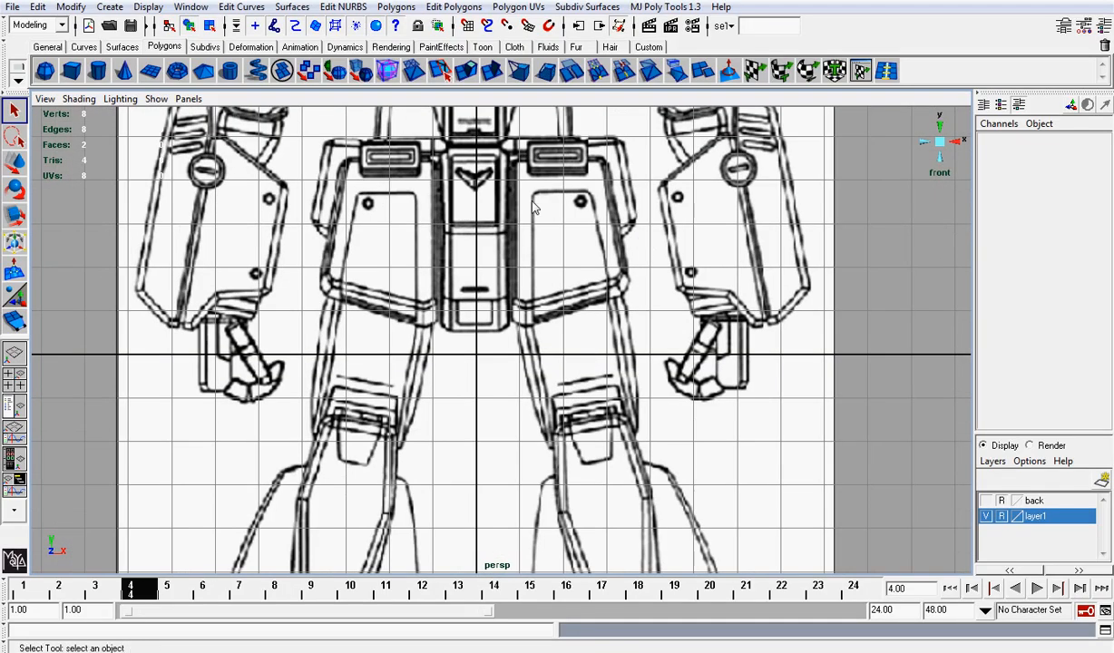
pyautogui.moveTo(558, 275)
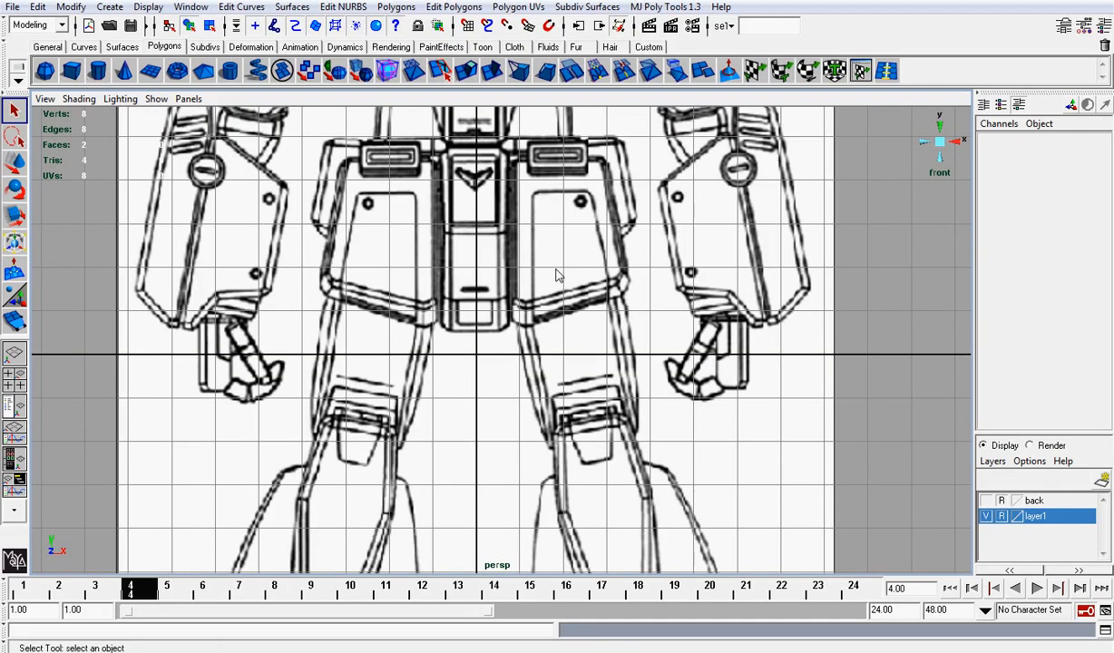
pyautogui.moveTo(620, 178)
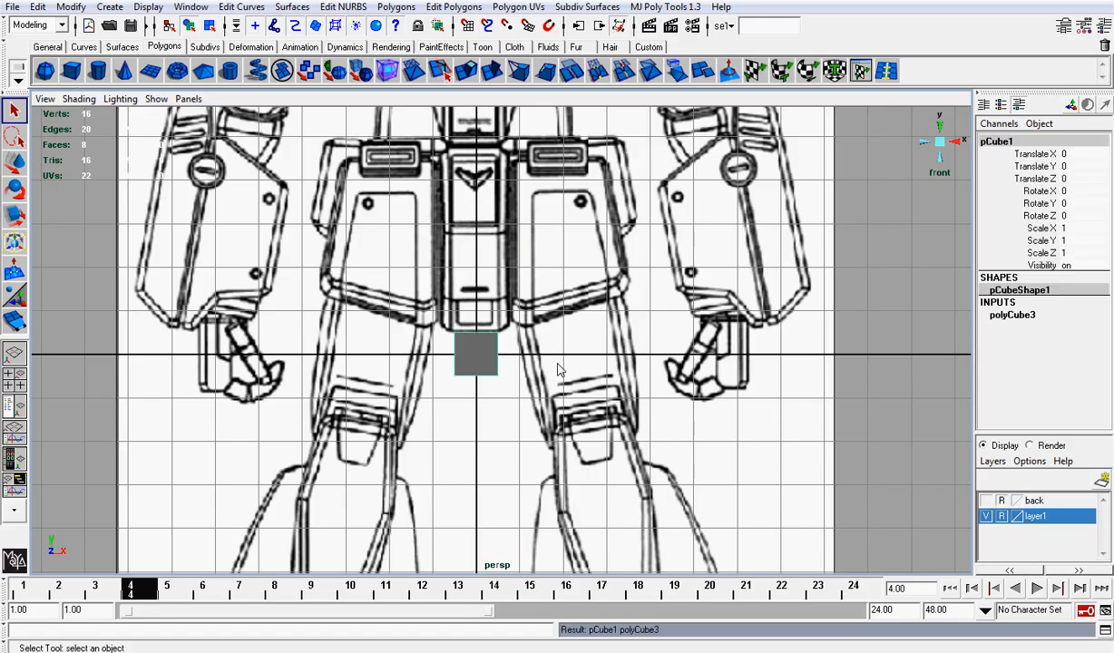
# Place the new polygon cube over the thigh plate in the front reference view
pyautogui.moveTo(475, 353); pyautogui.dragTo(565, 225)
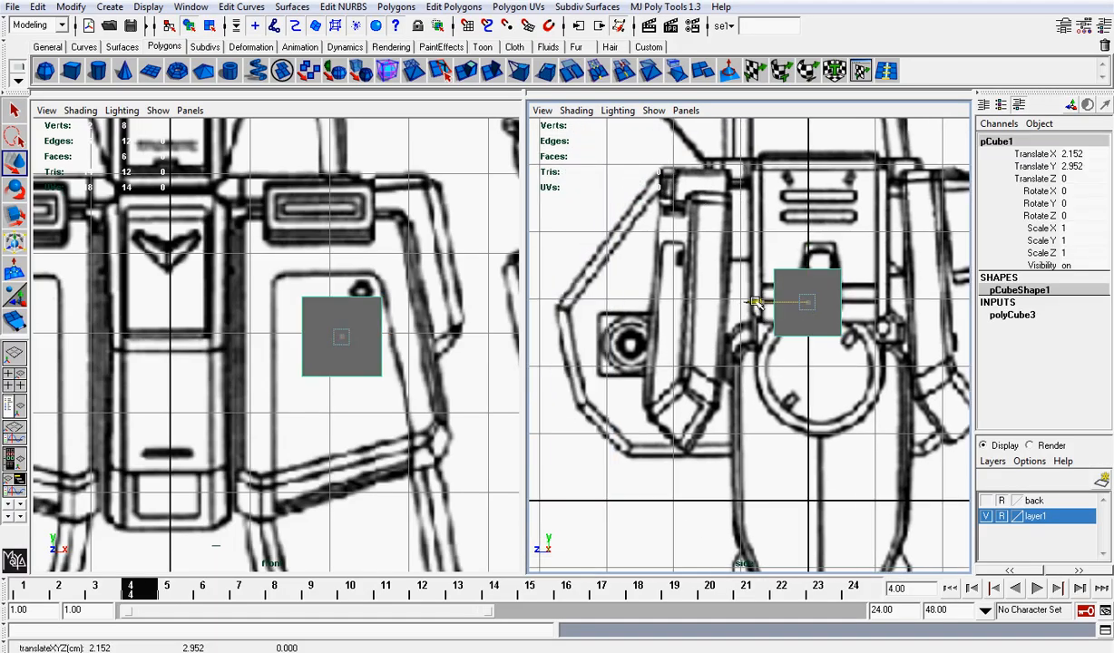
# Push the cube forward onto the thigh, scale it to about 2.1 and centre its pivot via Modify
pyautogui.moveTo(805, 301); pyautogui.dragTo(683, 302)
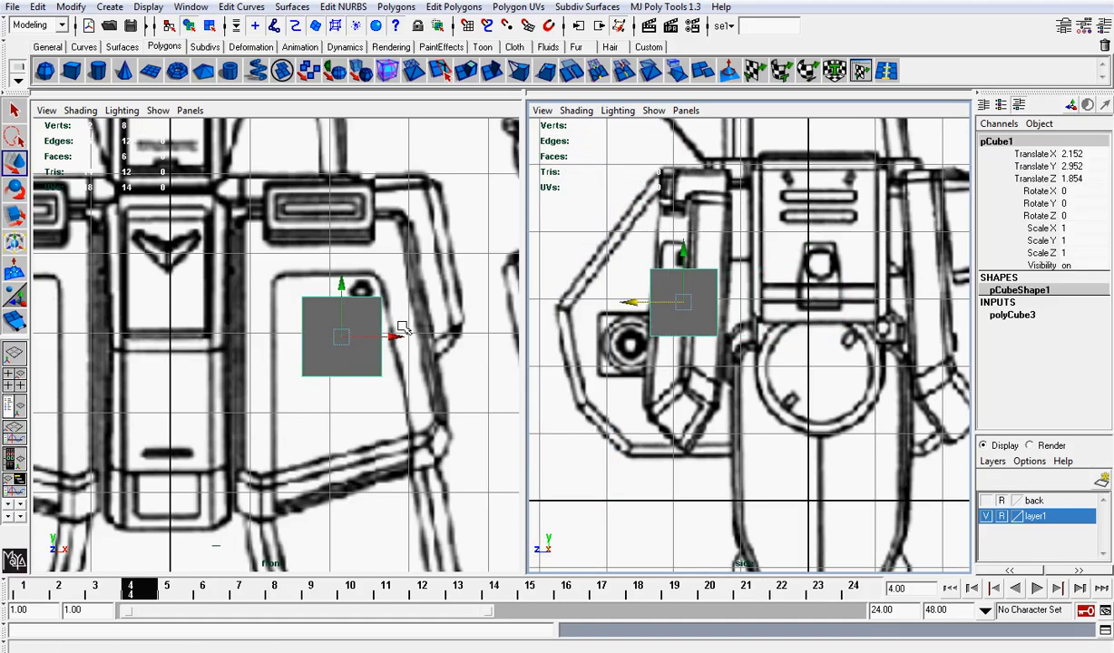
pyautogui.moveTo(394, 339)
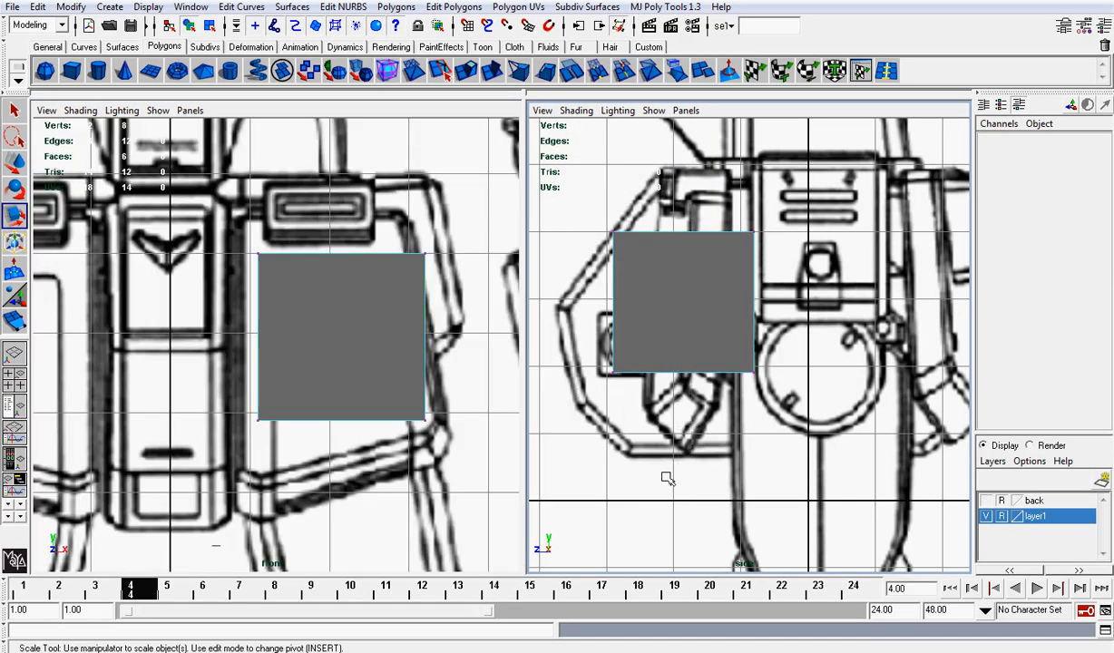
pyautogui.click(562, 304)
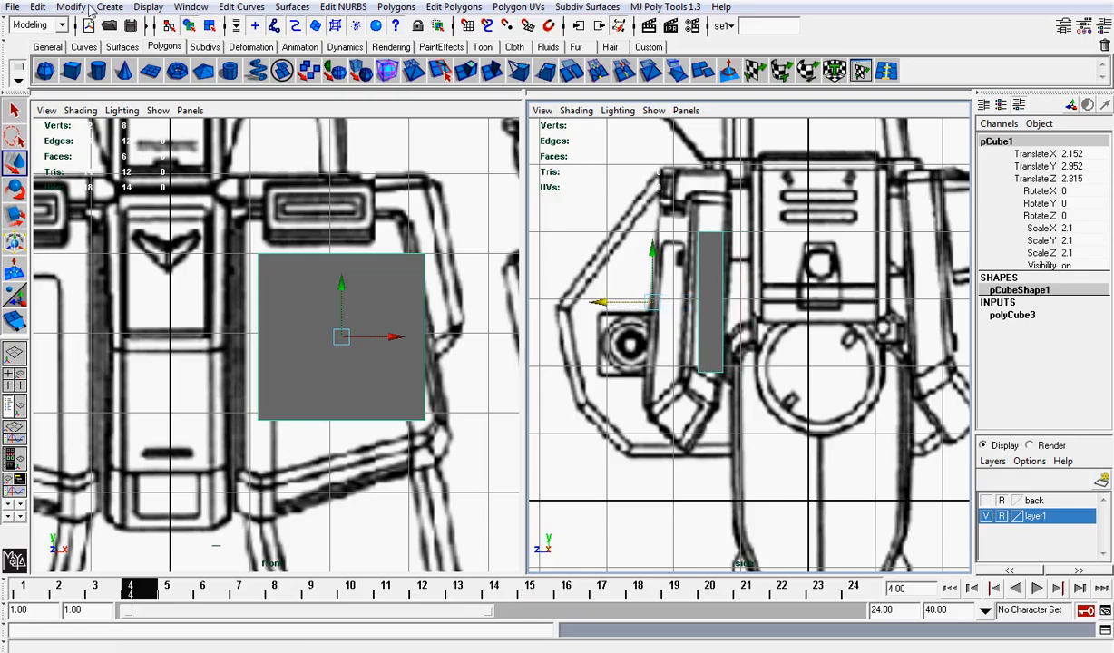
pyautogui.click(71, 7)
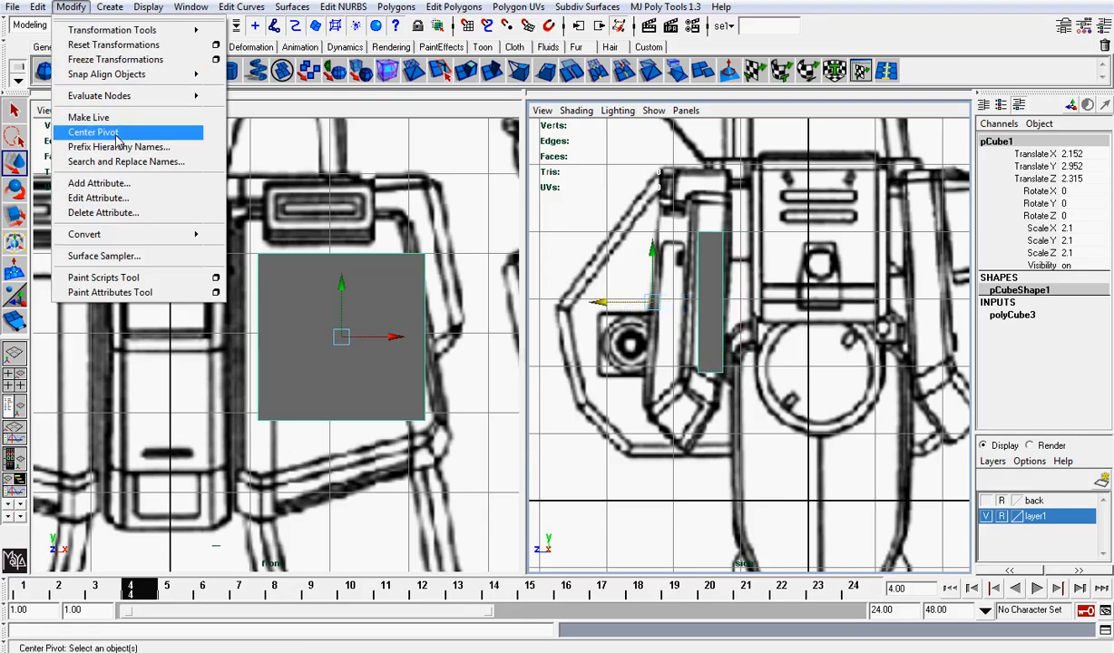
pyautogui.click(94, 132)
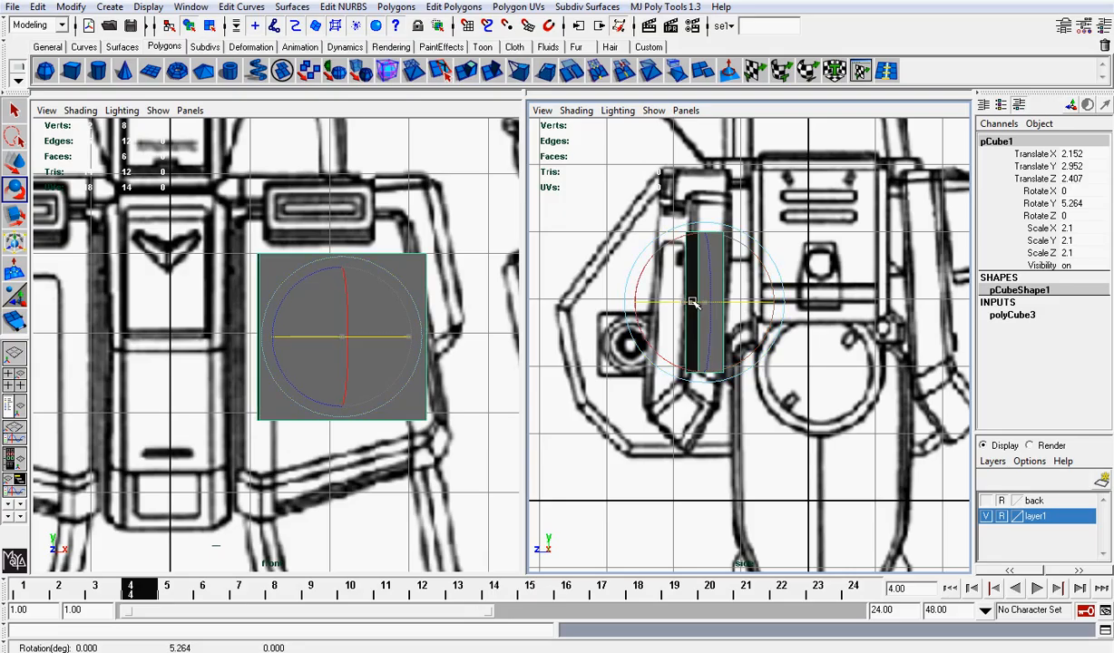
# Rotate the cube about Y roughly 17° and tilt it on X/Z to follow the thigh plate's angle
pyautogui.moveTo(698, 305); pyautogui.dragTo(765, 297)
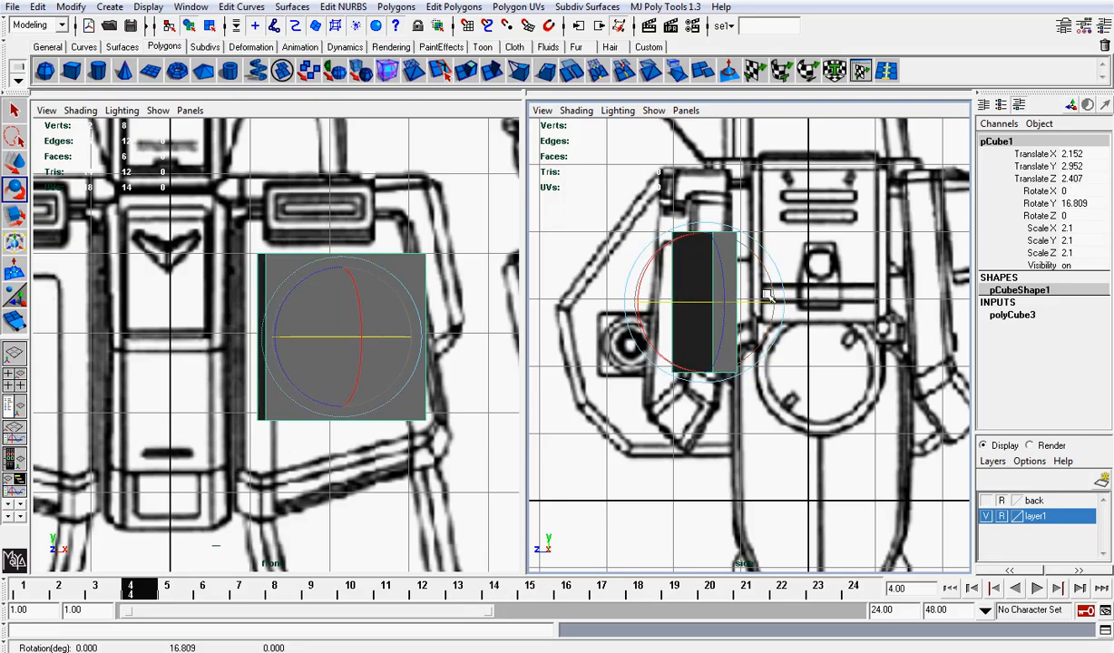
pyautogui.moveTo(766, 299); pyautogui.dragTo(789, 309)
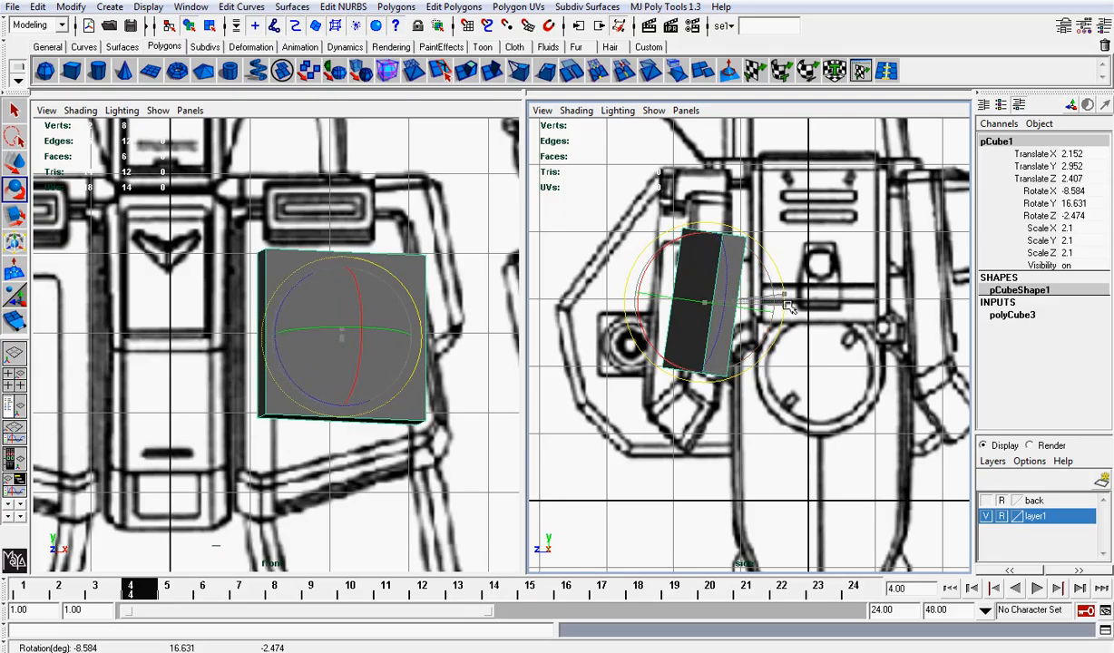
pyautogui.moveTo(784, 305); pyautogui.dragTo(726, 276)
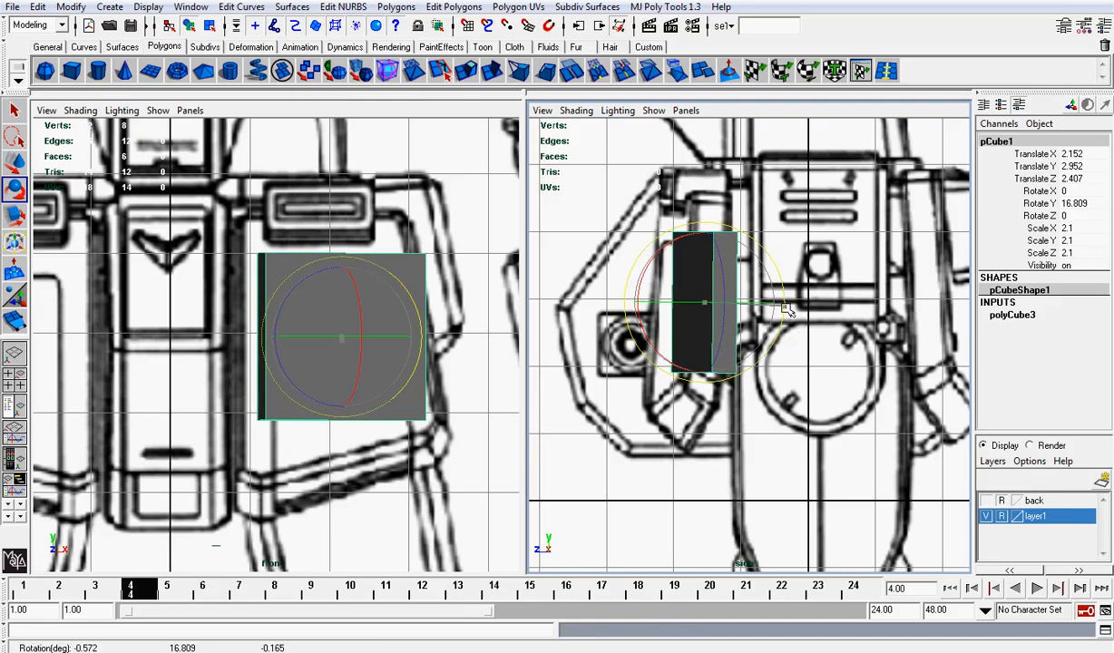
pyautogui.moveTo(789, 308); pyautogui.dragTo(730, 272)
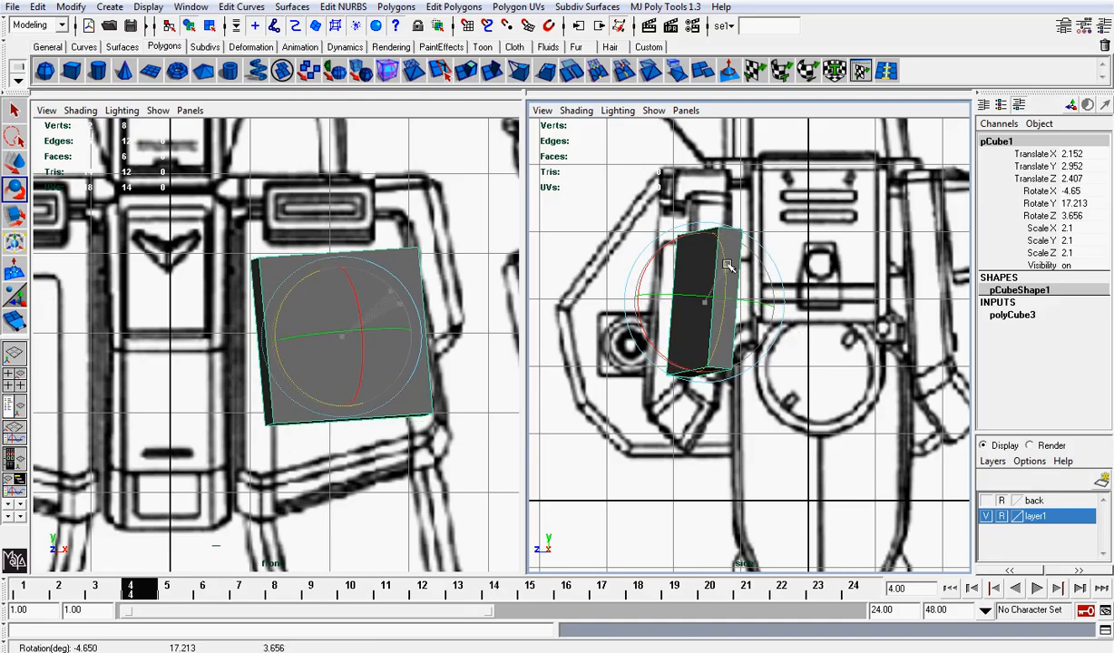
# Switch to the Move tool and select the cube's vertices for reshaping
pyautogui.click(15, 196)
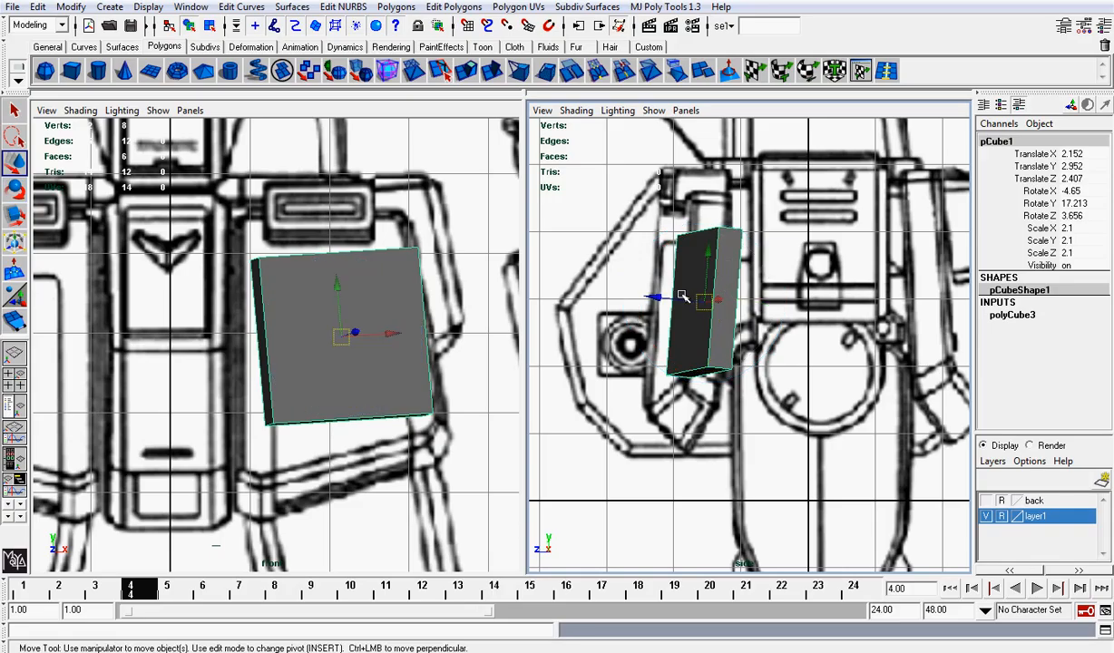
pyautogui.moveTo(717, 297); pyautogui.dragTo(653, 297)
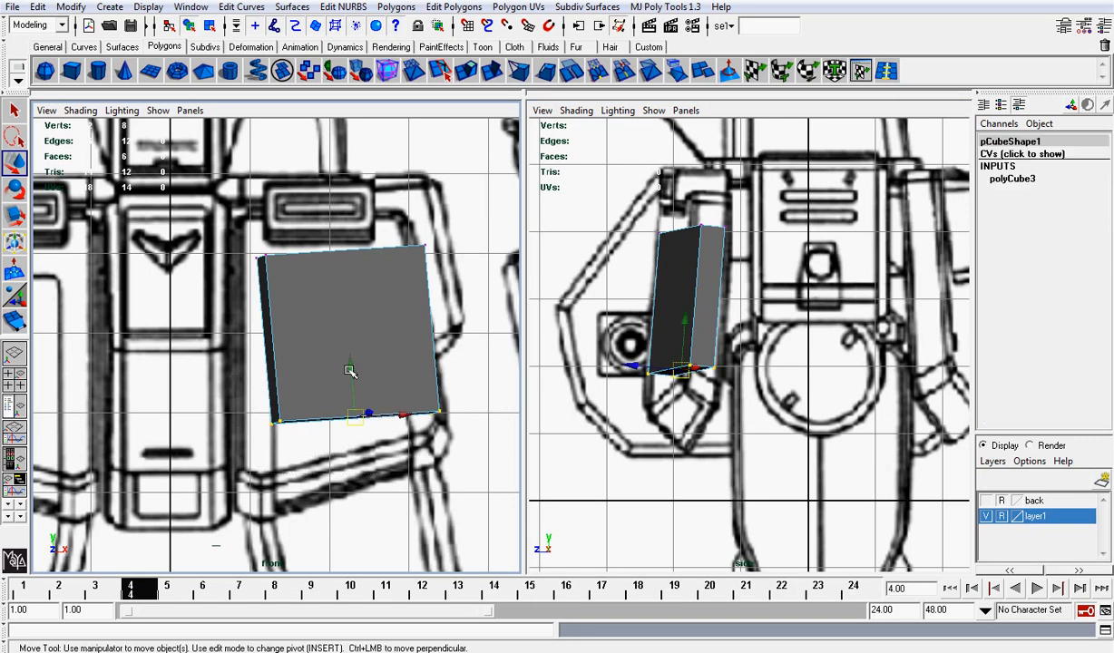
# Move the cube's vertices into a thin tapered slab matching the plate outline, then set the right panel to Perspective
pyautogui.moveTo(352, 370); pyautogui.dragTo(353, 410)
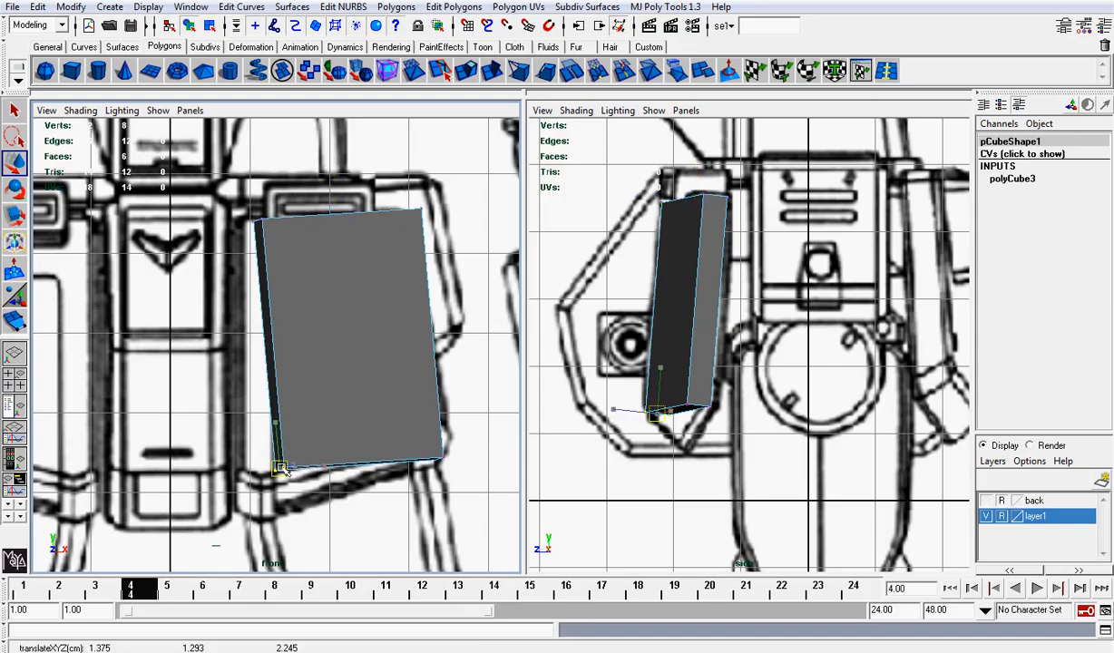
pyautogui.moveTo(281, 468); pyautogui.dragTo(381, 367)
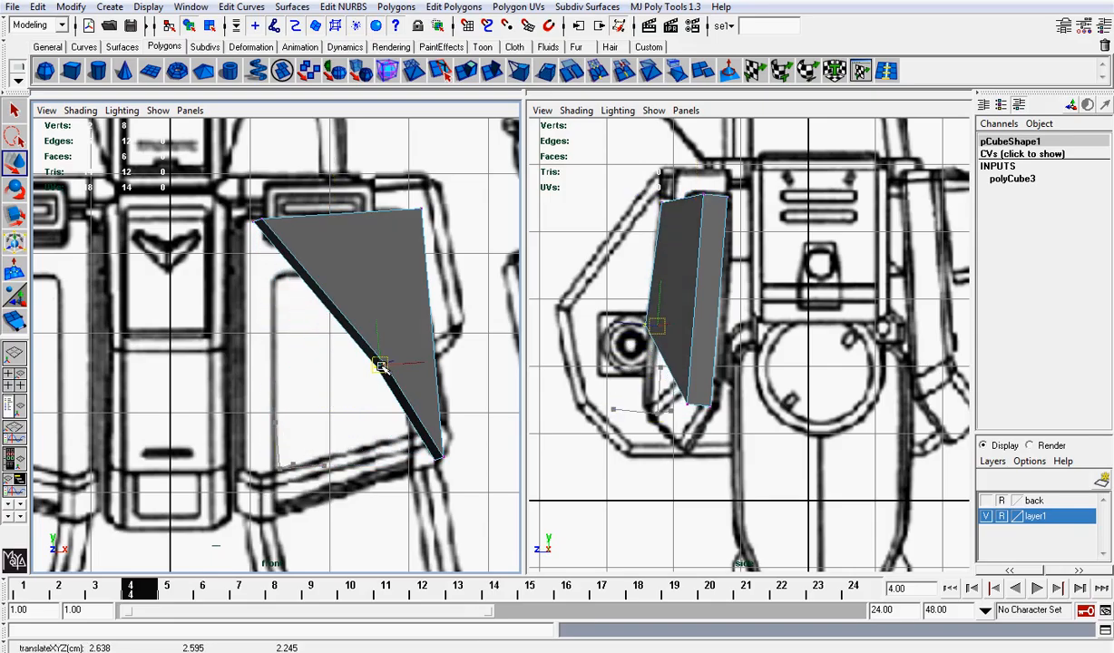
pyautogui.moveTo(381, 366); pyautogui.dragTo(239, 517)
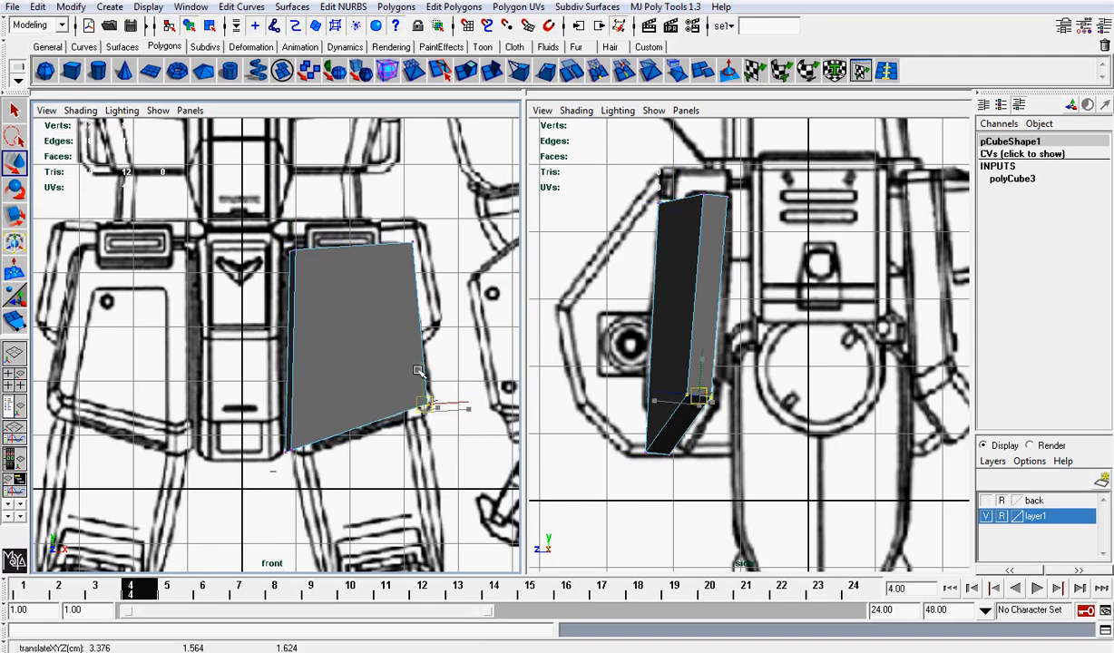
pyautogui.moveTo(421, 403); pyautogui.dragTo(444, 414)
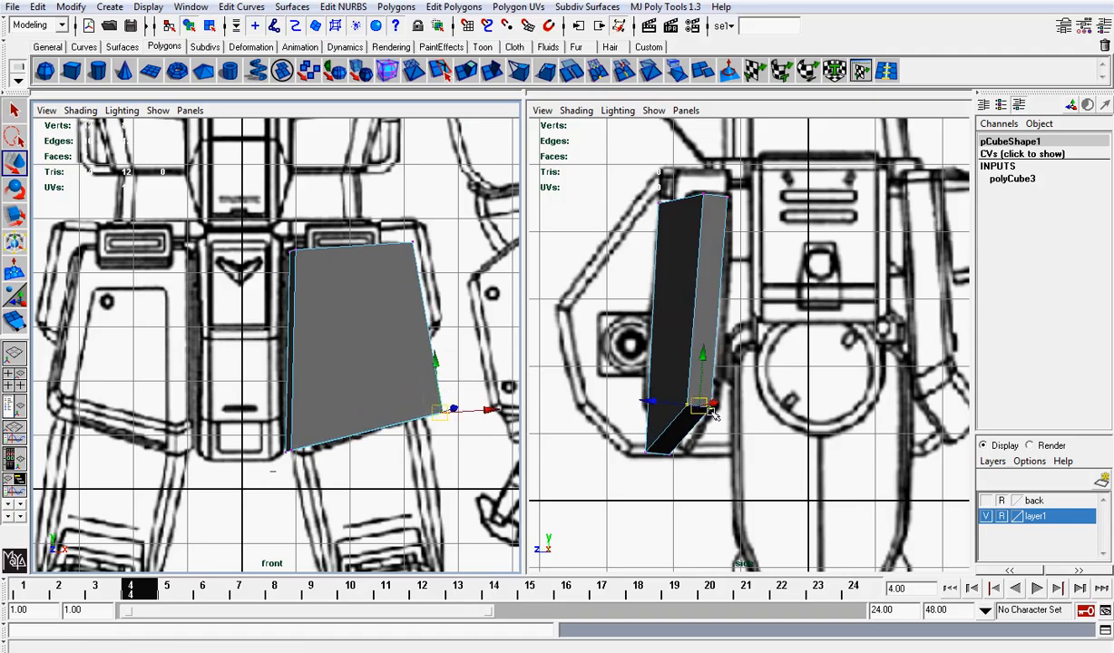
pyautogui.moveTo(711, 408); pyautogui.dragTo(672, 403)
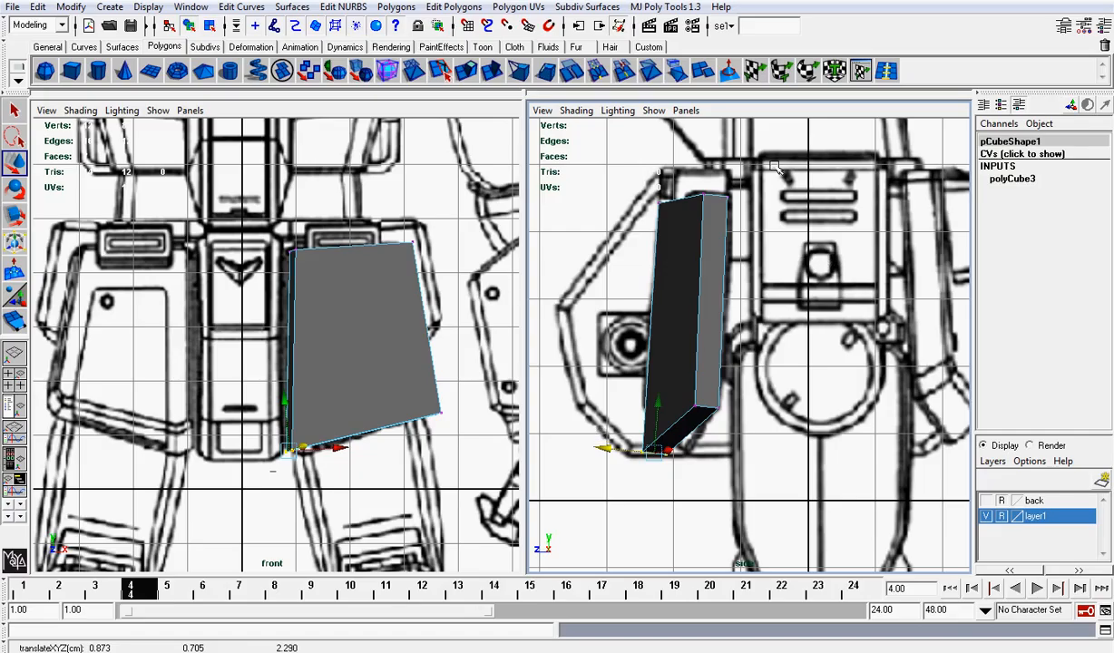
pyautogui.click(685, 110)
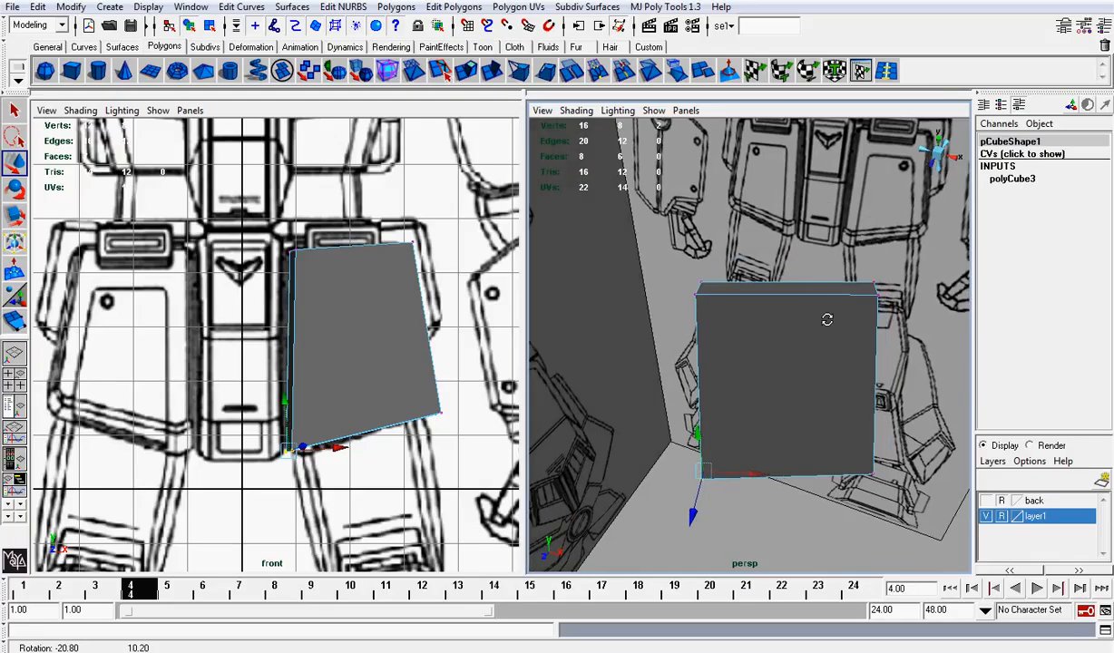
pyautogui.rightClick(783, 381)
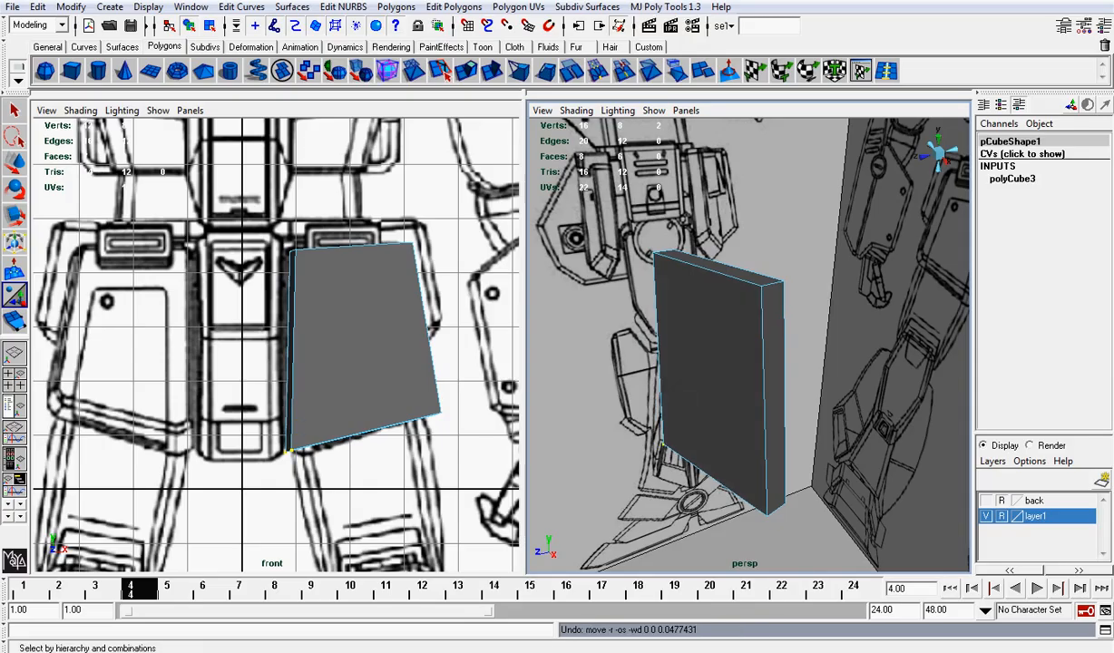
pyautogui.click(39, 7)
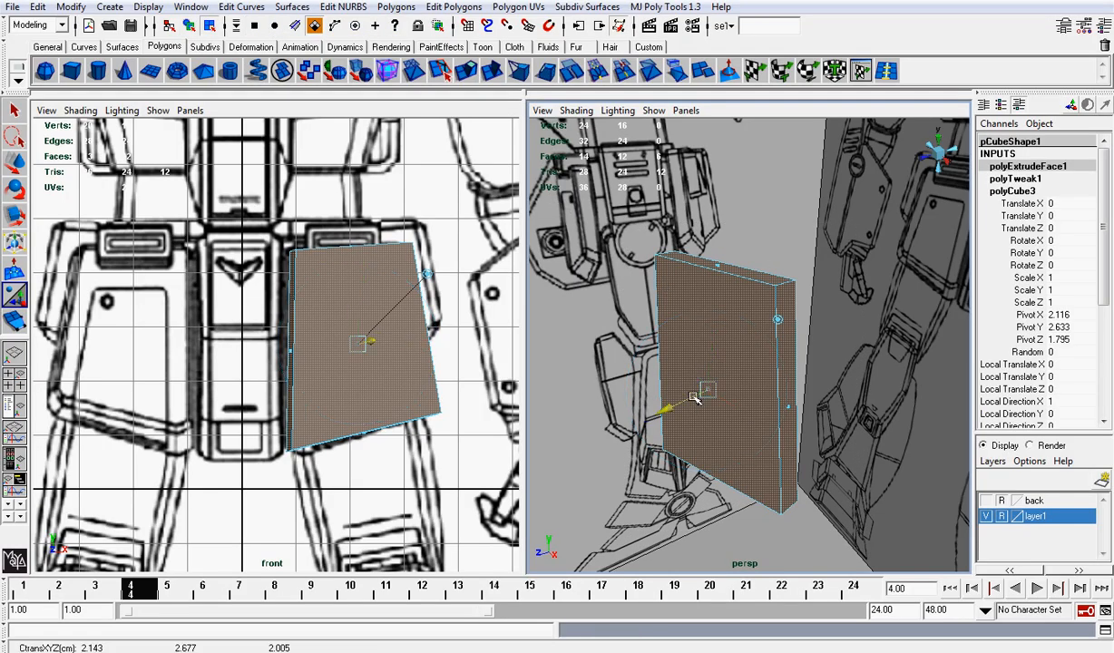
pyautogui.moveTo(702, 399); pyautogui.dragTo(707, 395)
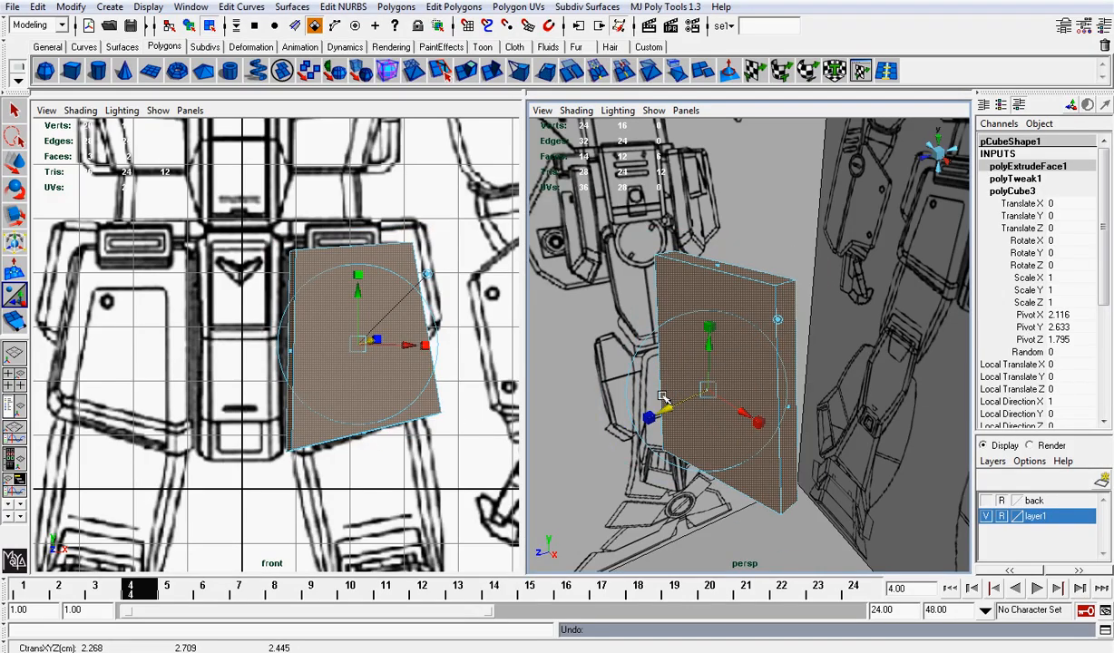
pyautogui.rightClick(707, 395)
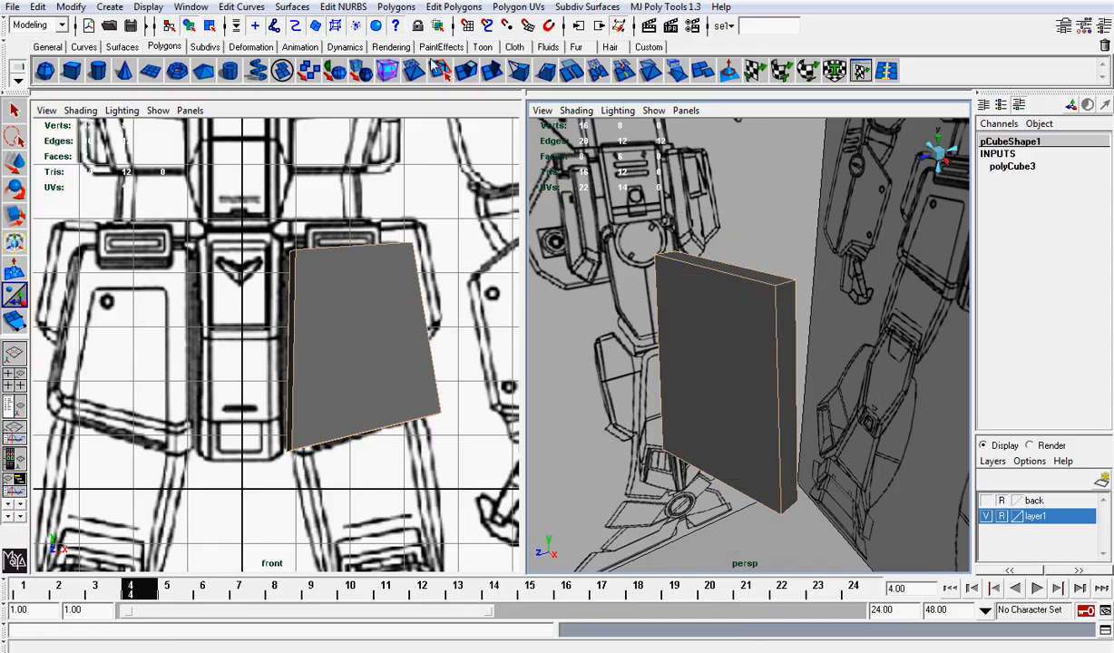
pyautogui.click(396, 7)
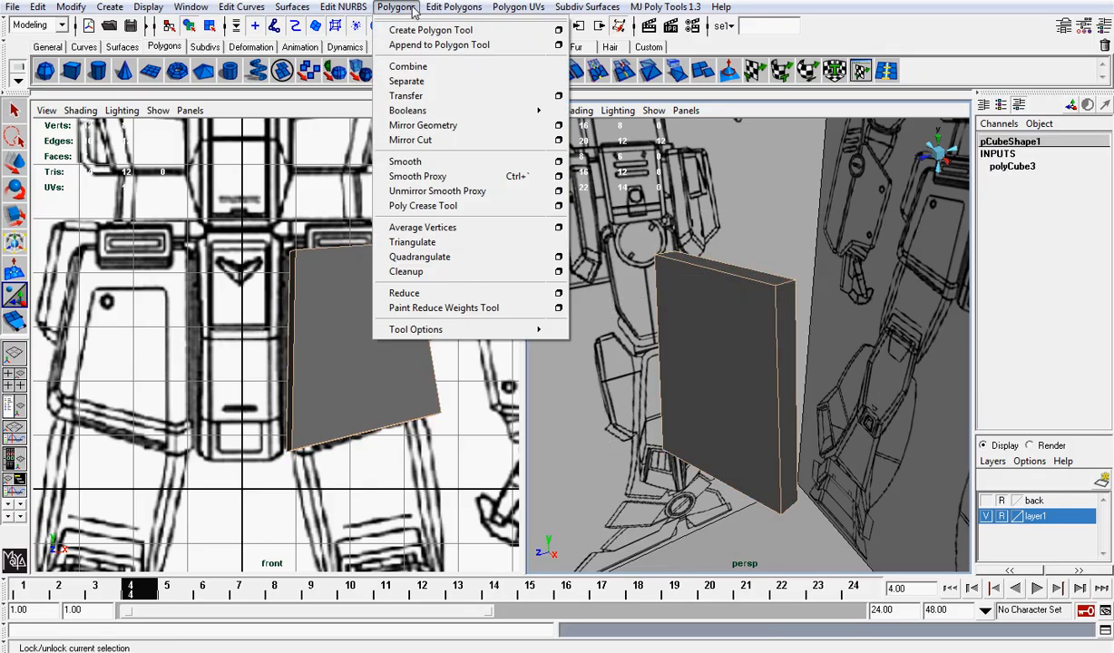
pyautogui.click(454, 7)
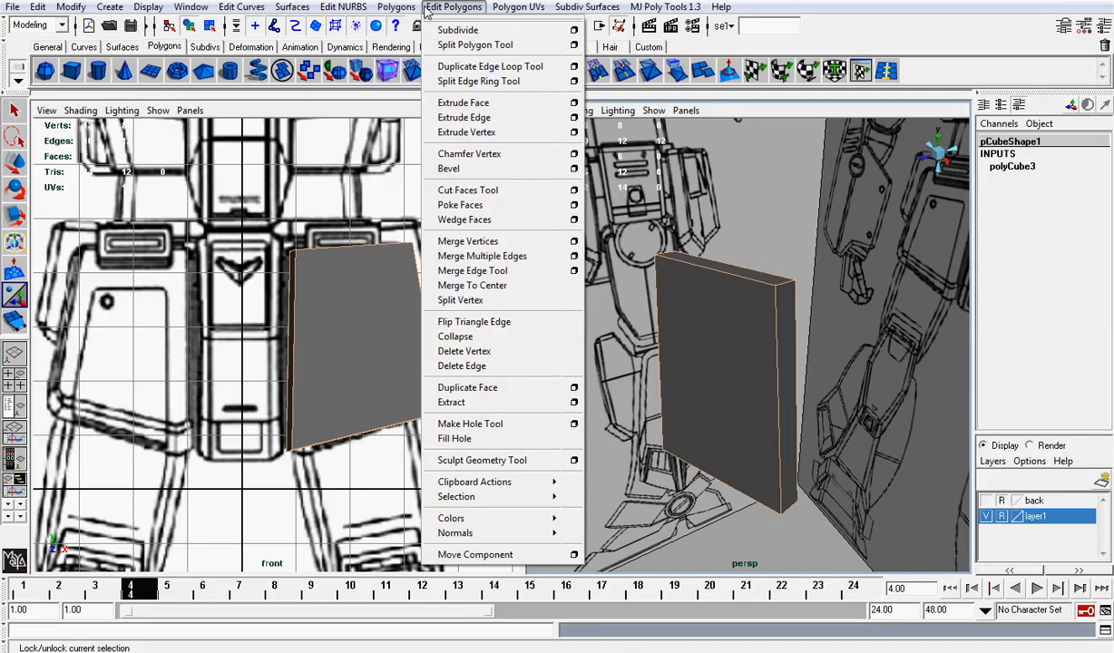
pyautogui.click(448, 167)
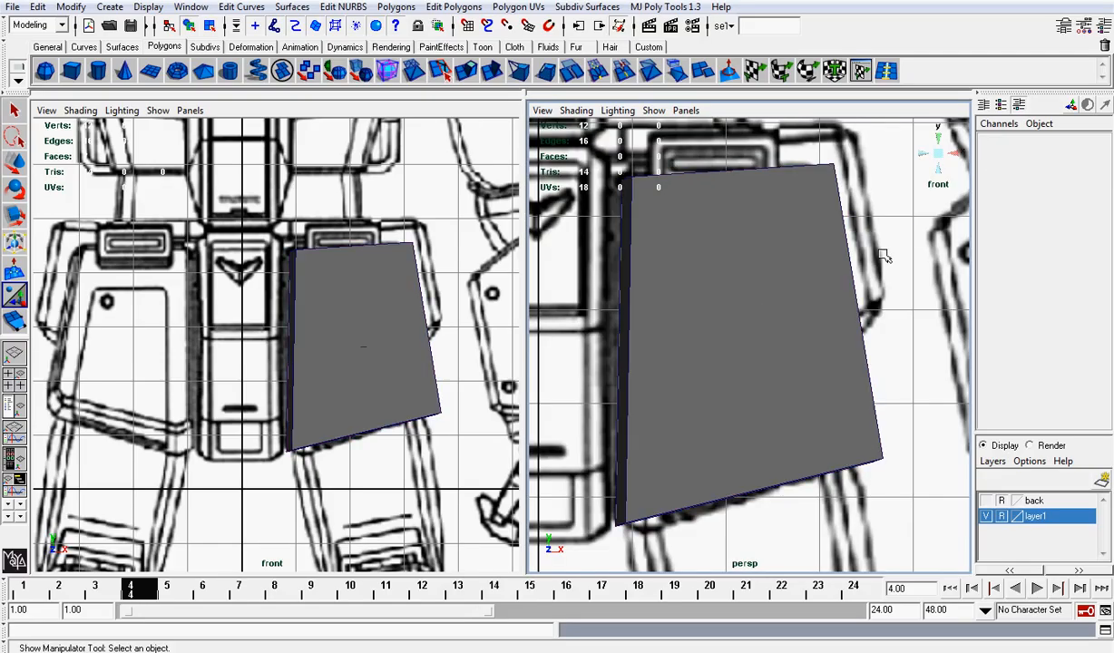
# Change the viewport shading, scale the slab's thickness and select the thigh armor plate for the recess extrusion
pyautogui.click(80, 111)
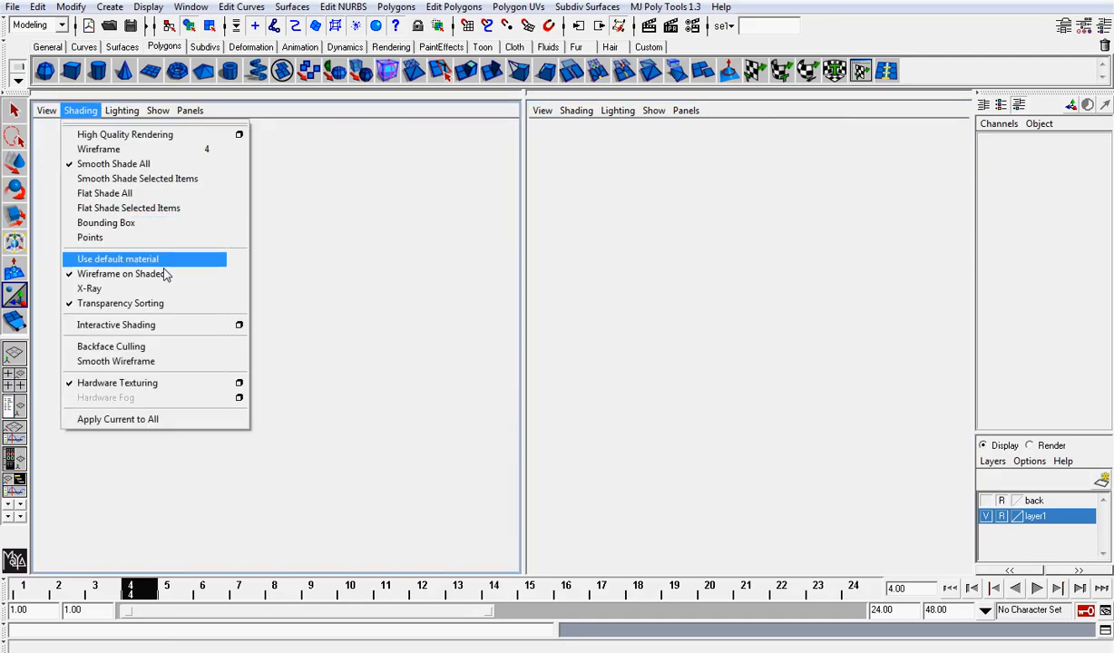
pyautogui.click(116, 258)
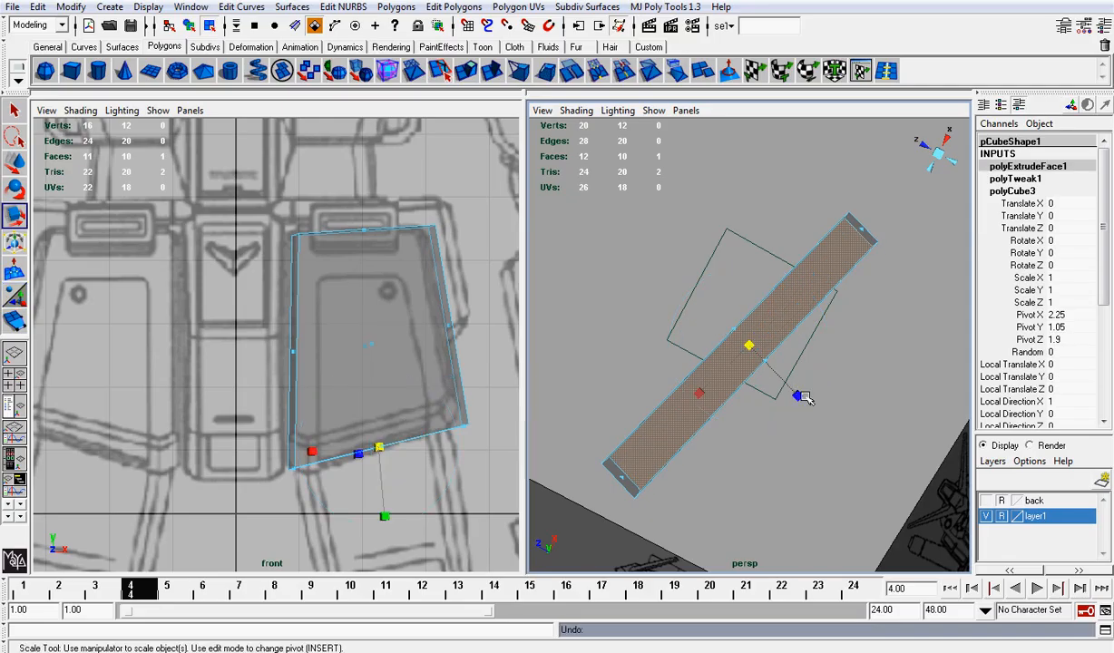
pyautogui.moveTo(802, 397); pyautogui.dragTo(784, 379)
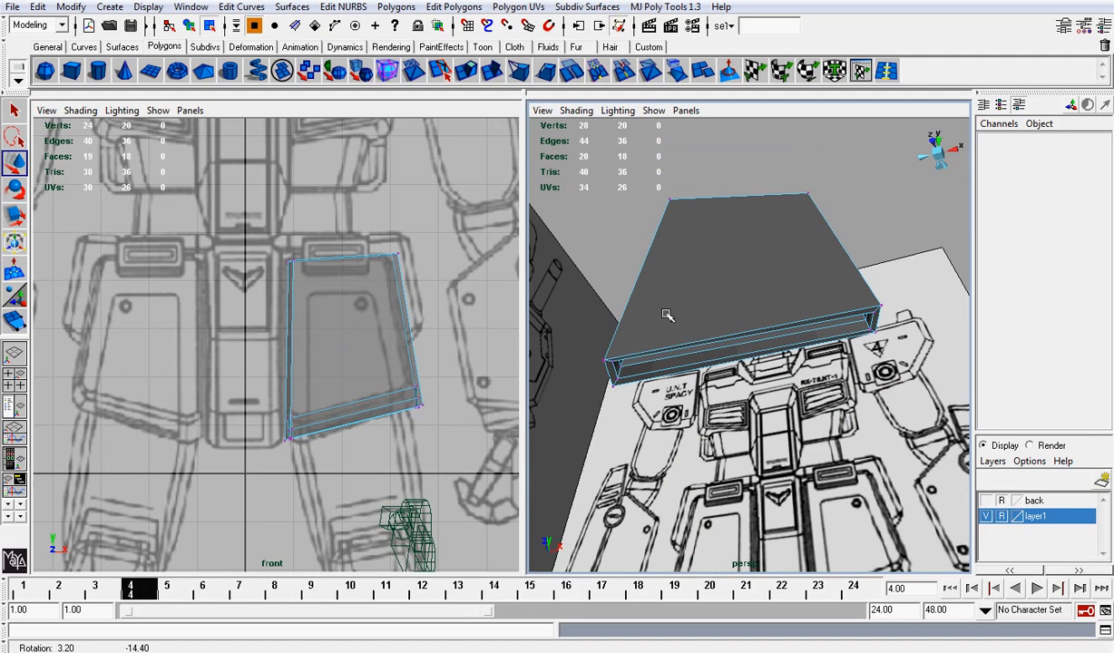
pyautogui.moveTo(667, 316); pyautogui.dragTo(605, 312)
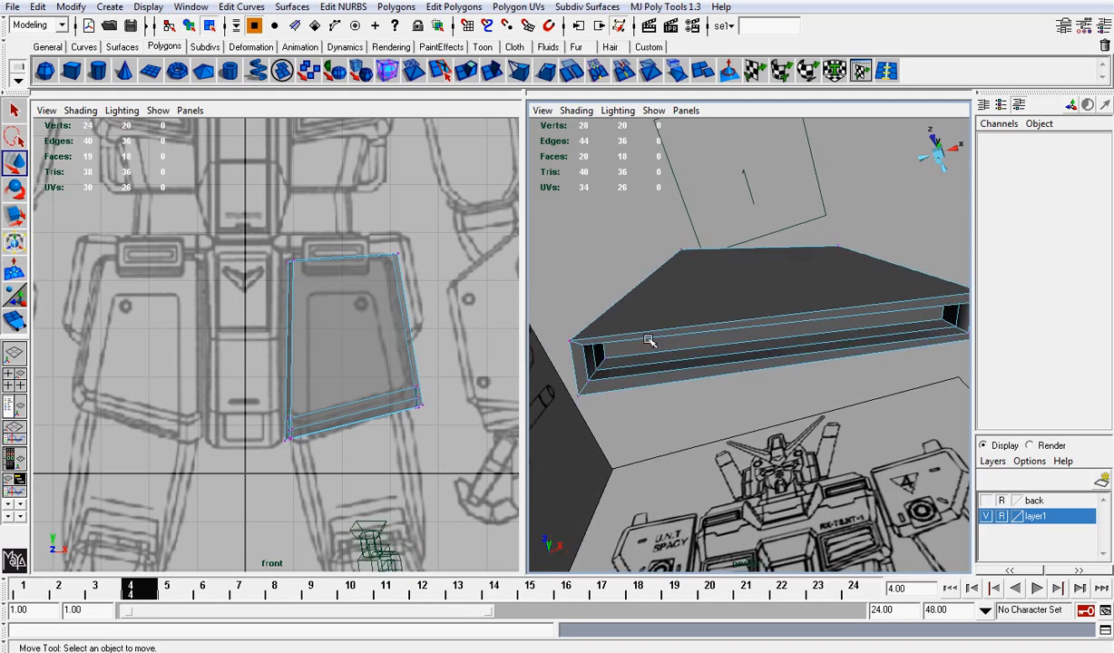
pyautogui.click(649, 341)
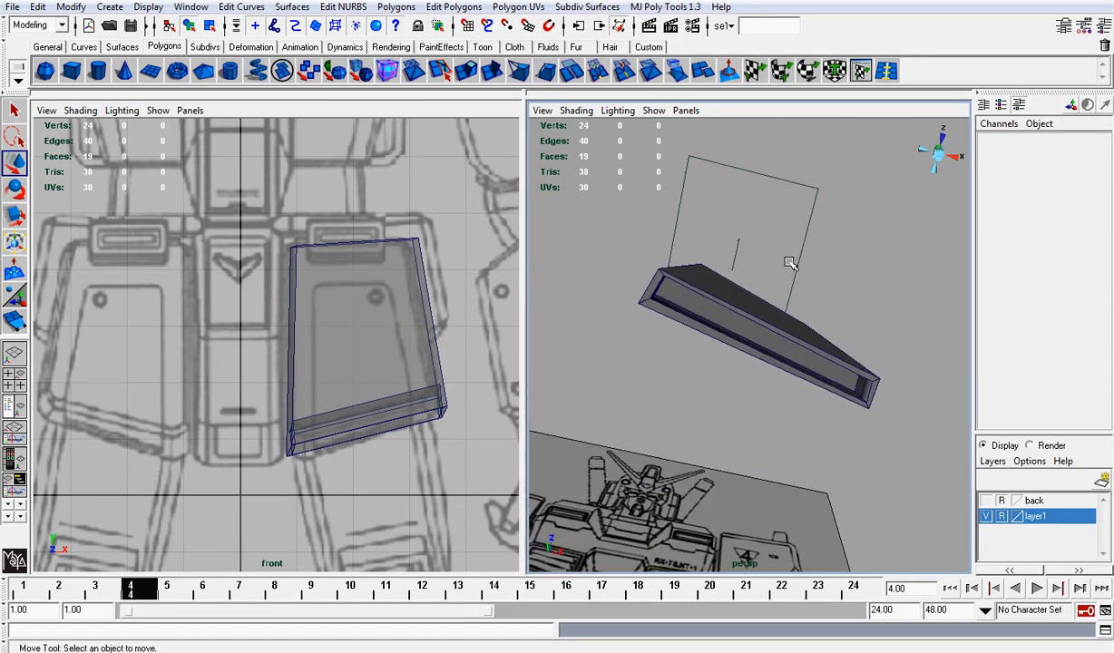
# In Face mode push the recessed front face deeper, then return to Object Mode and select the whole plate
pyautogui.rightClick(789, 263)
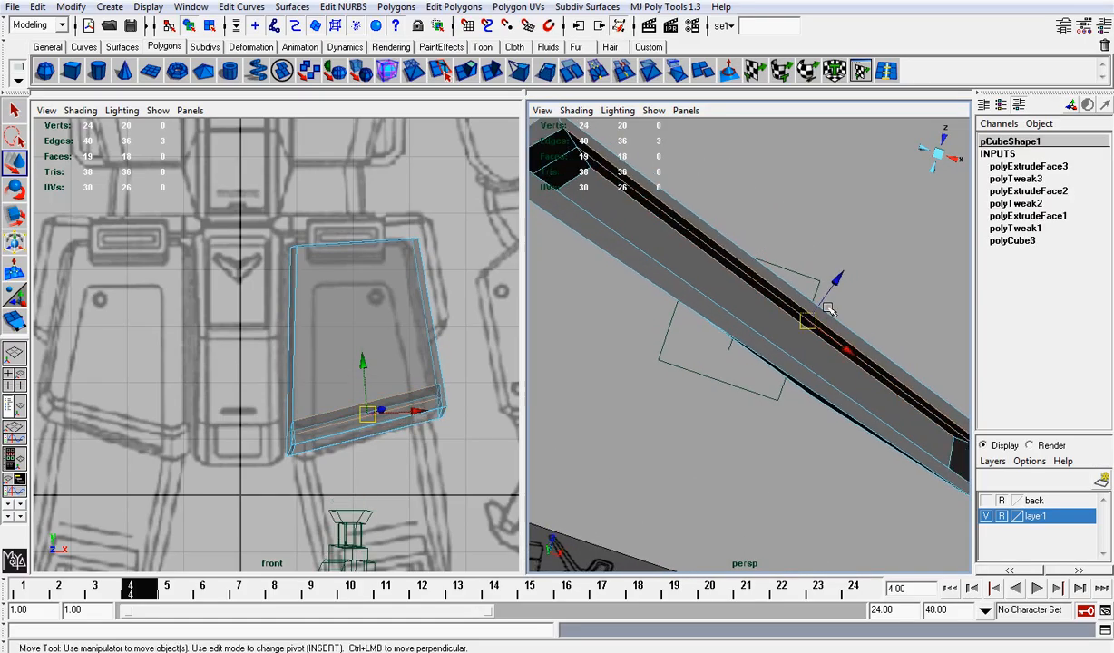
pyautogui.moveTo(807, 323); pyautogui.dragTo(801, 328)
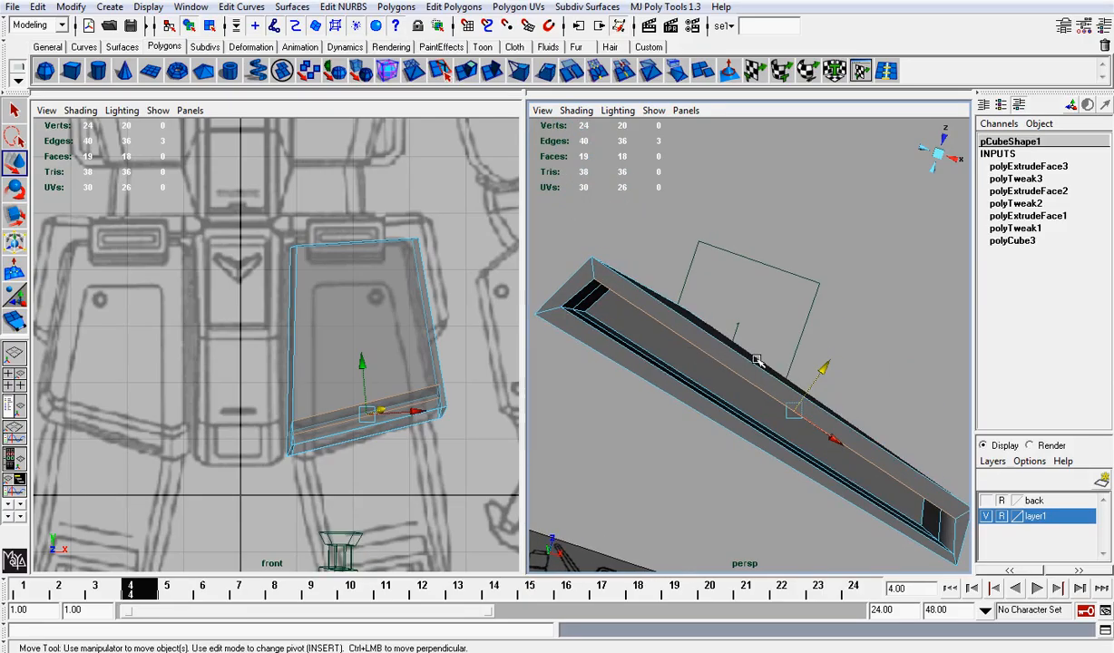
pyautogui.moveTo(851, 399)
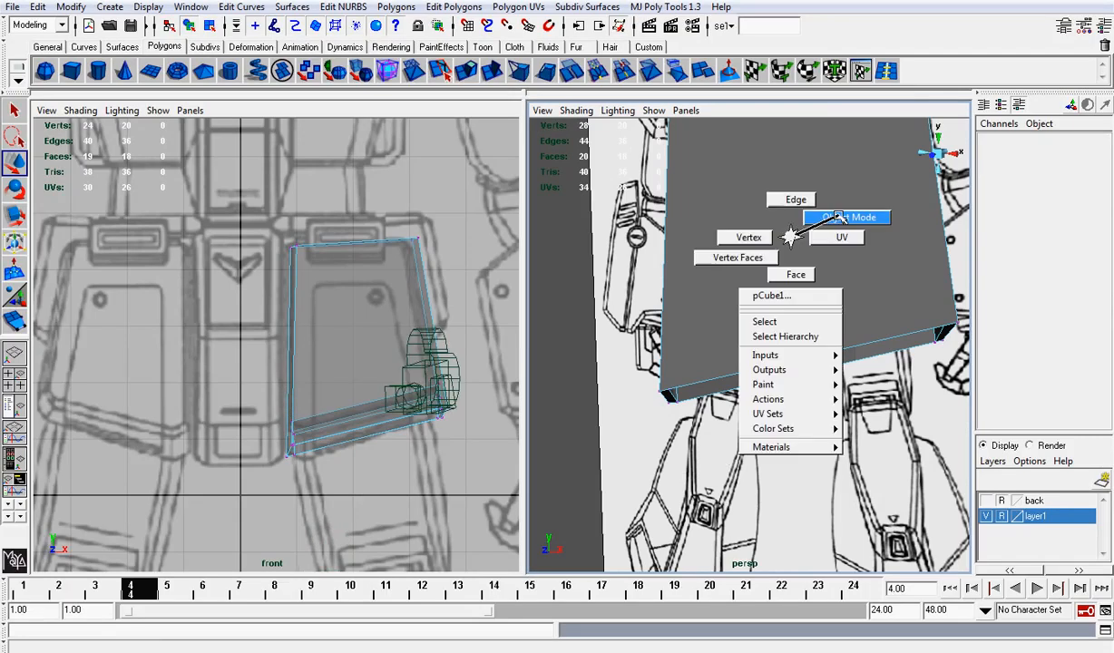
pyautogui.click(845, 218)
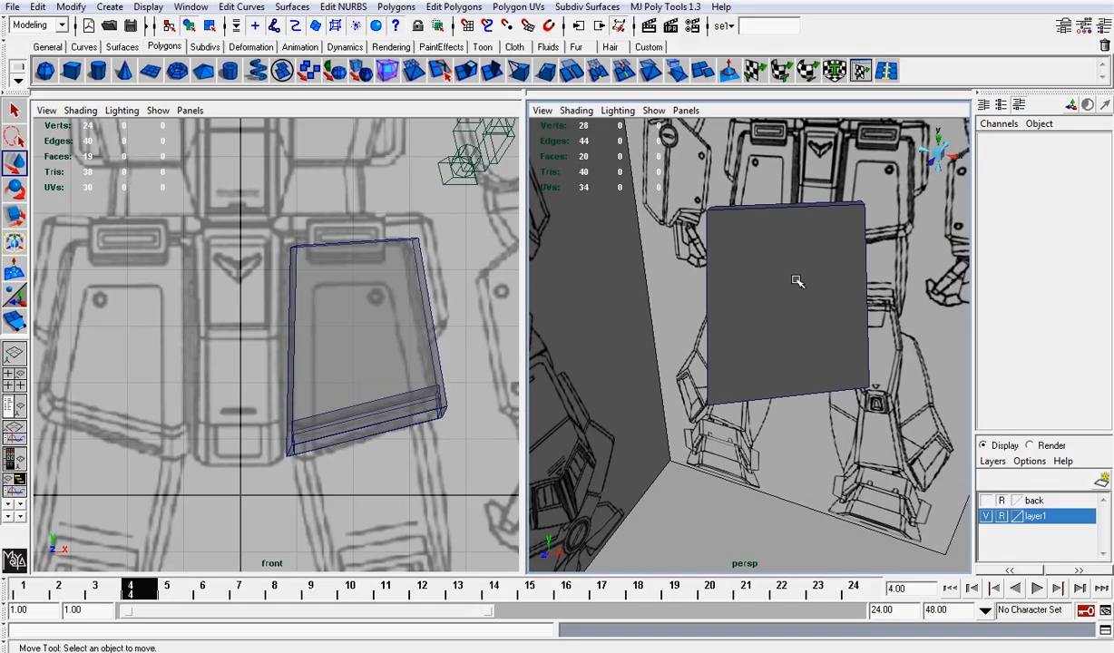
pyautogui.click(783, 299)
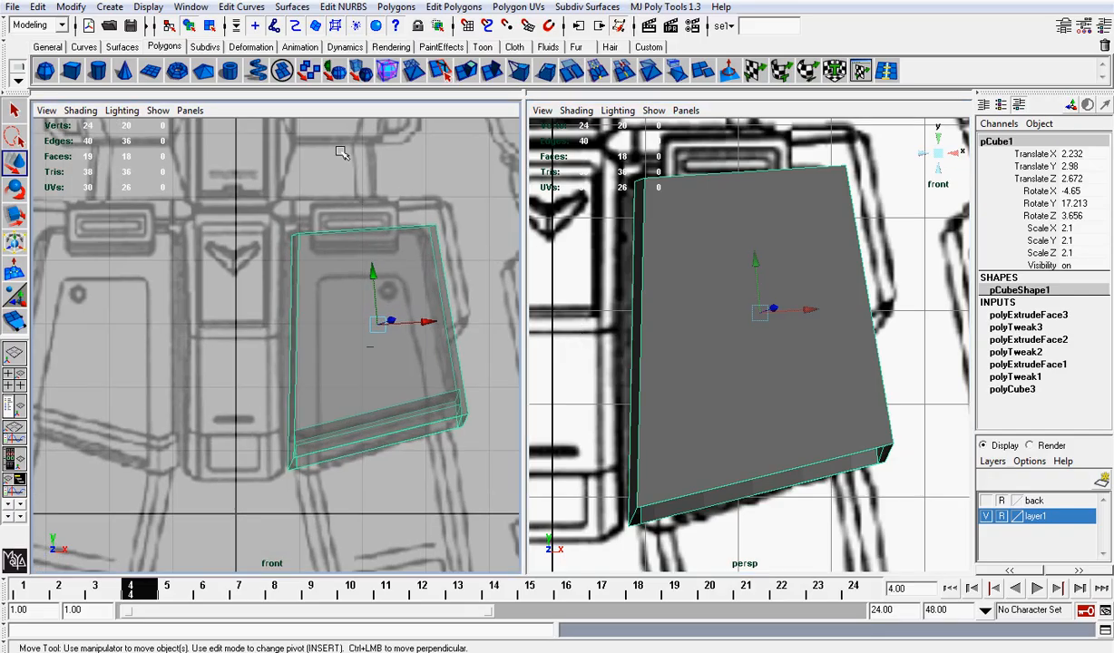
# Insert edge loops across the thigh plate with the Split Edge Ring Tool
pyautogui.click(885, 71)
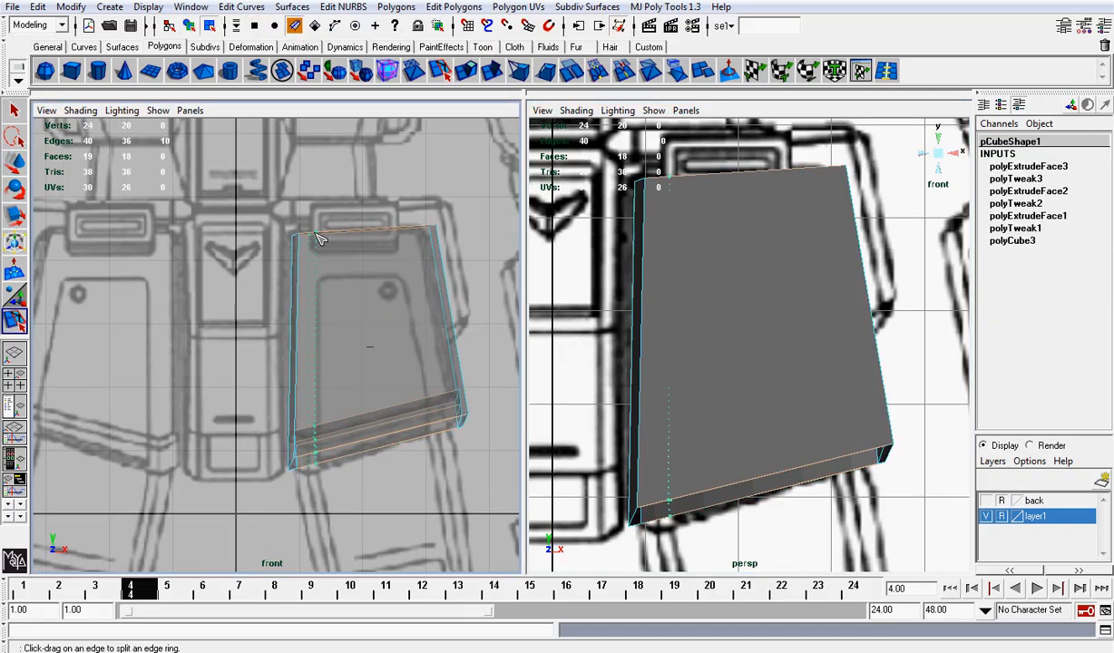
pyautogui.click(317, 236)
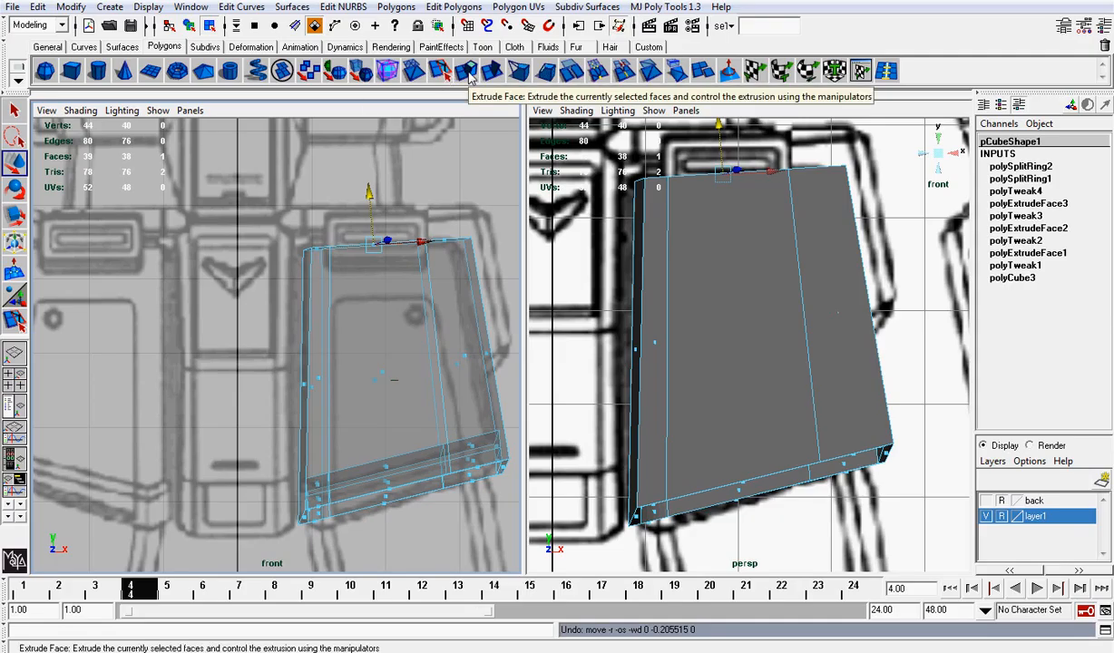
pyautogui.moveTo(988, 176)
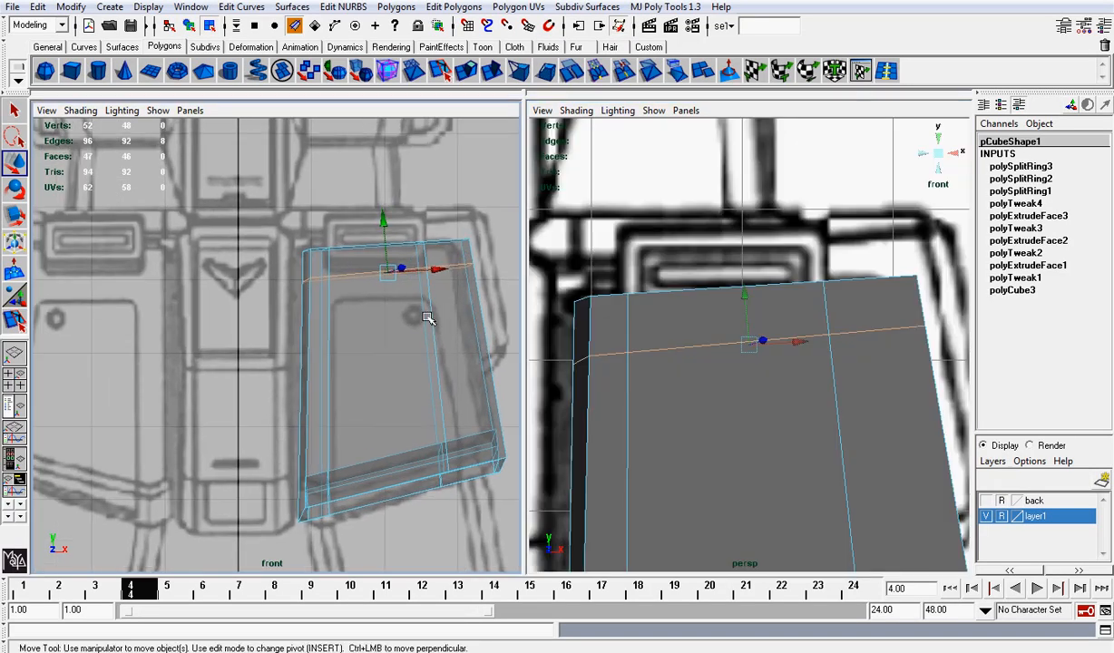
pyautogui.moveTo(510, 316)
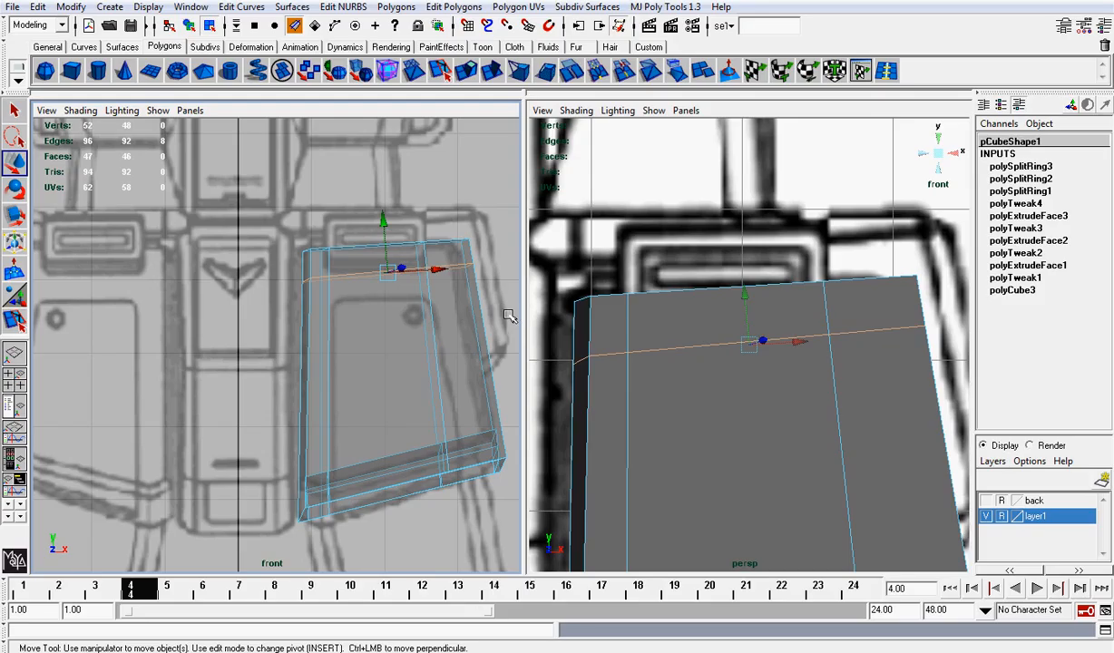
pyautogui.moveTo(662, 308)
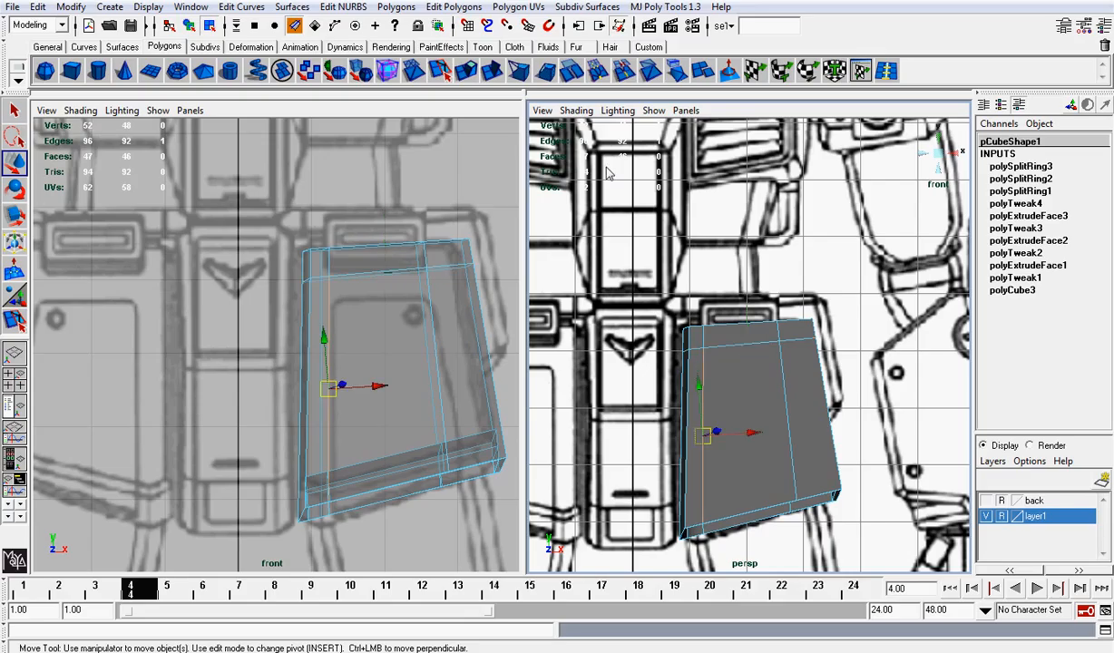
# Select an entire edge loop with MJ Poly Tools > Select Loop and nudge it along X to match the reference
pyautogui.click(664, 7)
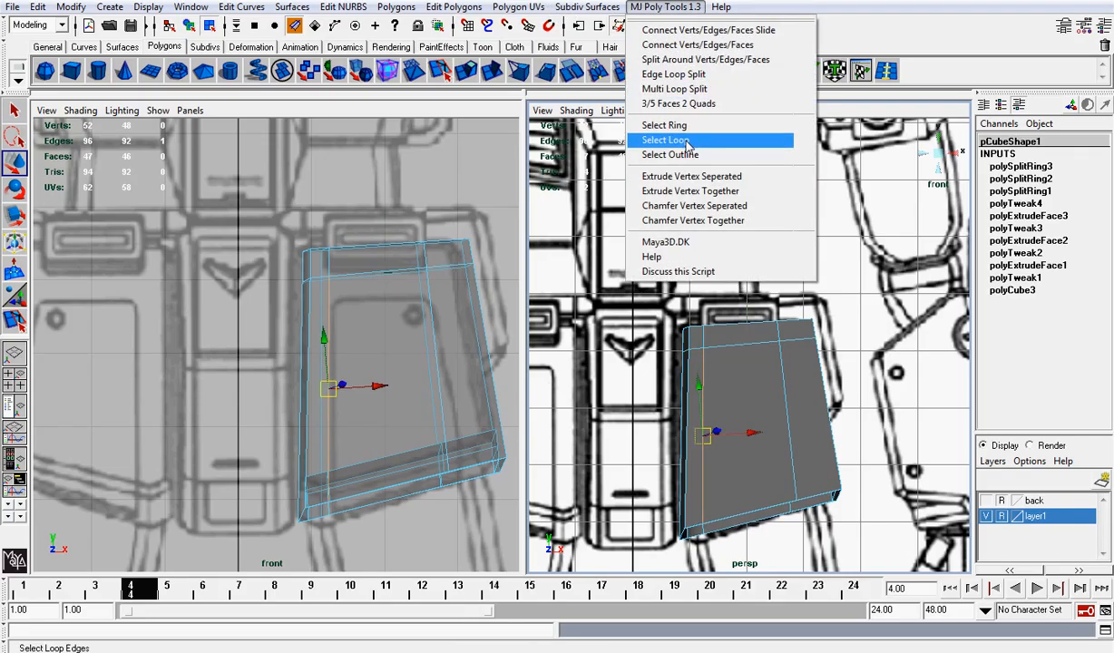
pyautogui.click(666, 139)
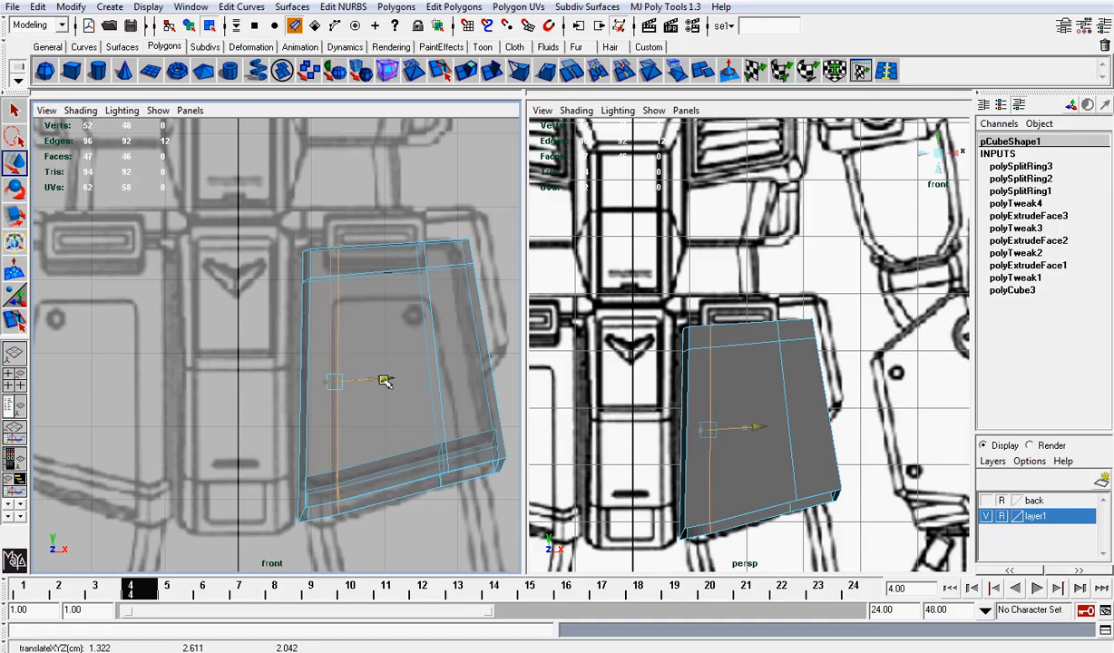
pyautogui.moveTo(381, 379); pyautogui.dragTo(381, 381)
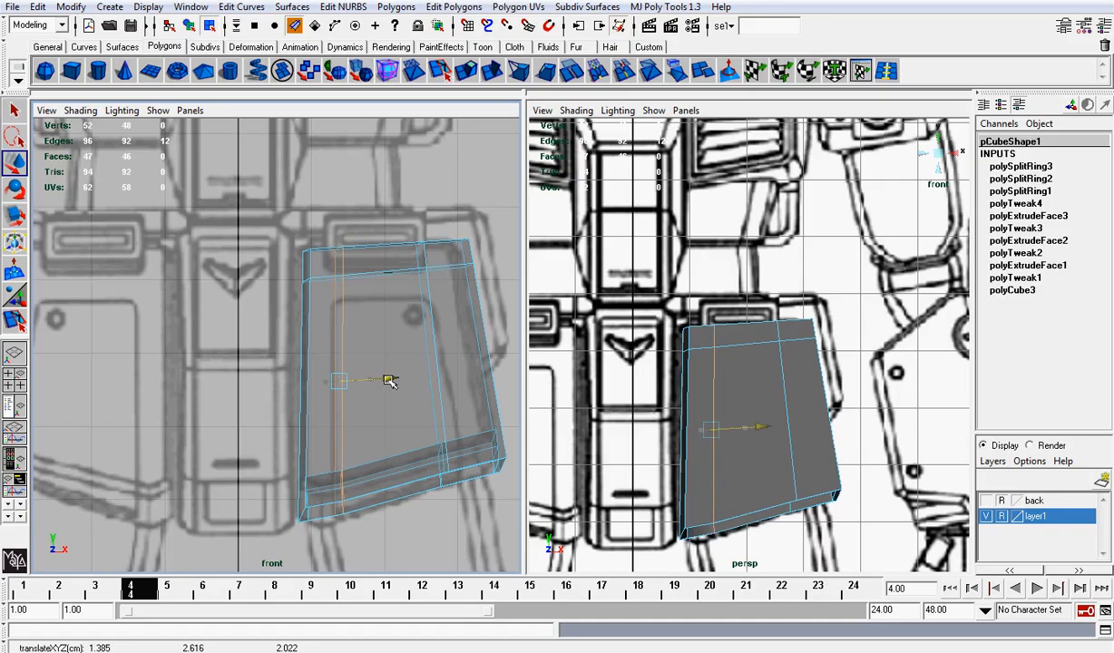
pyautogui.moveTo(381, 381); pyautogui.dragTo(396, 381)
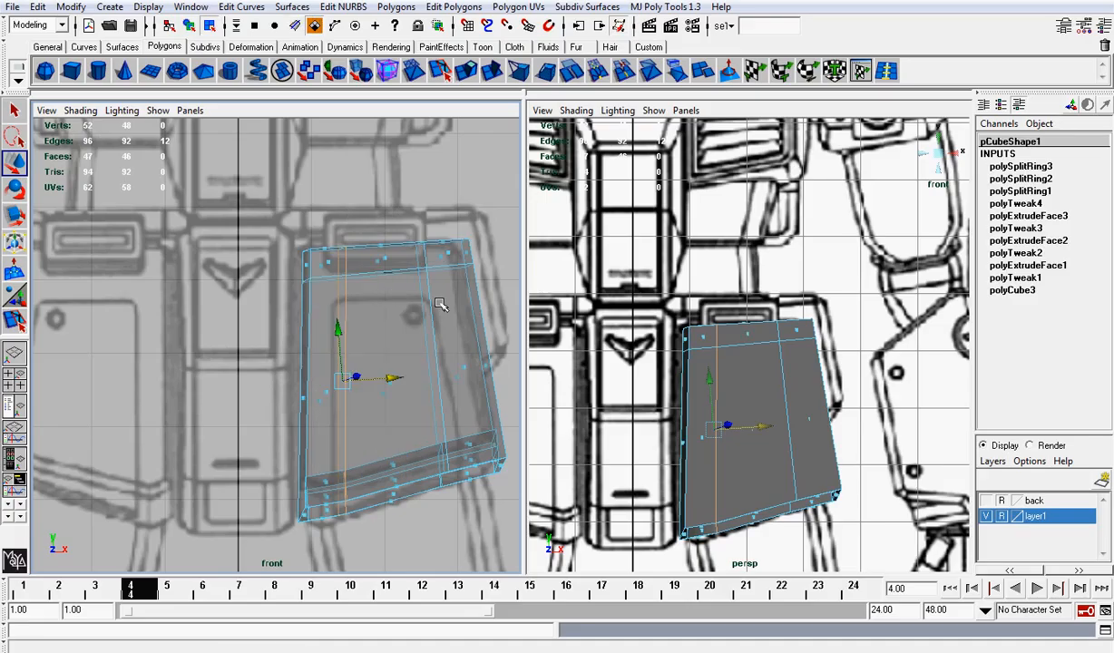
pyautogui.moveTo(954, 155)
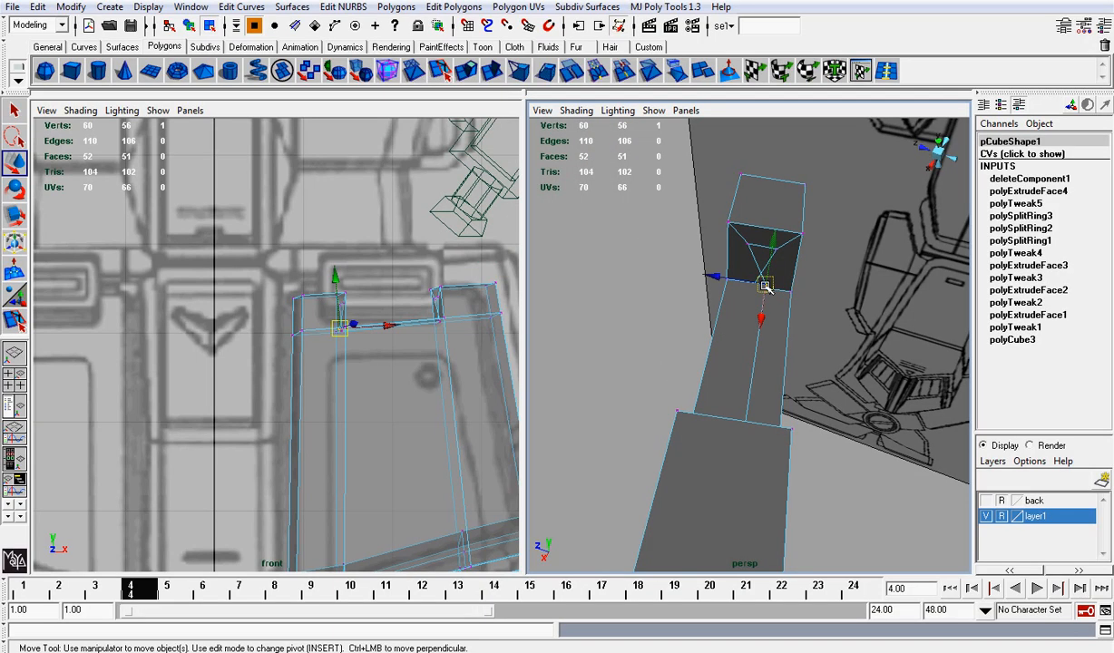
# Pull the extruded top-corner block into place and tilt its top face to an angle
pyautogui.moveTo(765, 283); pyautogui.dragTo(742, 279)
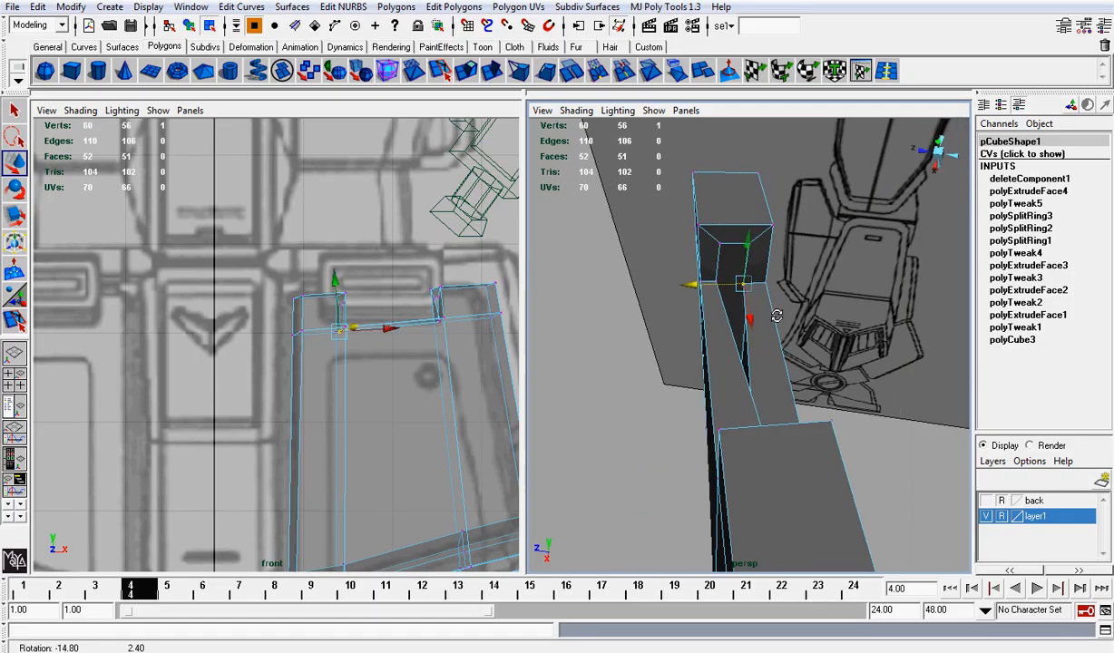
pyautogui.moveTo(771, 317); pyautogui.dragTo(870, 330)
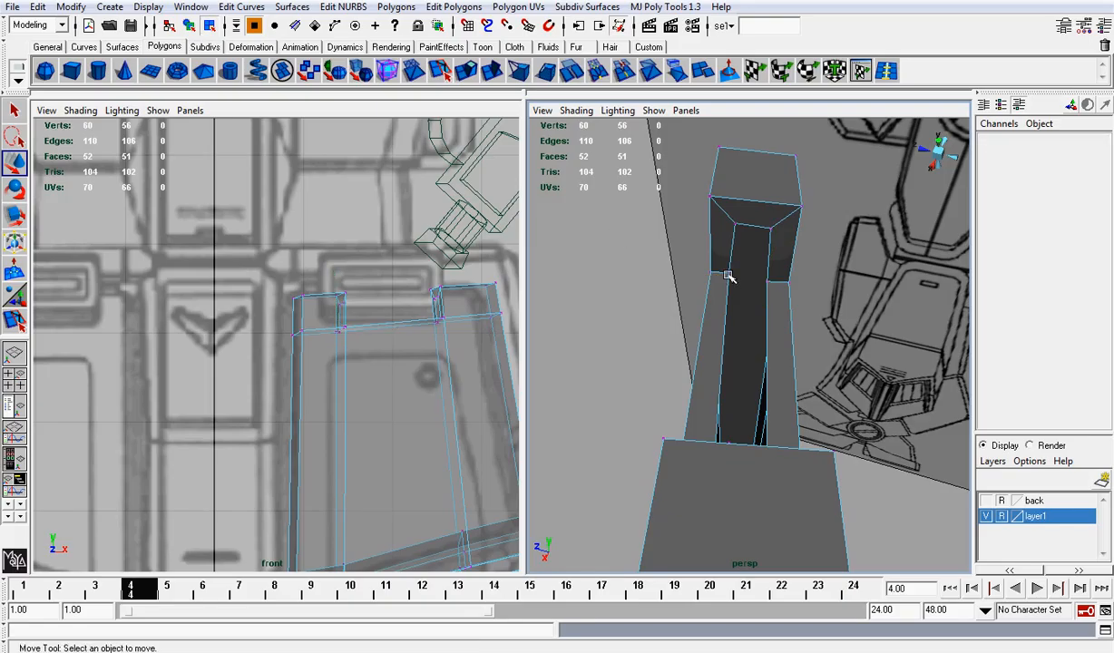
# Fill the top openings with Append to Polygon and rotate the corner blocks' top faces into line
pyautogui.click(735, 272)
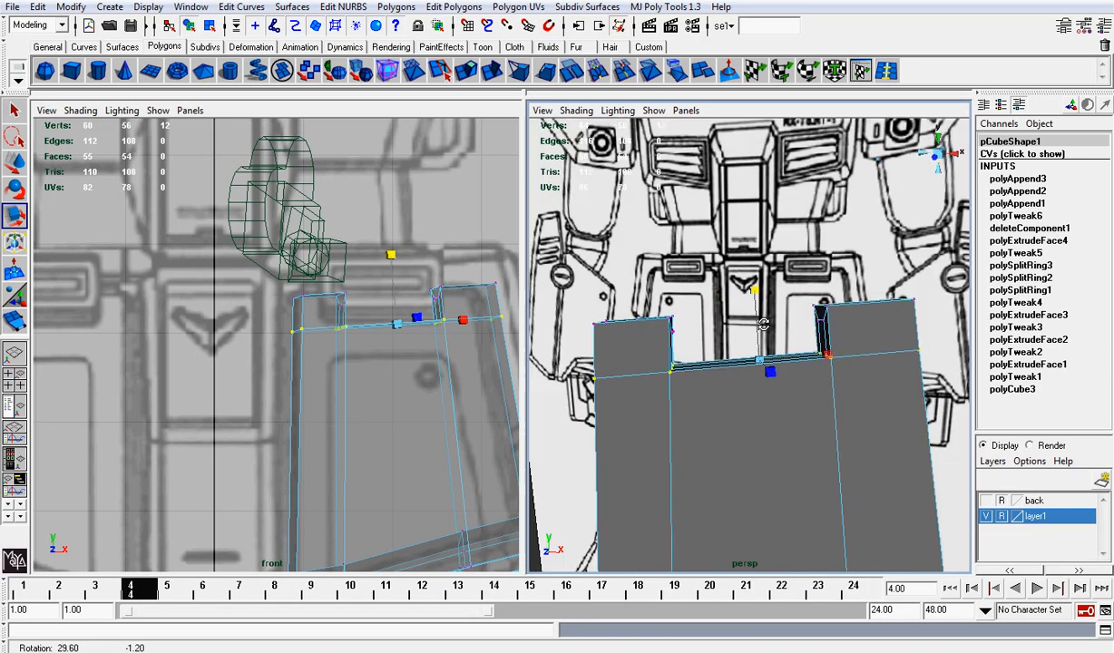
pyautogui.moveTo(762, 363); pyautogui.dragTo(860, 395)
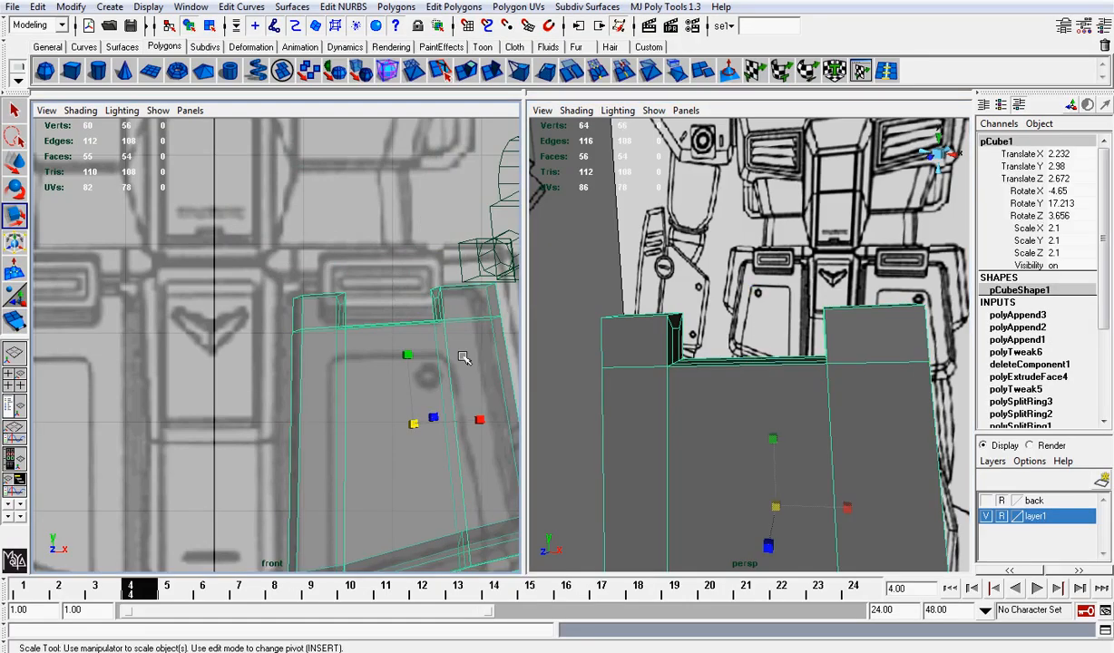
pyautogui.moveTo(494, 299)
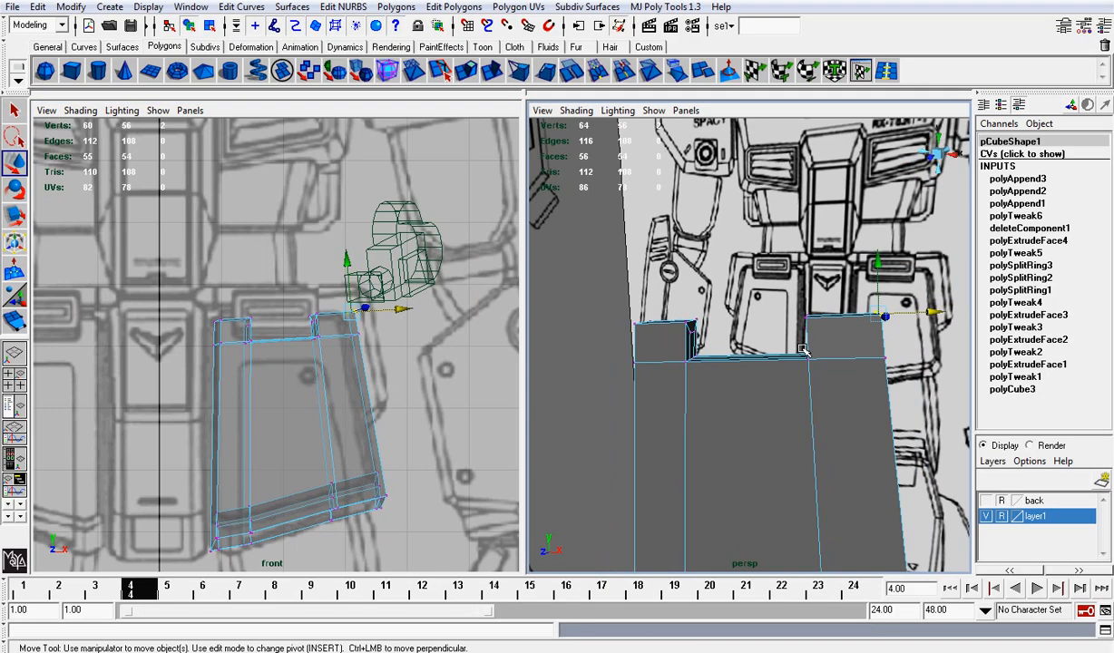
# Move the thigh plate's top-block points so the plate follows the front reference thigh outline
pyautogui.rightClick(802, 349)
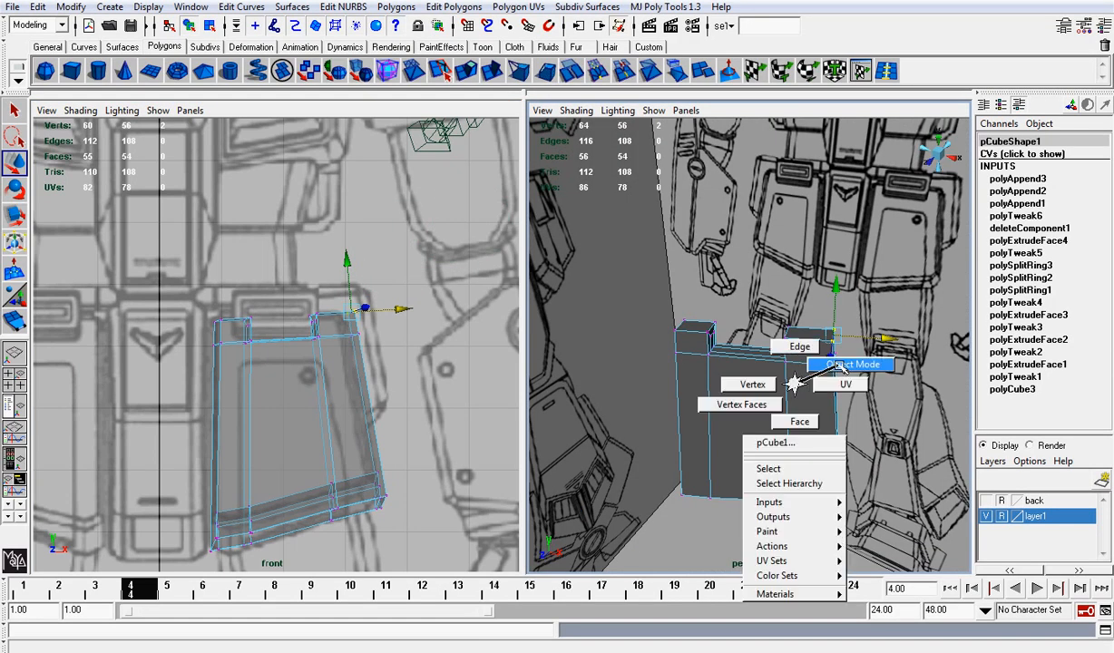
pyautogui.click(853, 363)
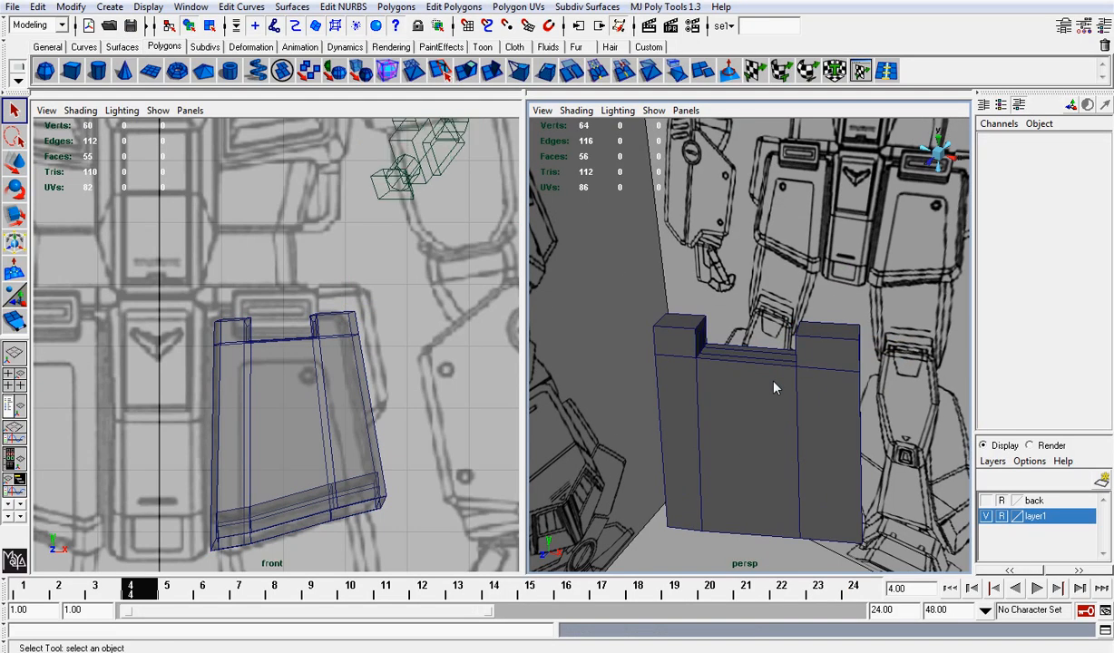
pyautogui.moveTo(777, 388); pyautogui.dragTo(747, 291)
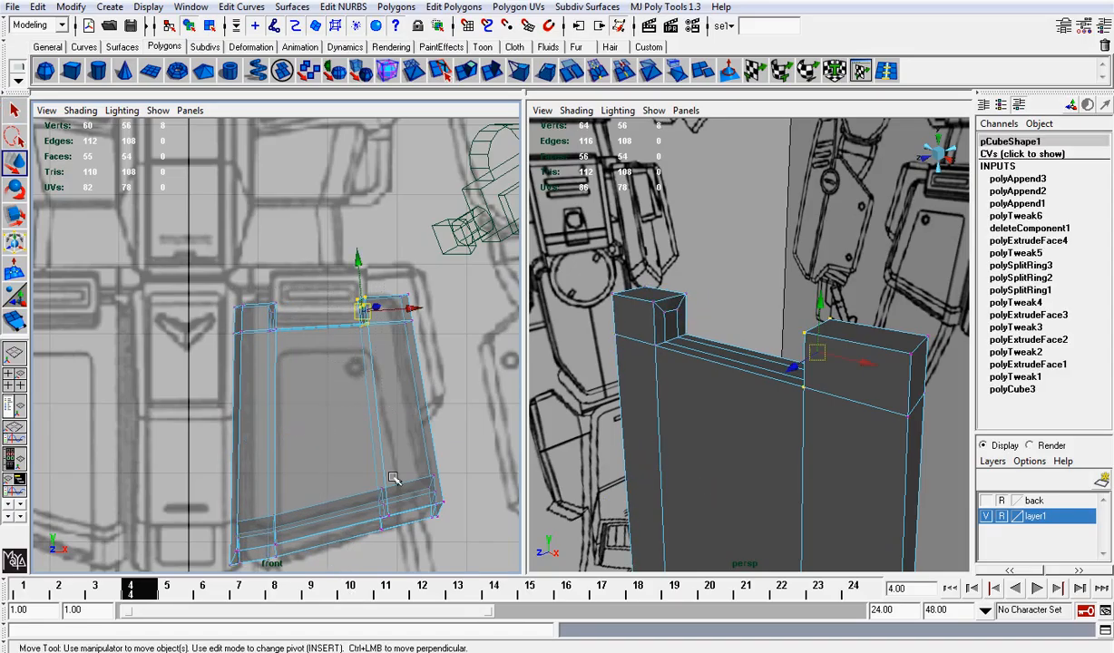
pyautogui.moveTo(395, 479); pyautogui.dragTo(406, 557)
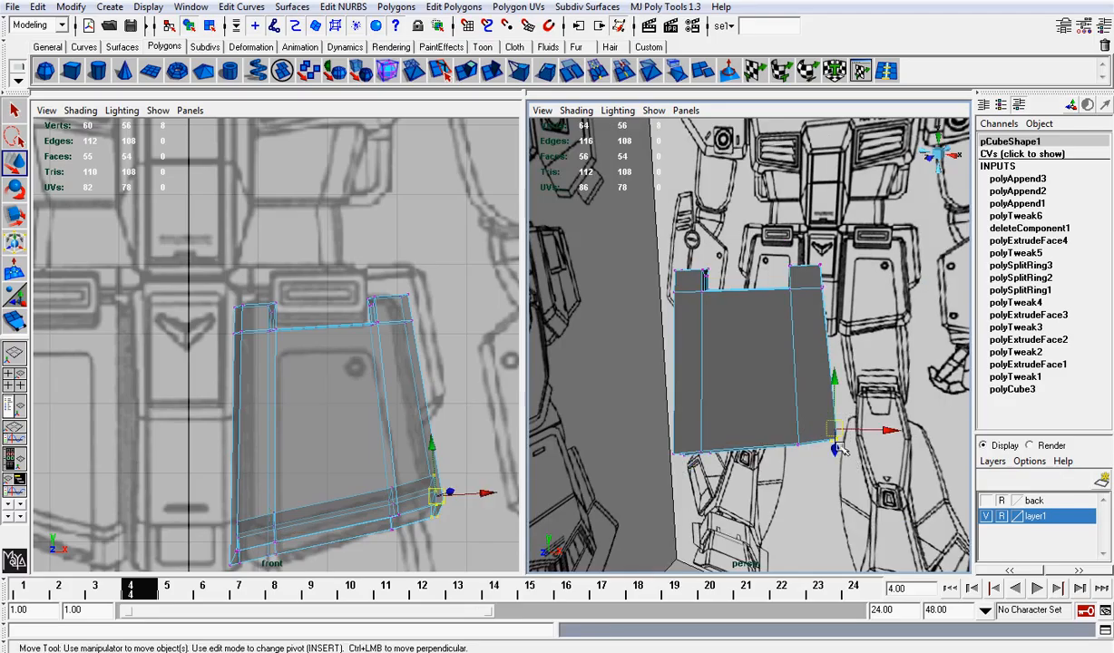
pyautogui.moveTo(834, 432); pyautogui.dragTo(834, 383)
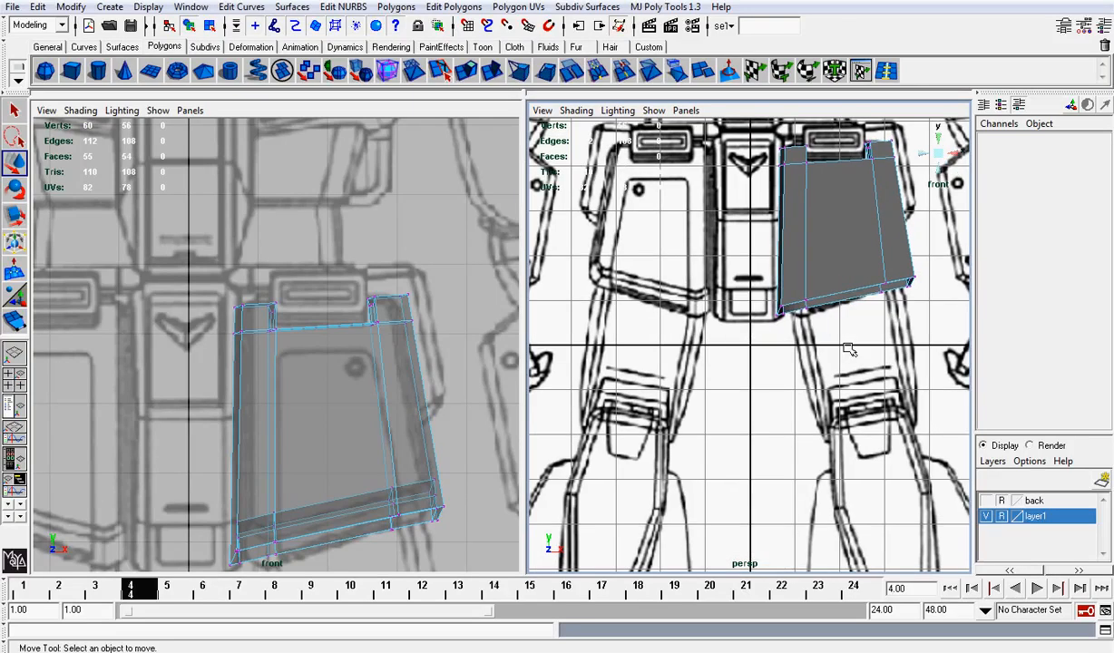
# Pull the plate's top corner point into position against the reference block above the thigh
pyautogui.scroll(-3)
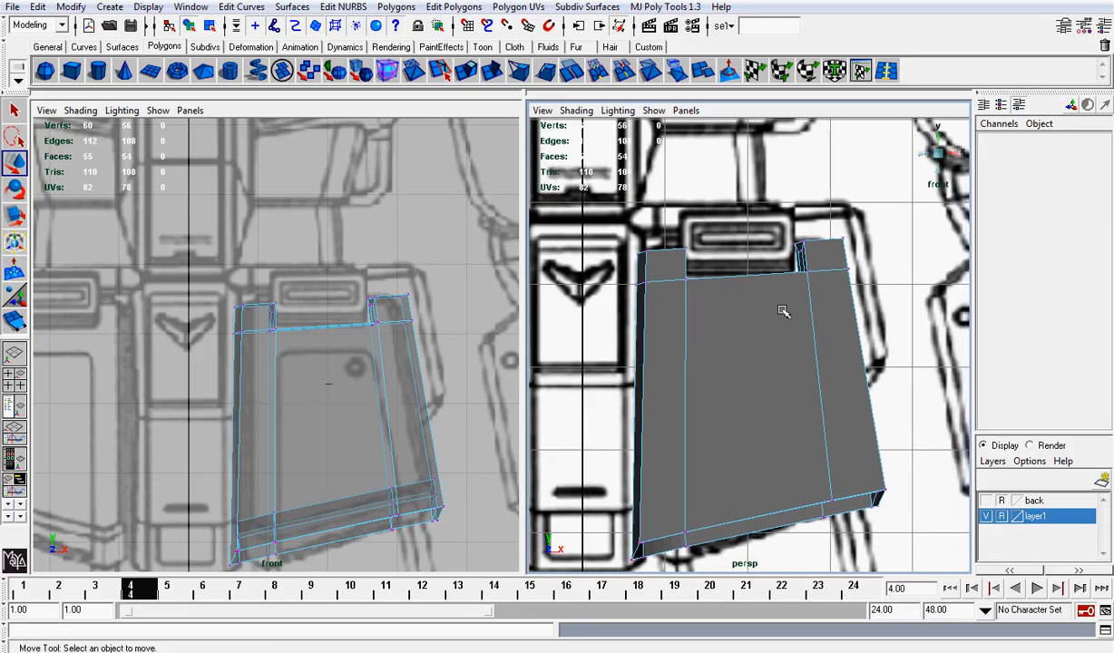
pyautogui.moveTo(759, 292)
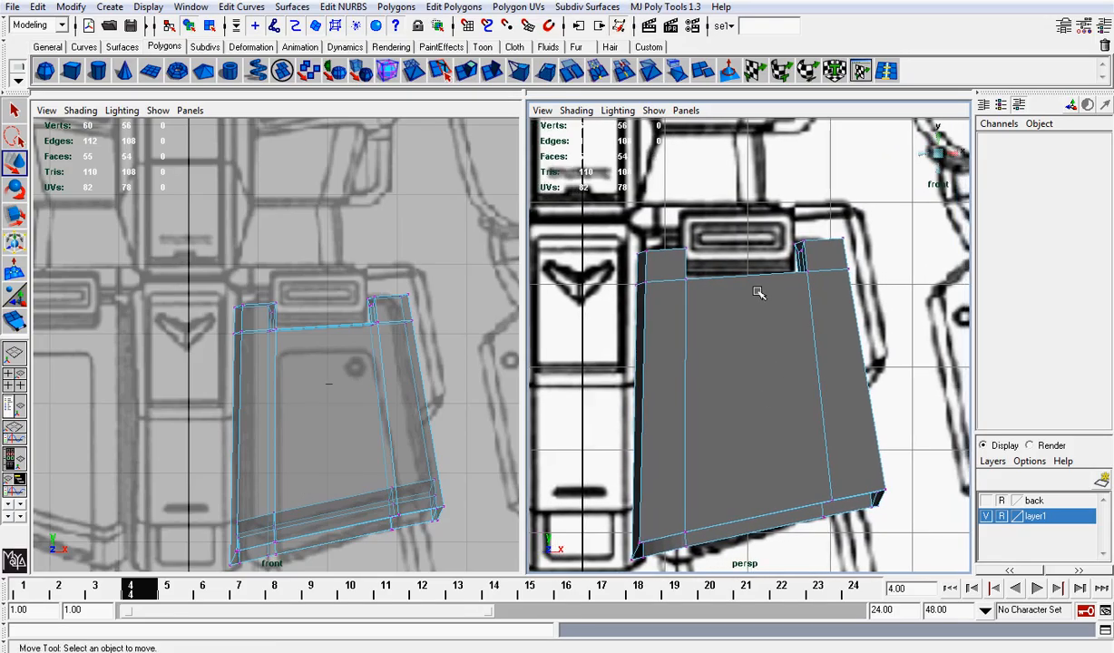
pyautogui.click(758, 292)
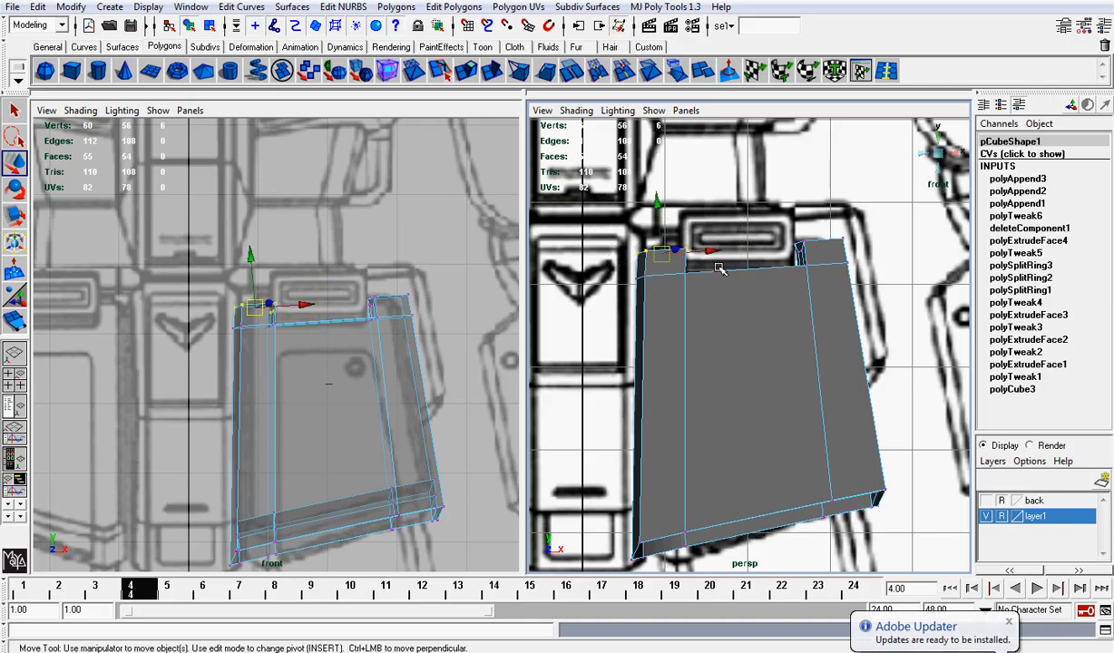
pyautogui.moveTo(711, 254); pyautogui.dragTo(717, 268)
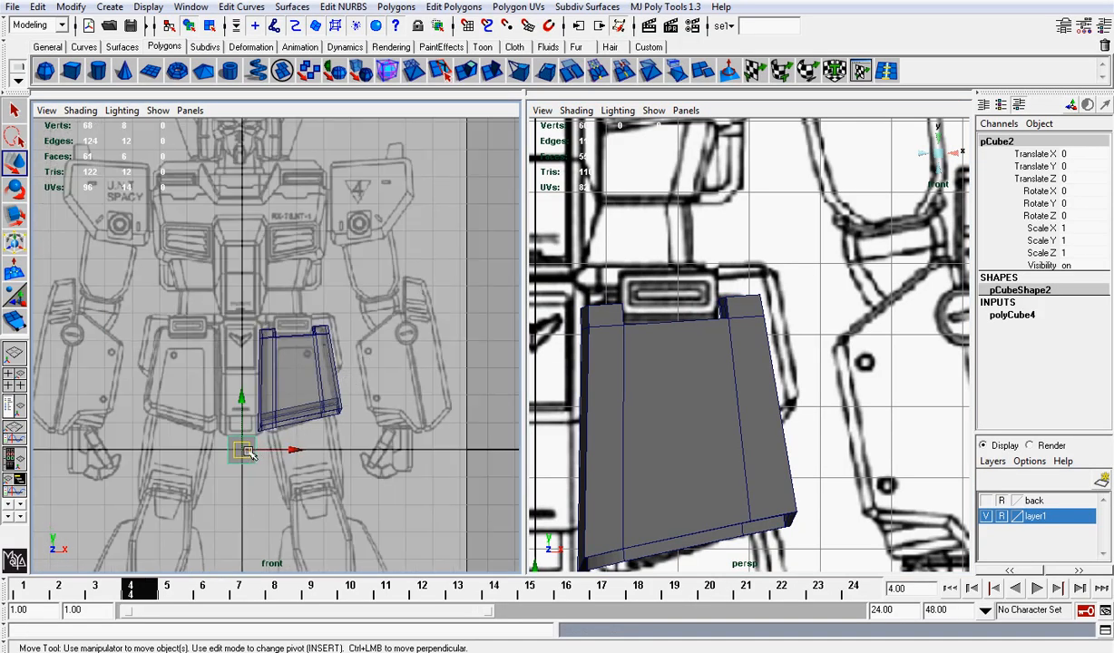
# Place the new polygon cube against the lower end of the thigh plate
pyautogui.moveTo(243, 450); pyautogui.dragTo(290, 323)
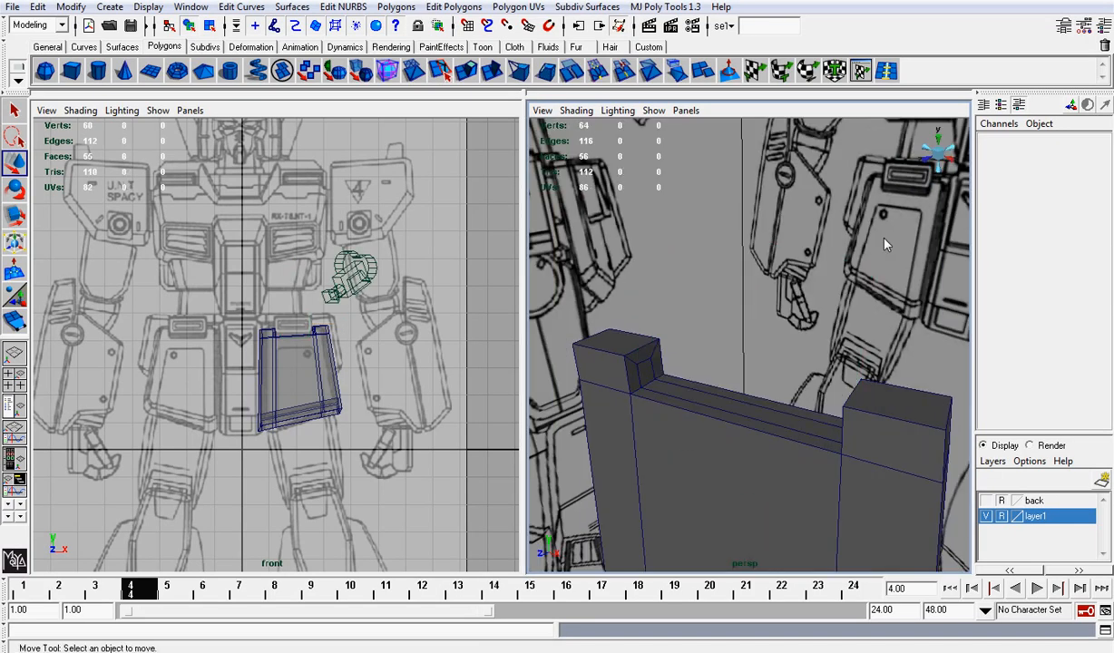
pyautogui.moveTo(751, 443)
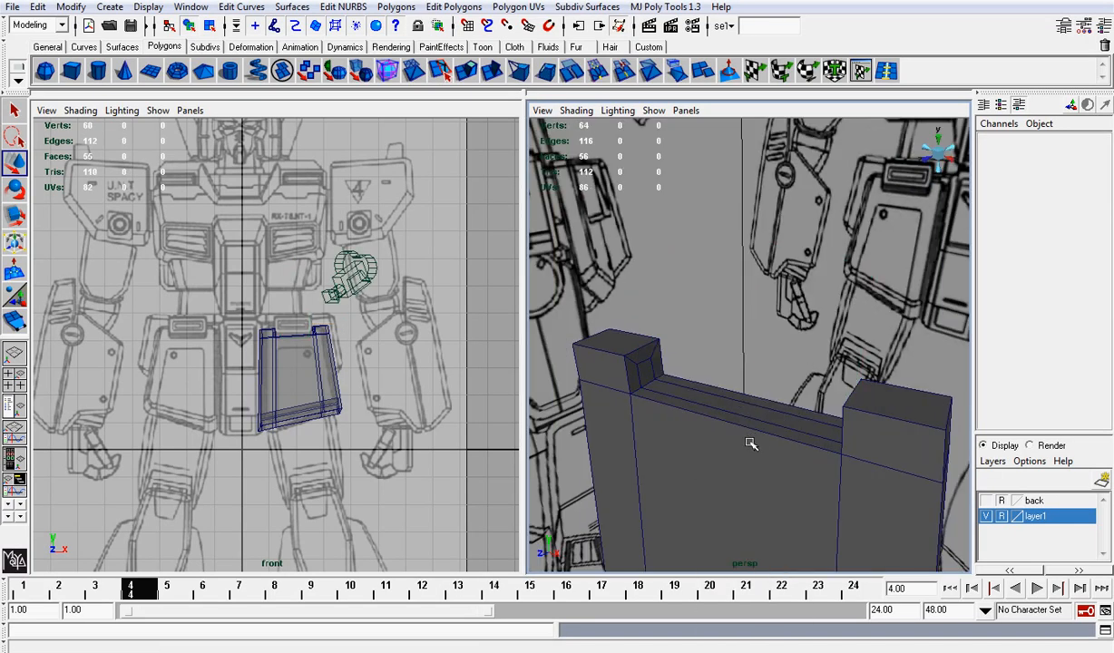
# Freeze the thigh plate's transformations and delete its construction history
pyautogui.click(750, 443)
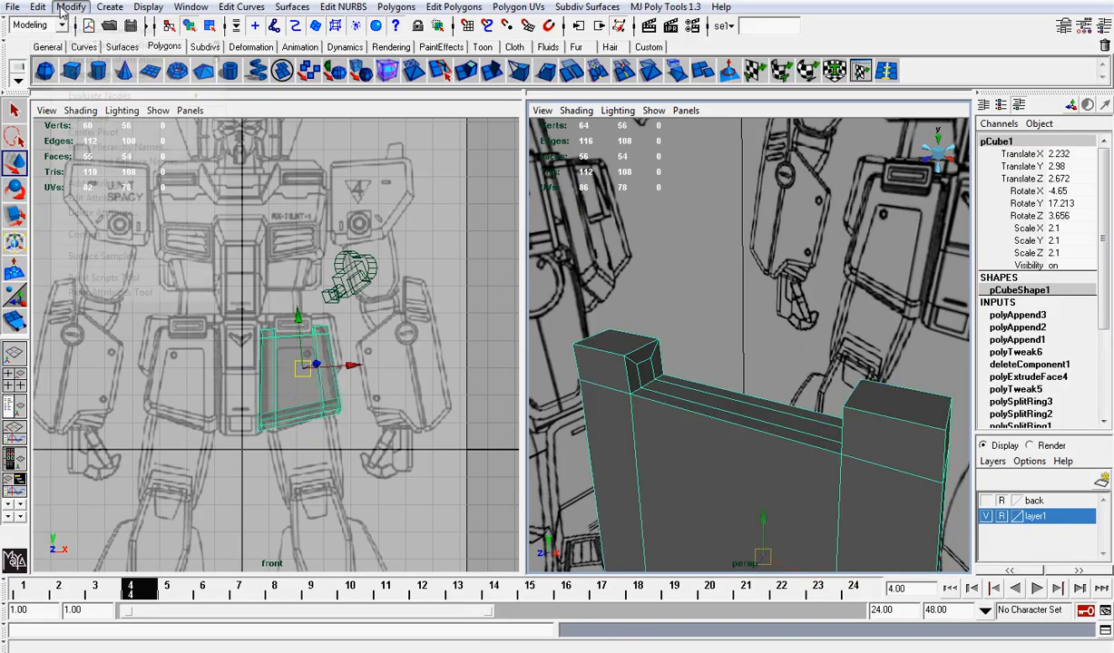
pyautogui.click(38, 7)
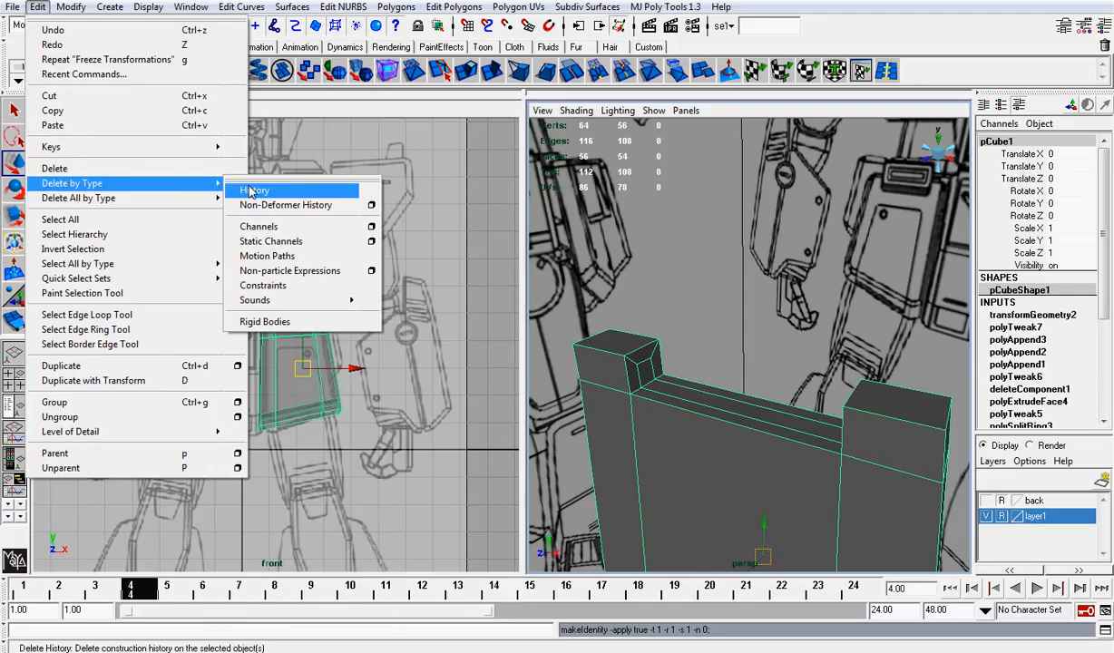
pyautogui.click(254, 191)
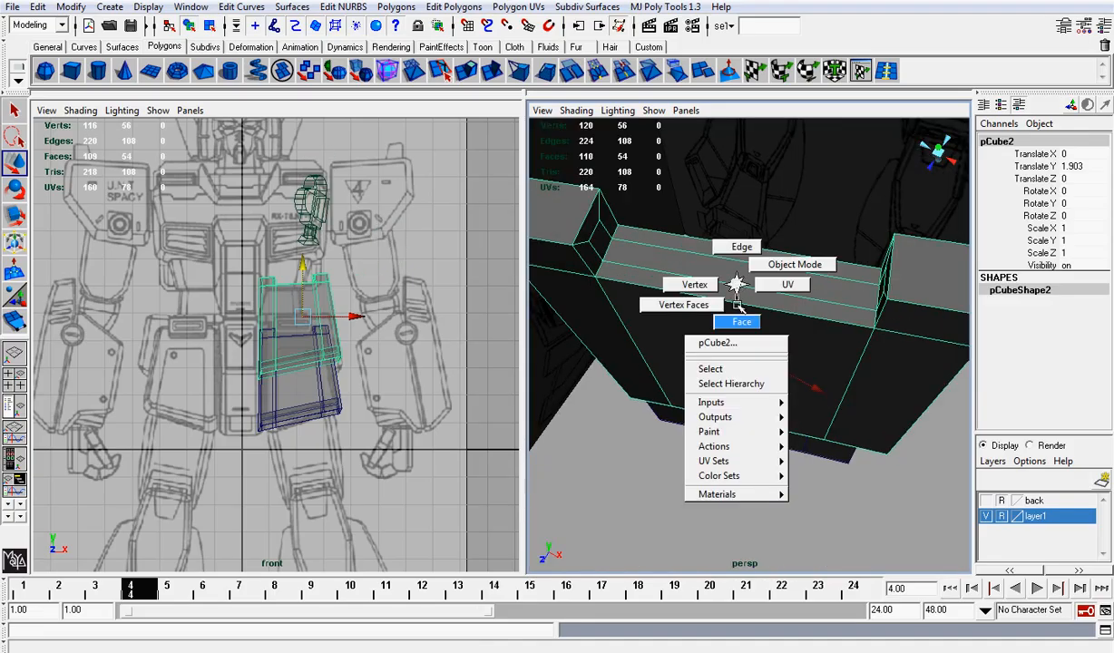
# Reposition pCube2's faces between the corner posts, delete its extra middle edge, and extrude the top face
pyautogui.click(740, 323)
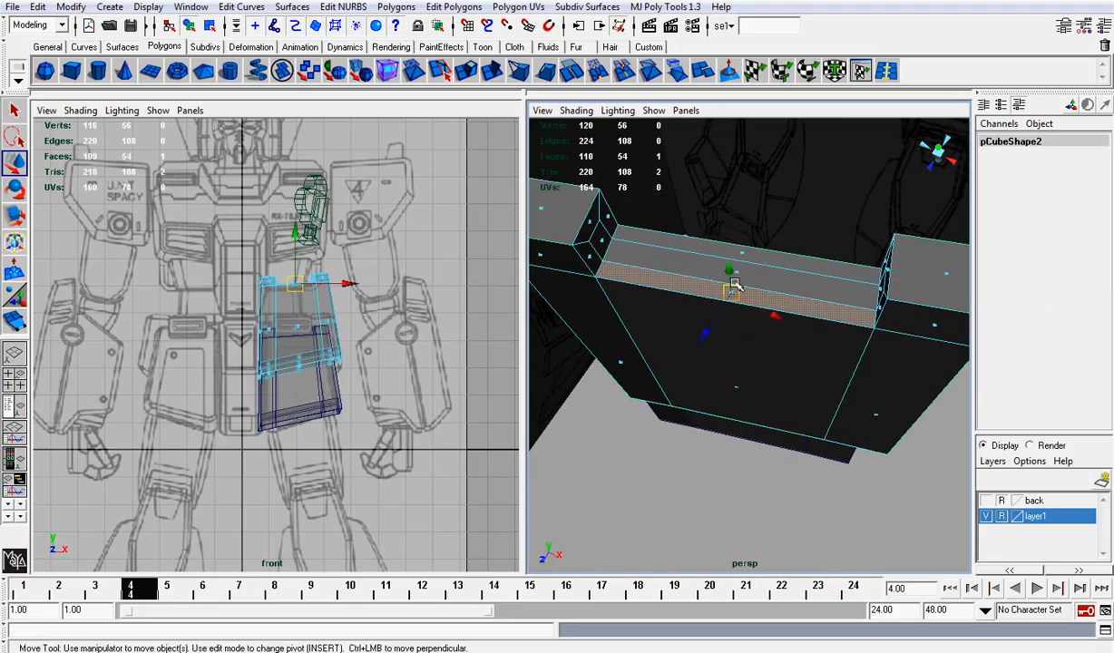
pyautogui.moveTo(729, 272); pyautogui.dragTo(735, 247)
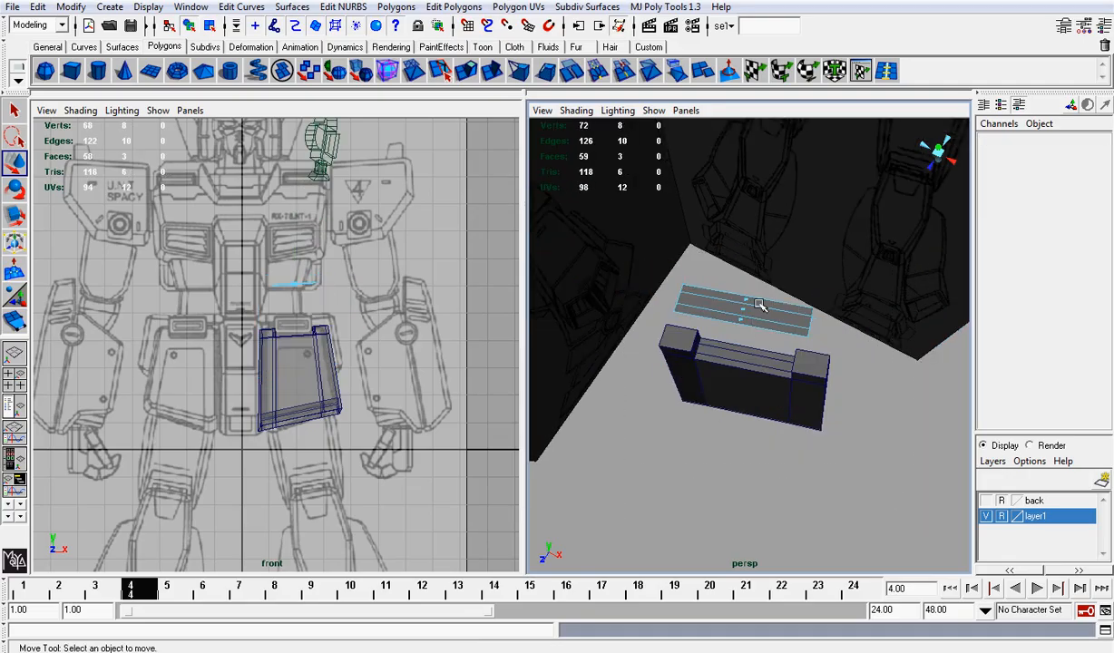
pyautogui.rightClick(760, 305)
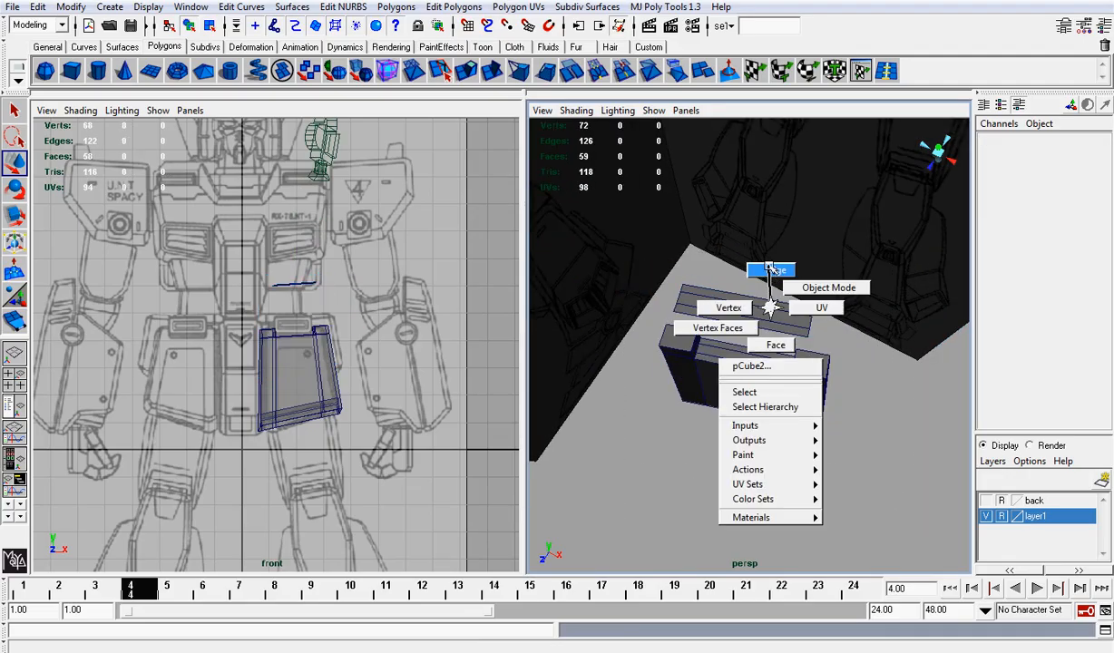
pyautogui.click(827, 287)
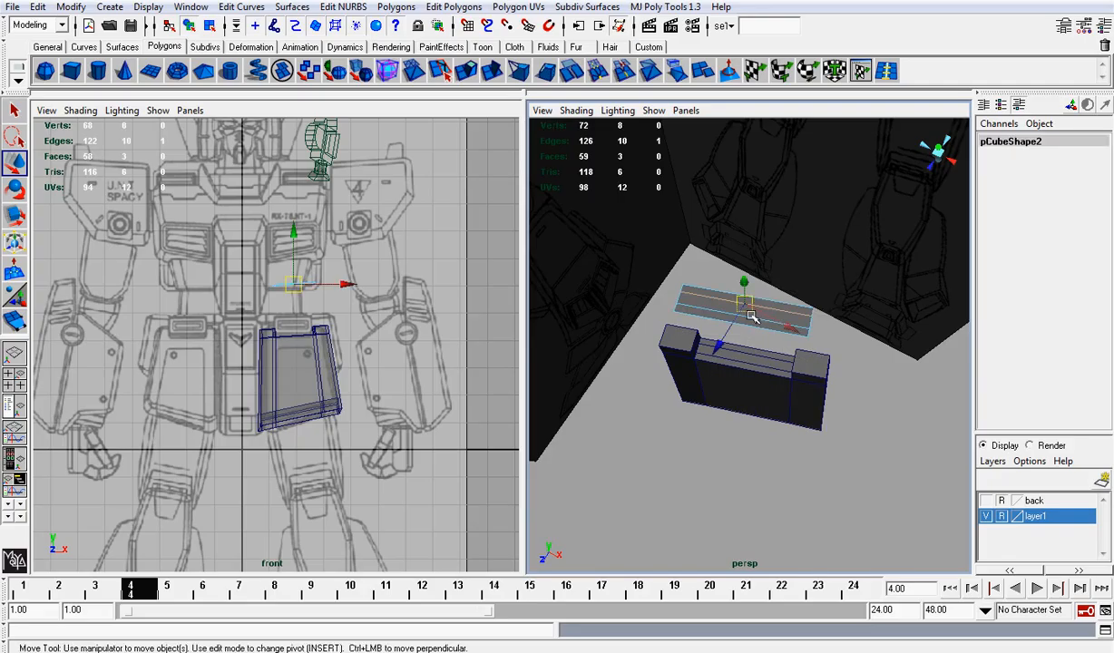
pyautogui.click(454, 7)
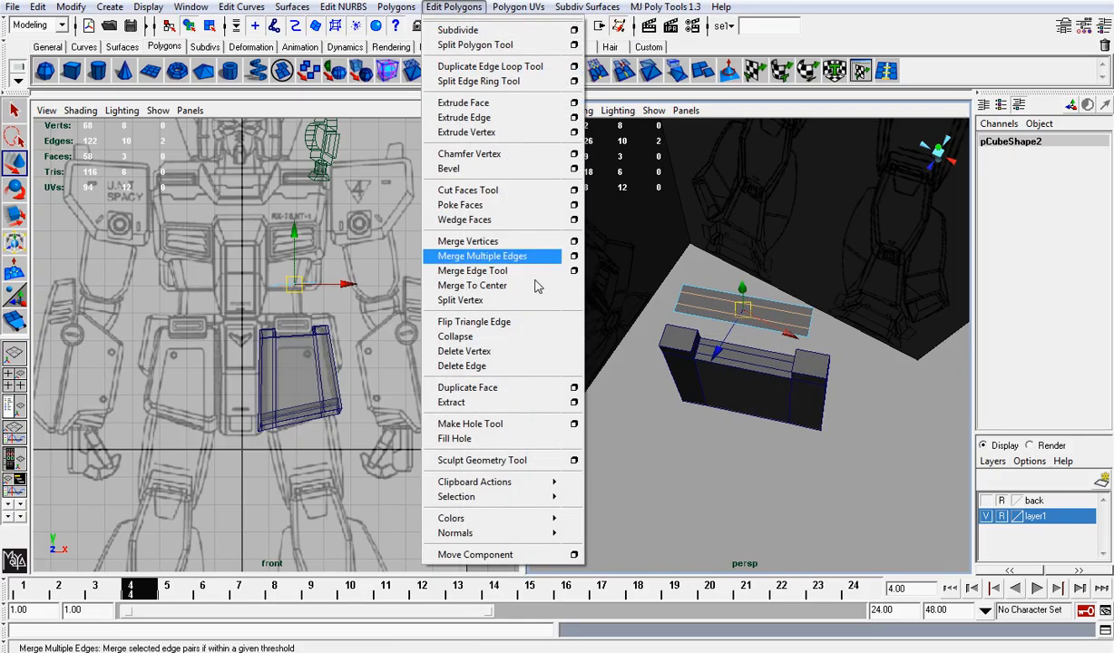
pyautogui.click(483, 256)
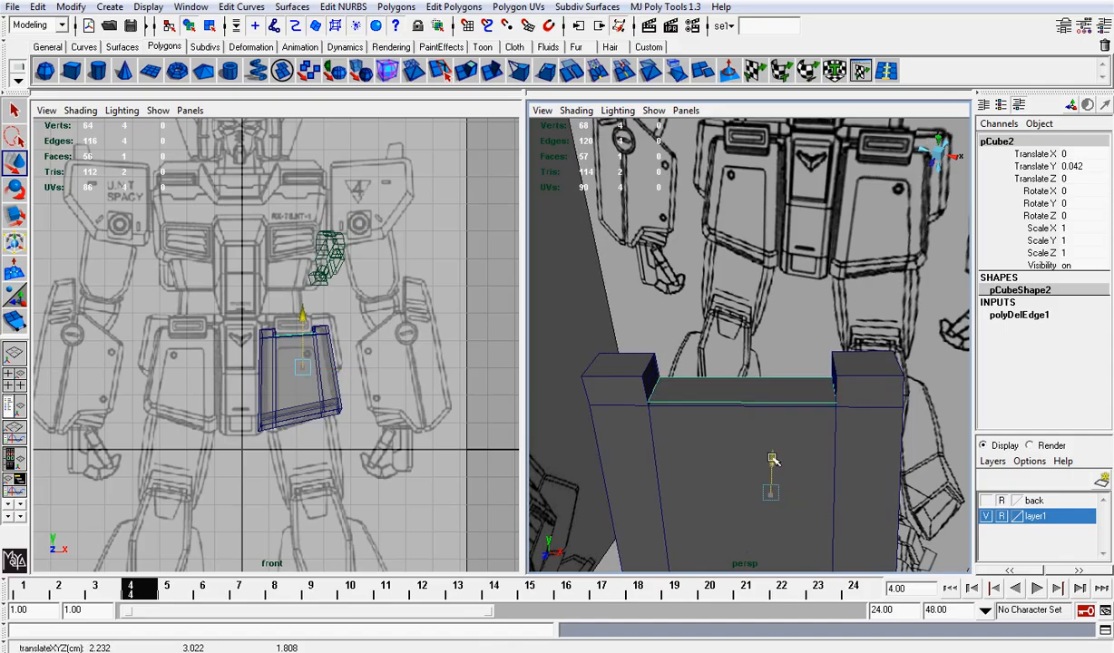
pyautogui.rightClick(771, 385)
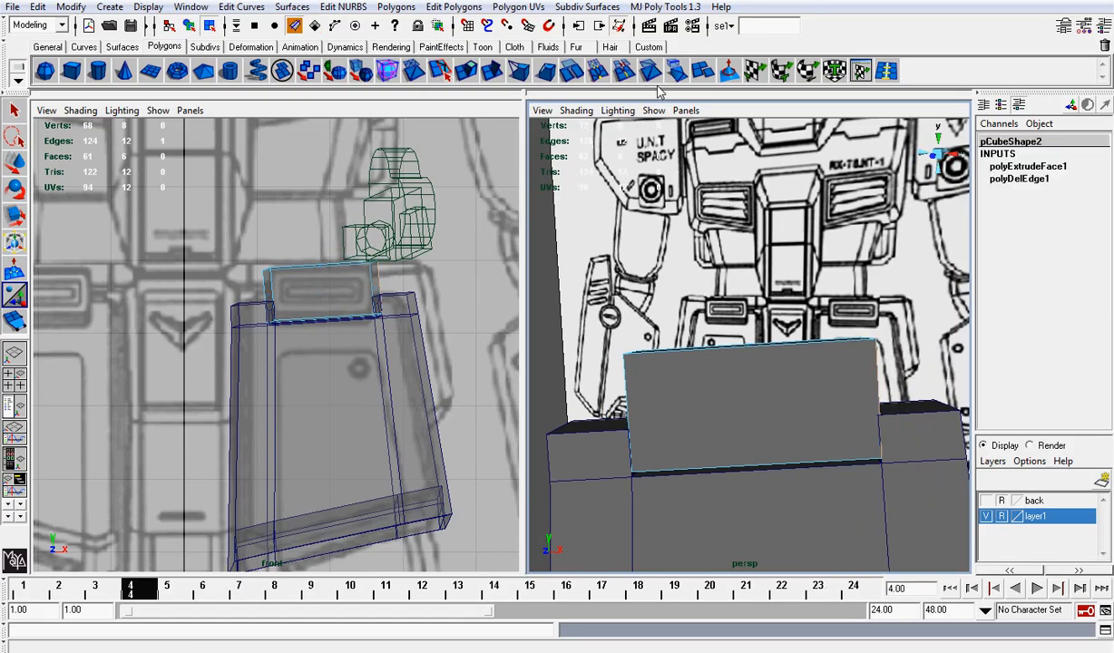
# Select an edge ring with MJ Poly Tools, insert two edge loops and scale their points
pyautogui.click(664, 8)
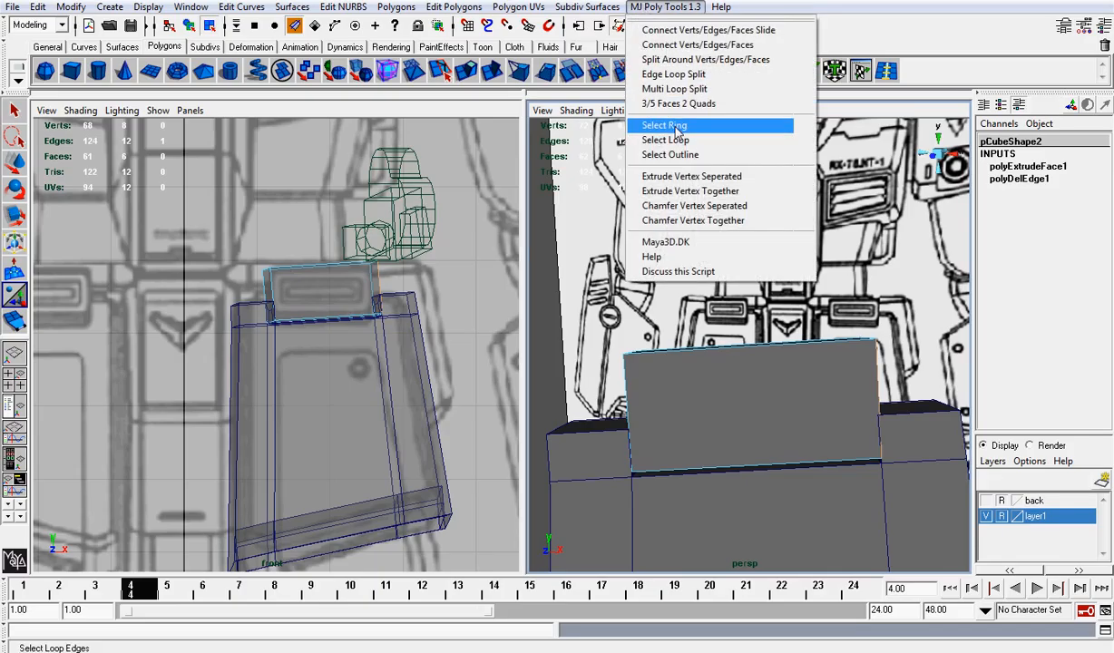
pyautogui.click(664, 125)
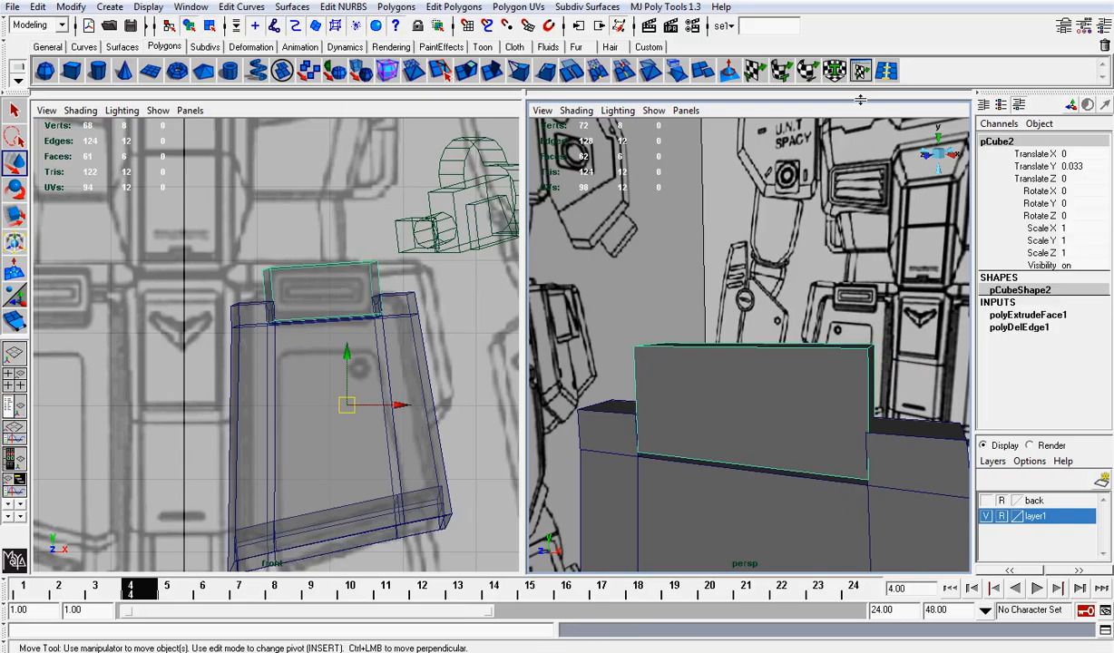
pyautogui.moveTo(867, 135)
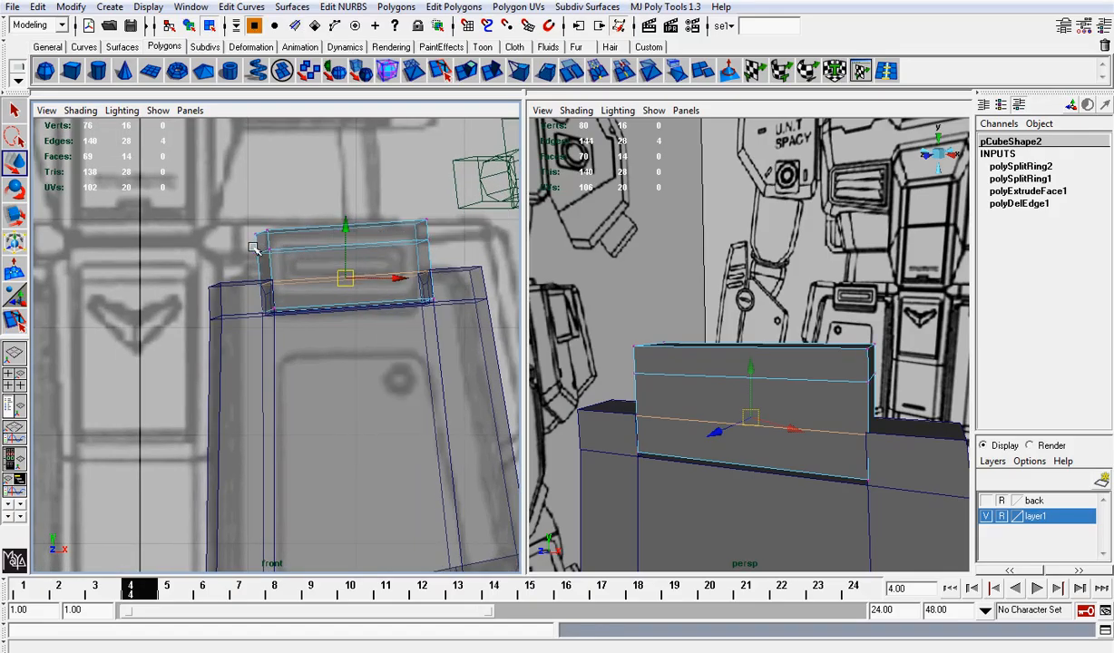
pyautogui.moveTo(294, 282)
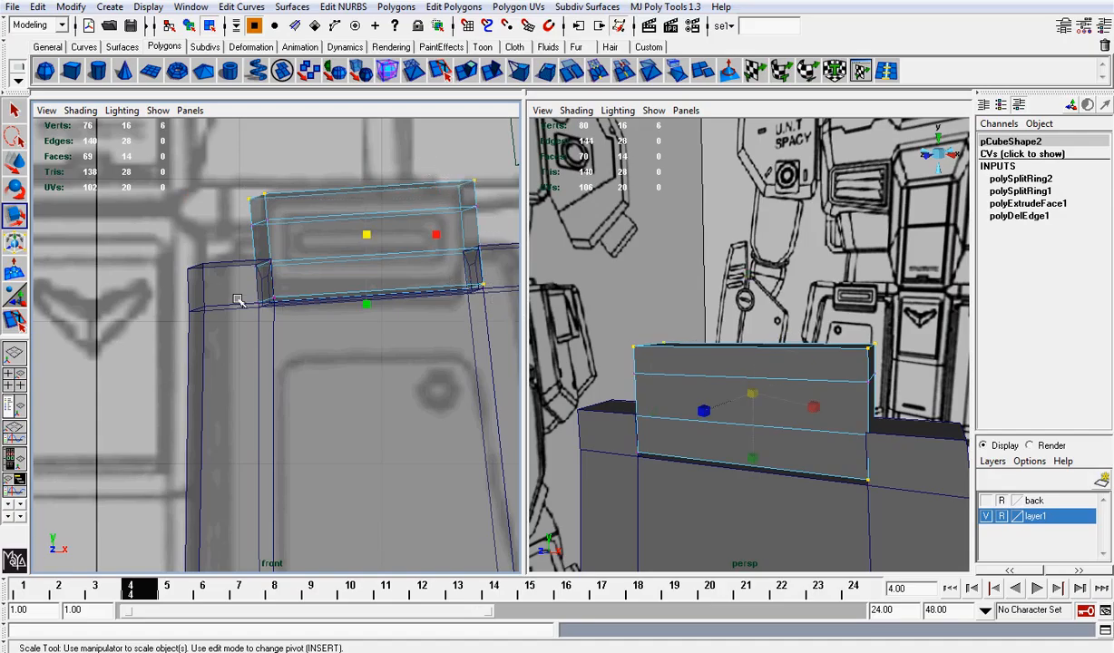
pyautogui.moveTo(435, 236); pyautogui.dragTo(436, 239)
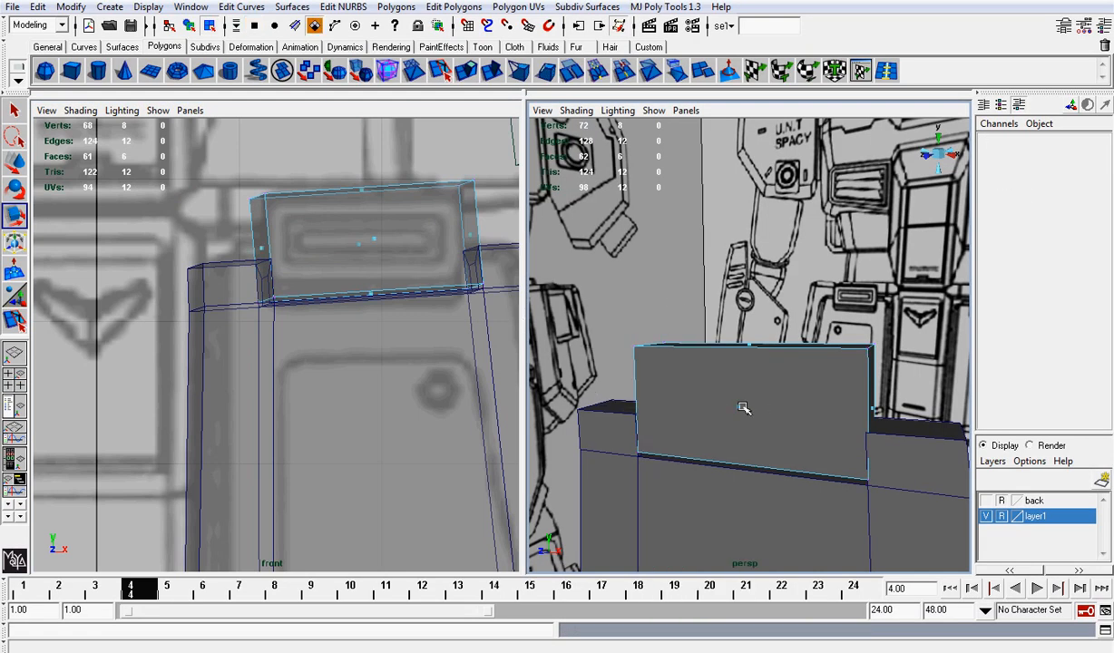
# Extrude the top block's front face twice, scaling each inward to form a bevelled frame border
pyautogui.click(464, 71)
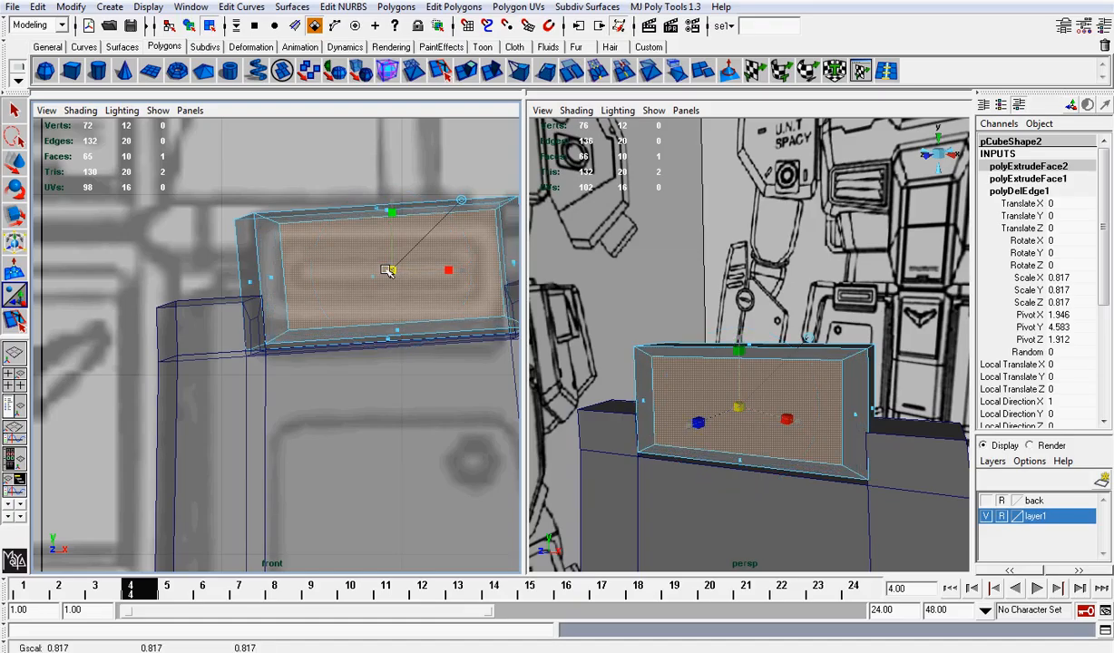
pyautogui.moveTo(390, 270); pyautogui.dragTo(381, 271)
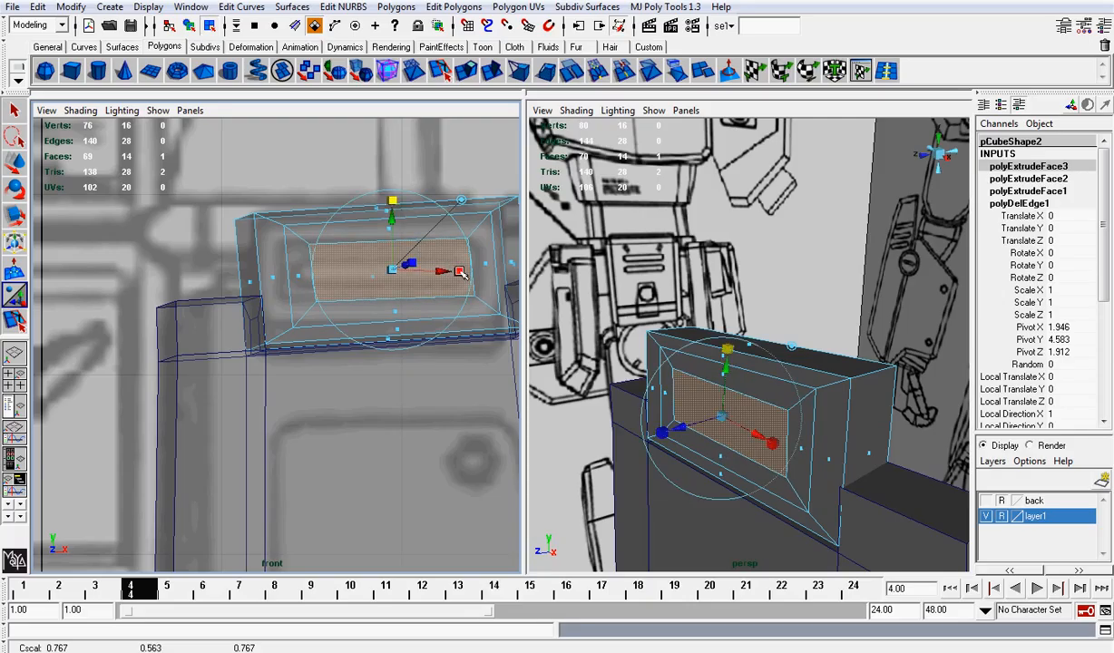
pyautogui.moveTo(442, 270); pyautogui.dragTo(472, 272)
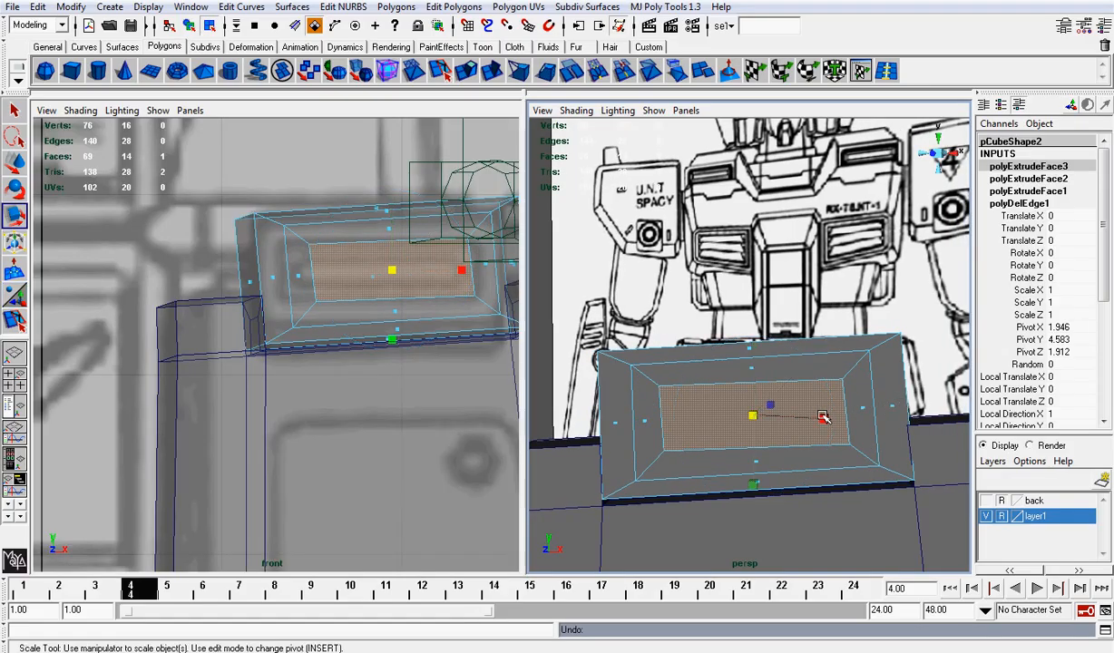
pyautogui.moveTo(820, 415); pyautogui.dragTo(833, 418)
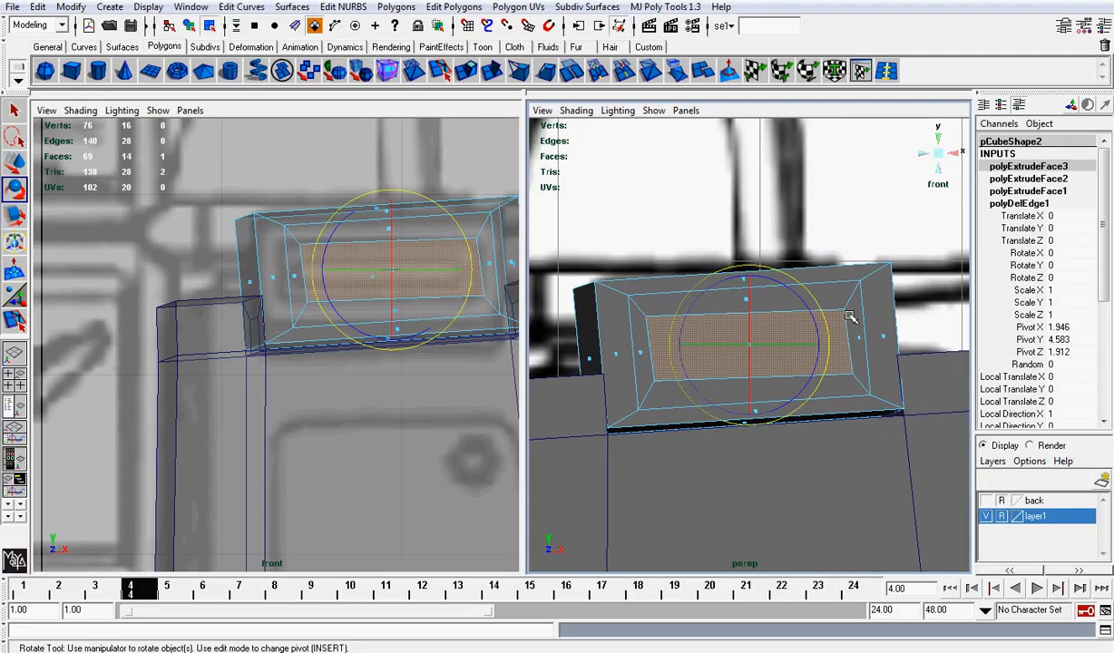
pyautogui.moveTo(852, 312); pyautogui.dragTo(827, 323)
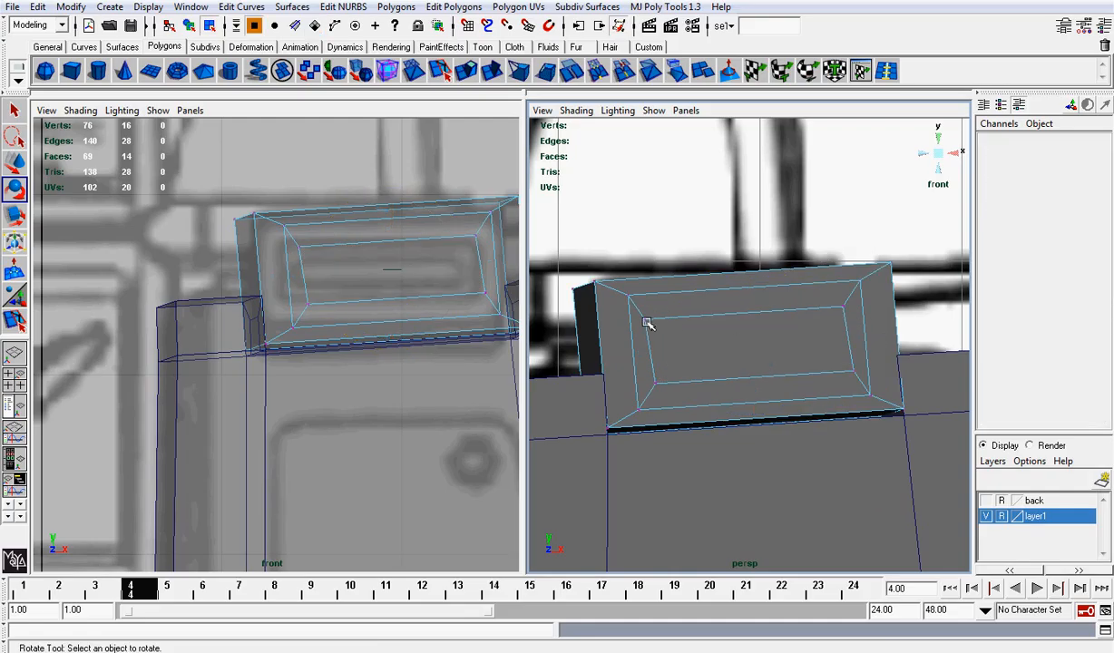
pyautogui.click(649, 323)
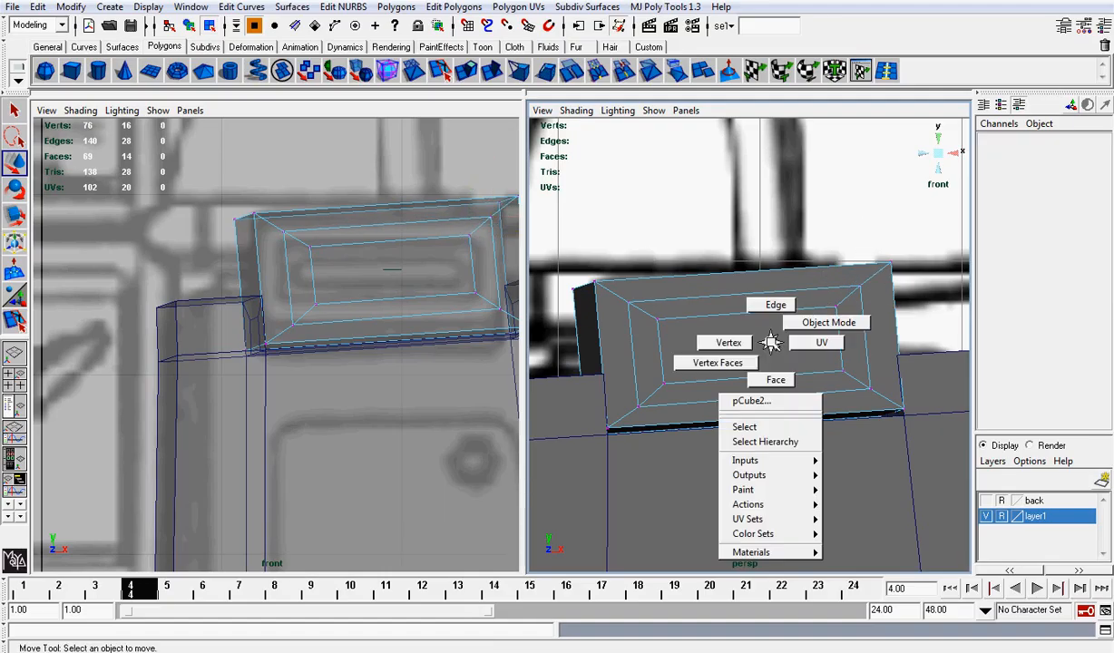
# Extrude the inner front face into the block along Z to form a recessed slot, then return to Object Mode
pyautogui.click(729, 341)
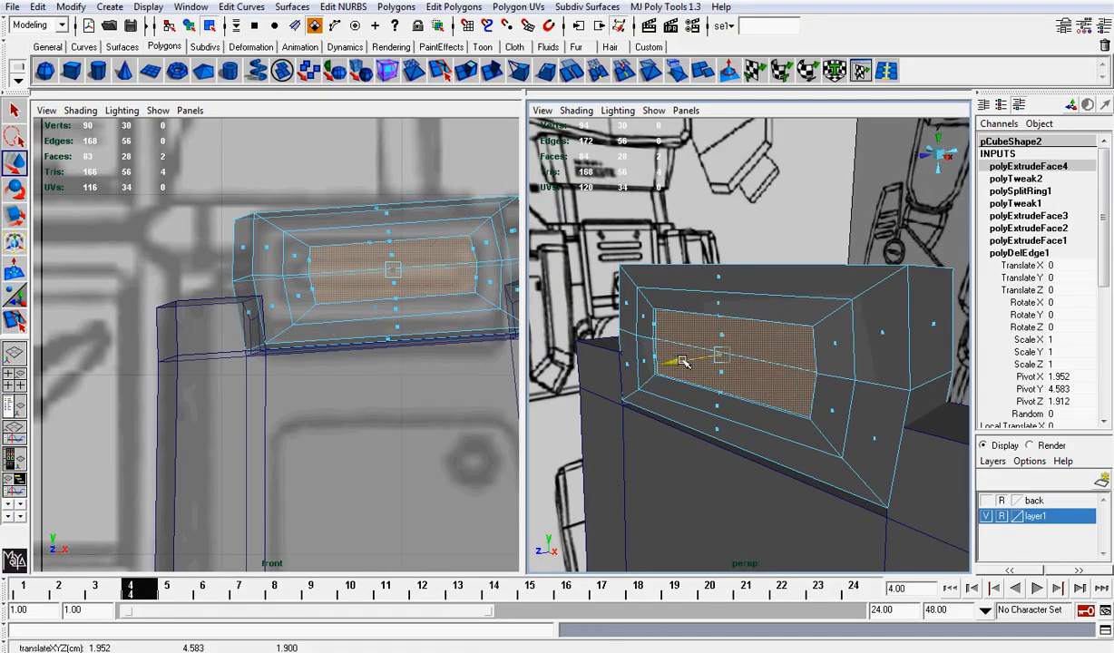
pyautogui.moveTo(676, 361); pyautogui.dragTo(688, 363)
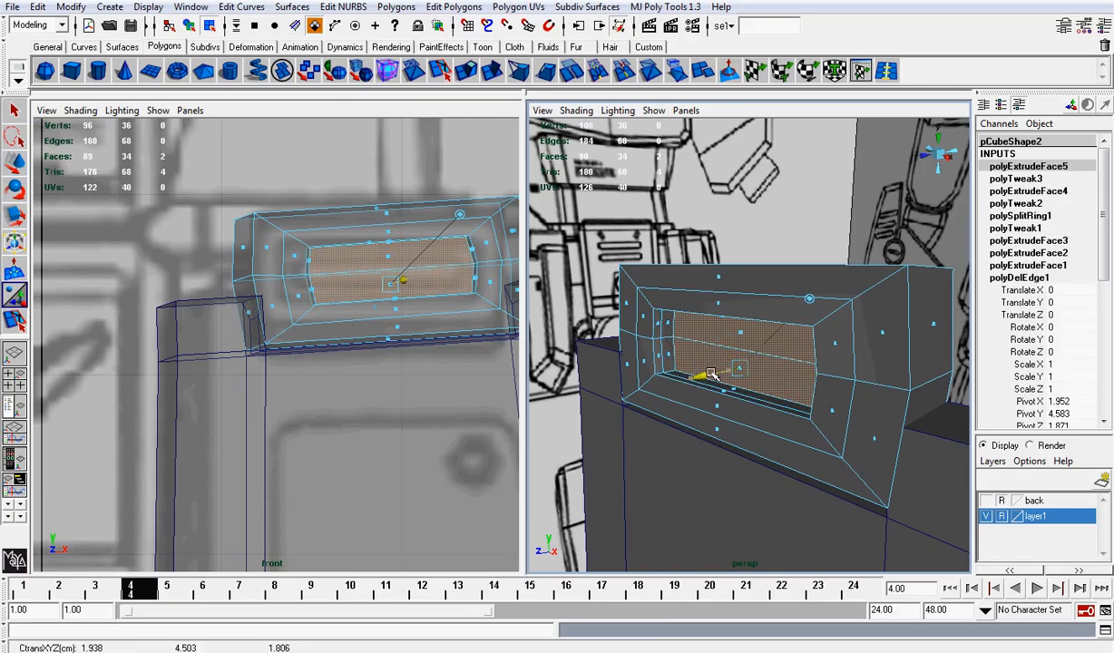
pyautogui.rightClick(752, 363)
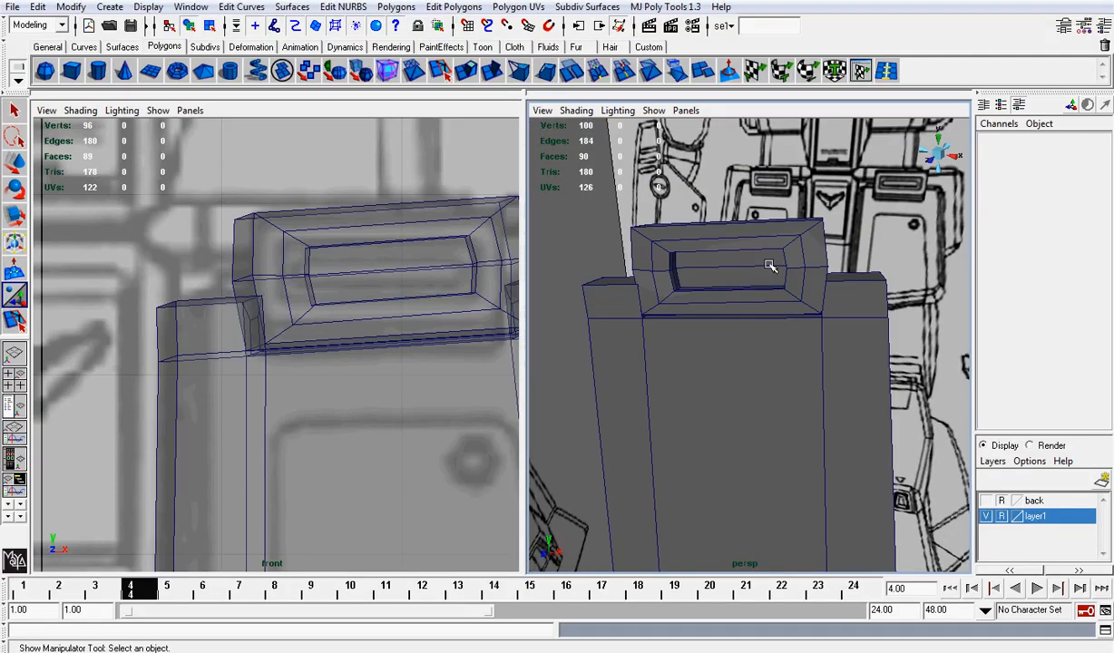
# Apply Edit Polygons > Bevel to the lower thigh plate's edges
pyautogui.click(764, 263)
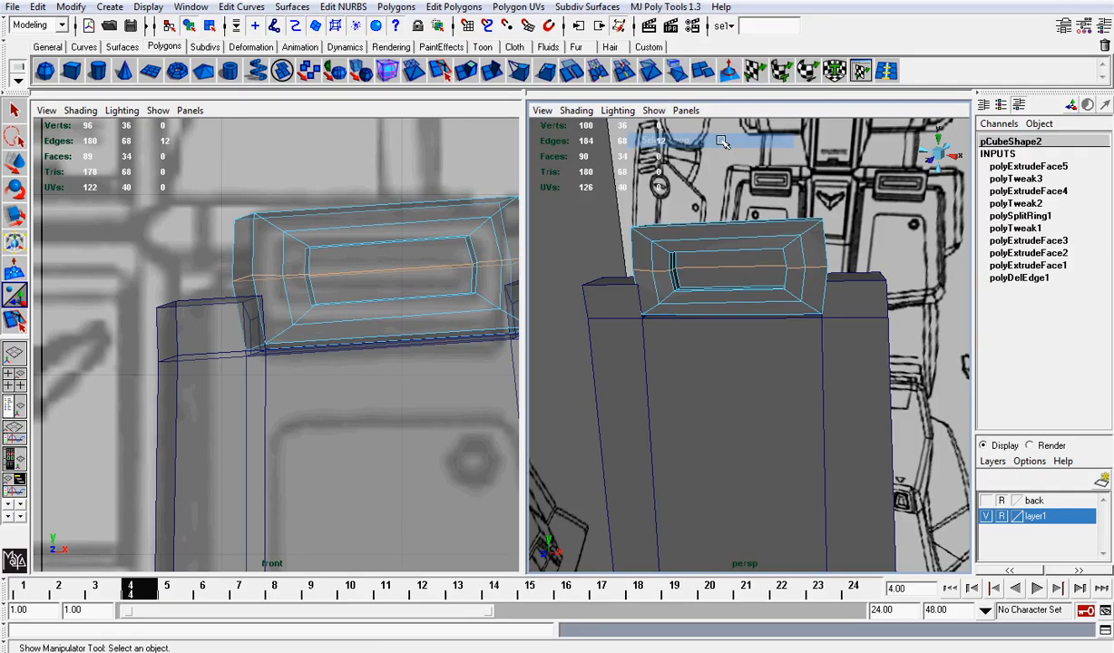
pyautogui.click(453, 7)
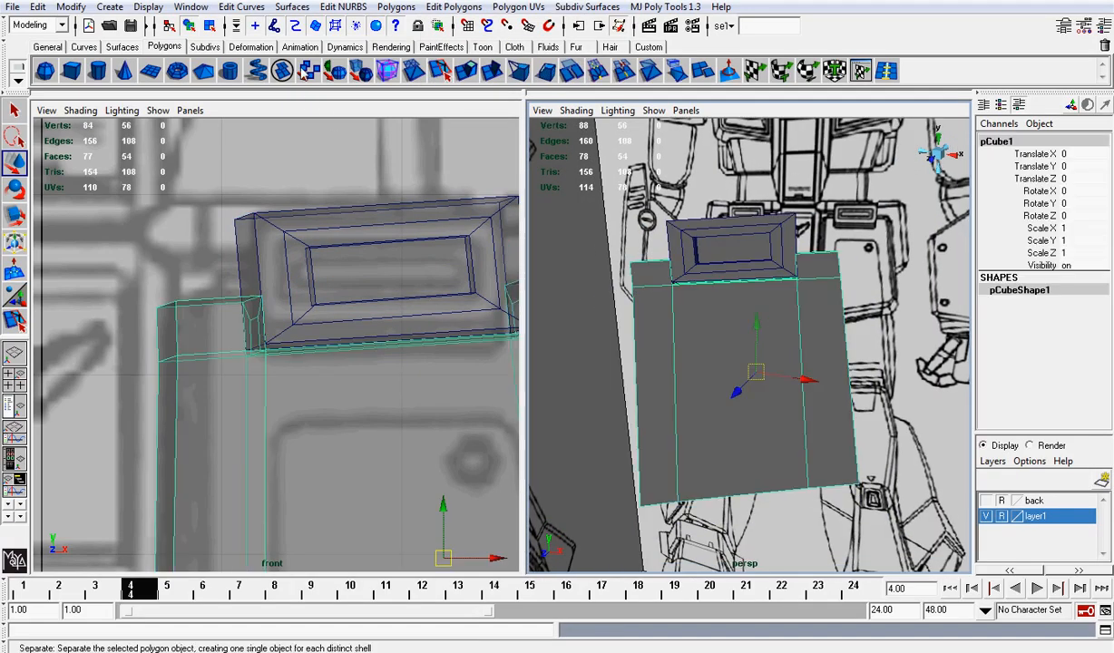
pyautogui.click(454, 7)
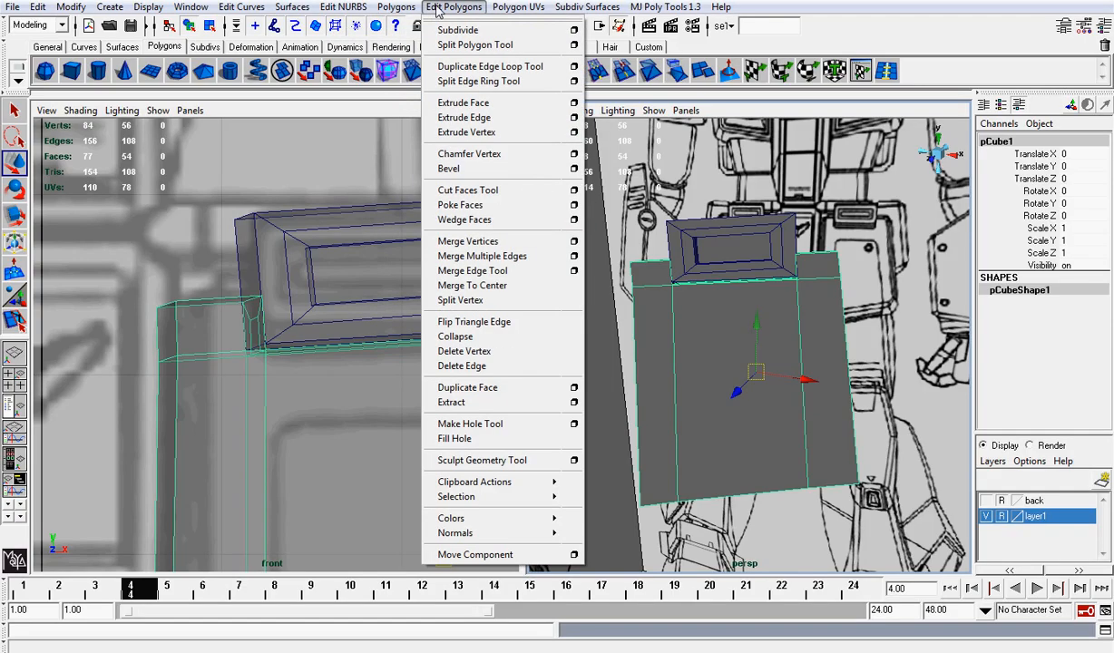
pyautogui.moveTo(448, 169)
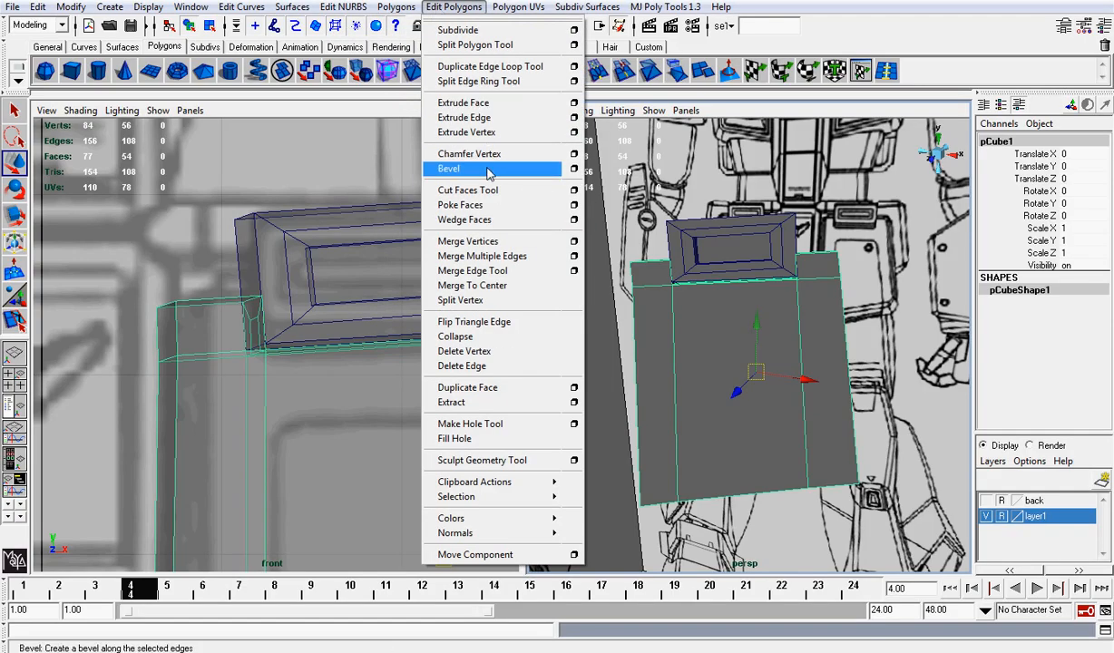
pyautogui.click(448, 169)
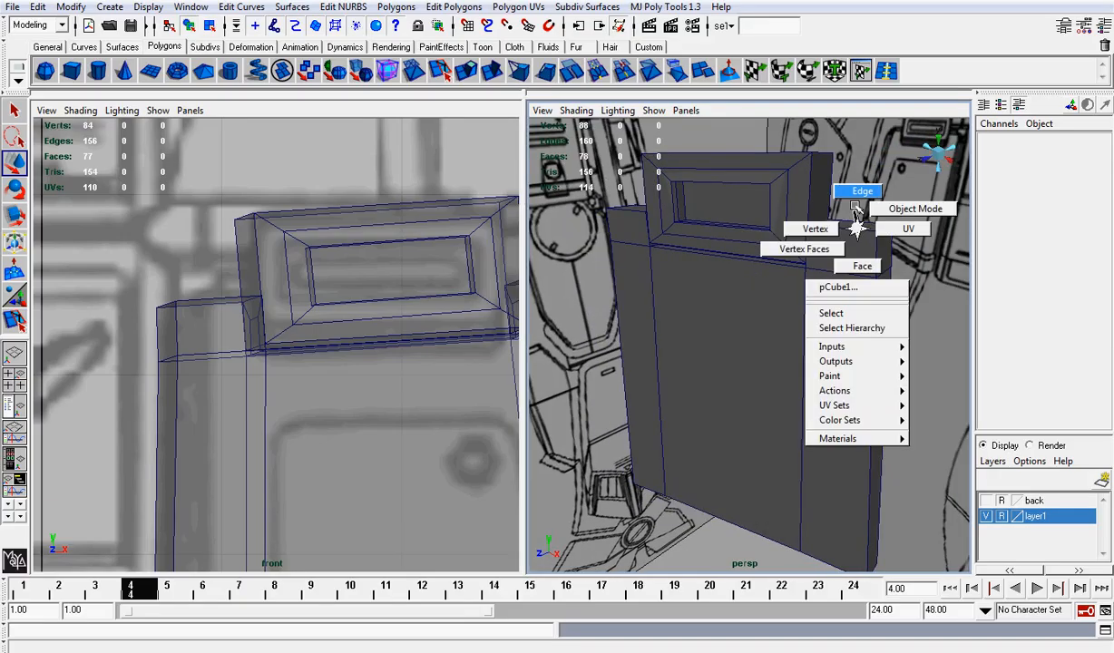
pyautogui.click(860, 191)
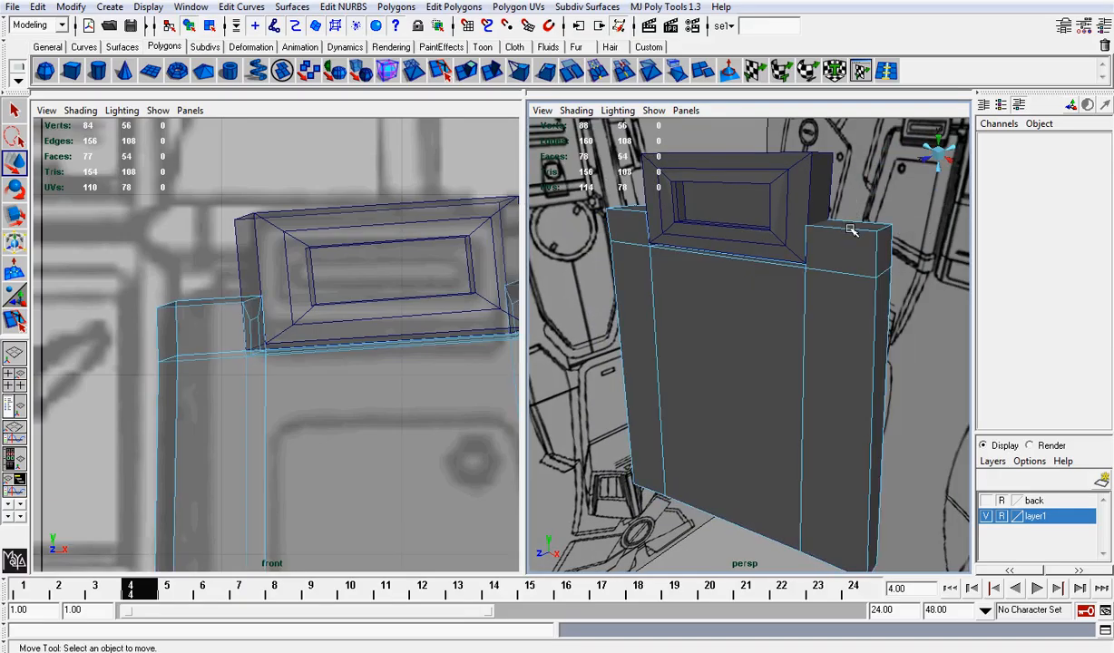
pyautogui.click(852, 228)
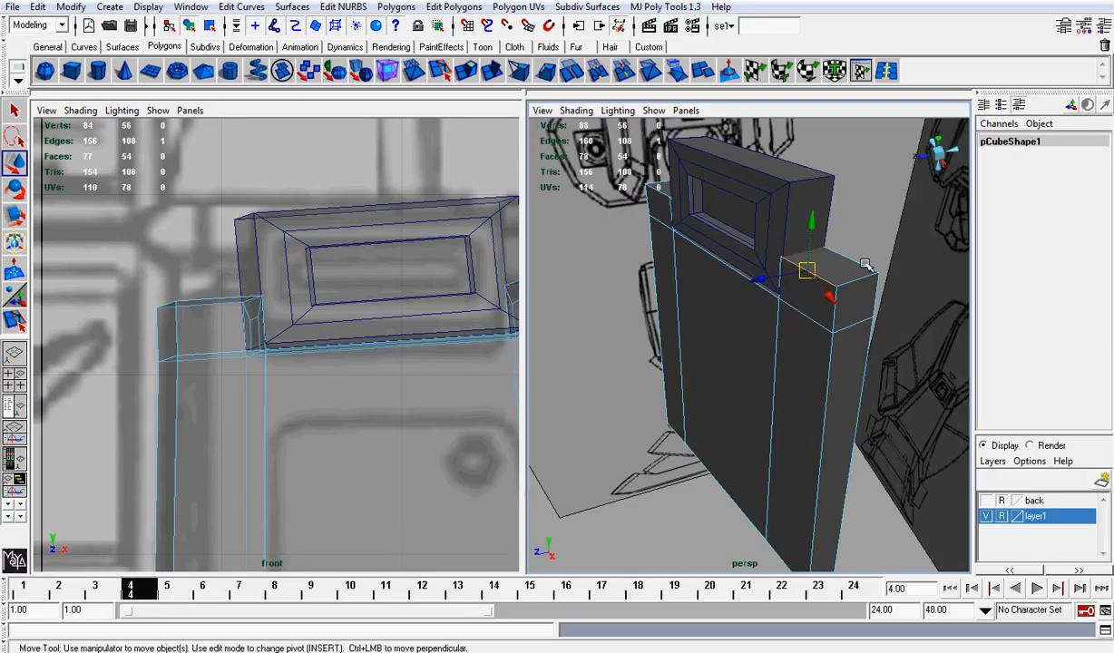
pyautogui.moveTo(807, 270); pyautogui.dragTo(830, 280)
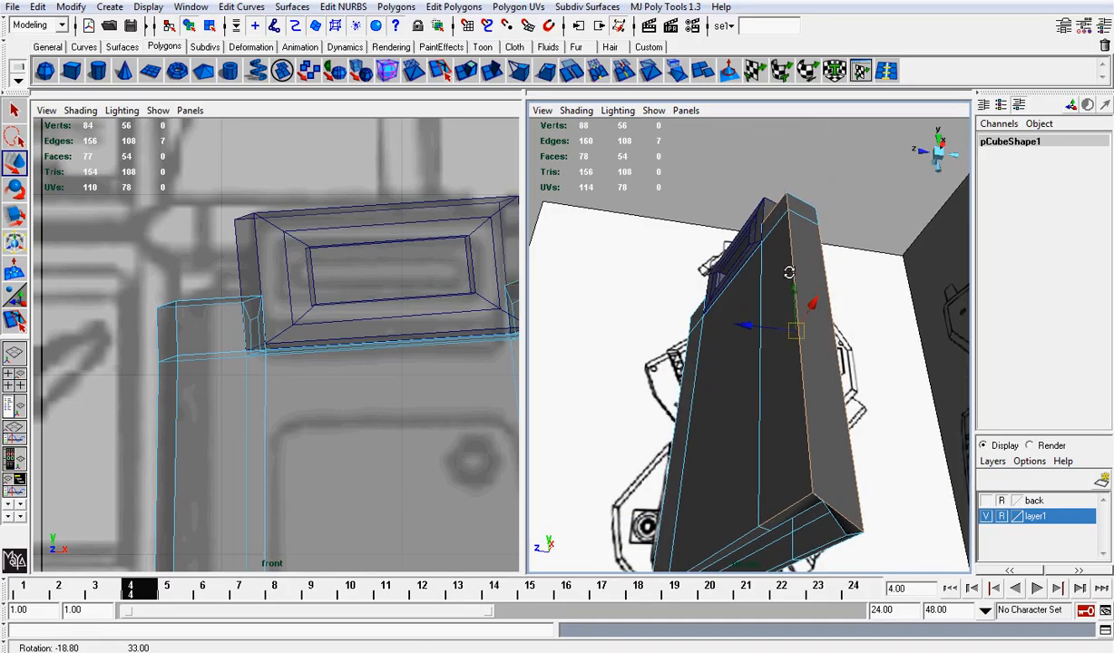
pyautogui.moveTo(789, 272); pyautogui.dragTo(737, 265)
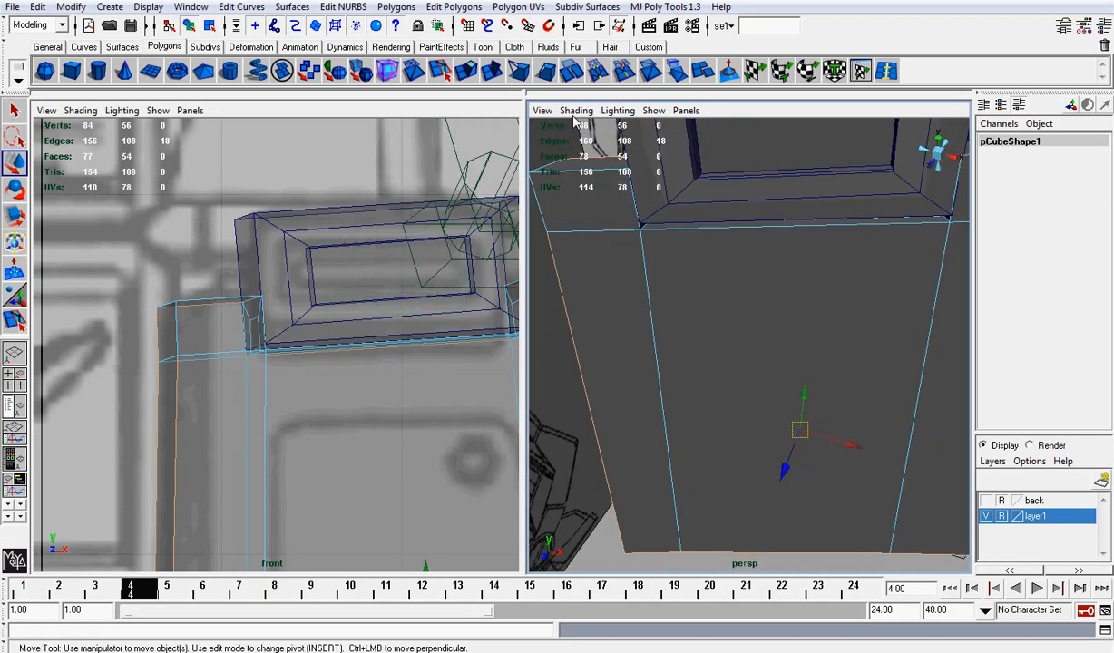
pyautogui.click(577, 111)
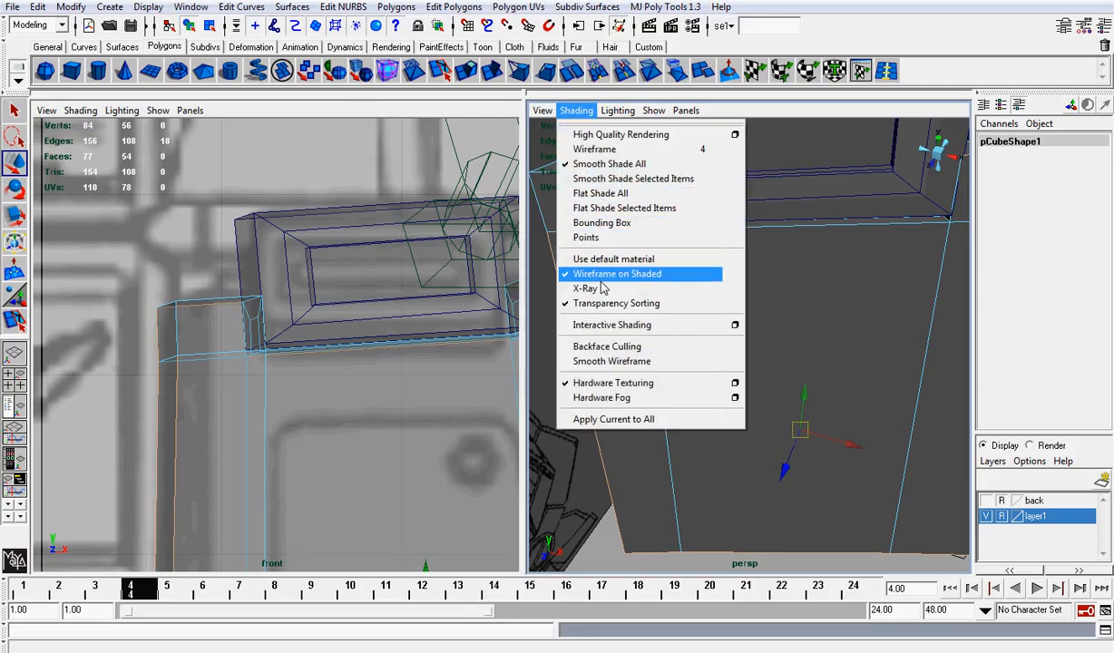
pyautogui.click(616, 273)
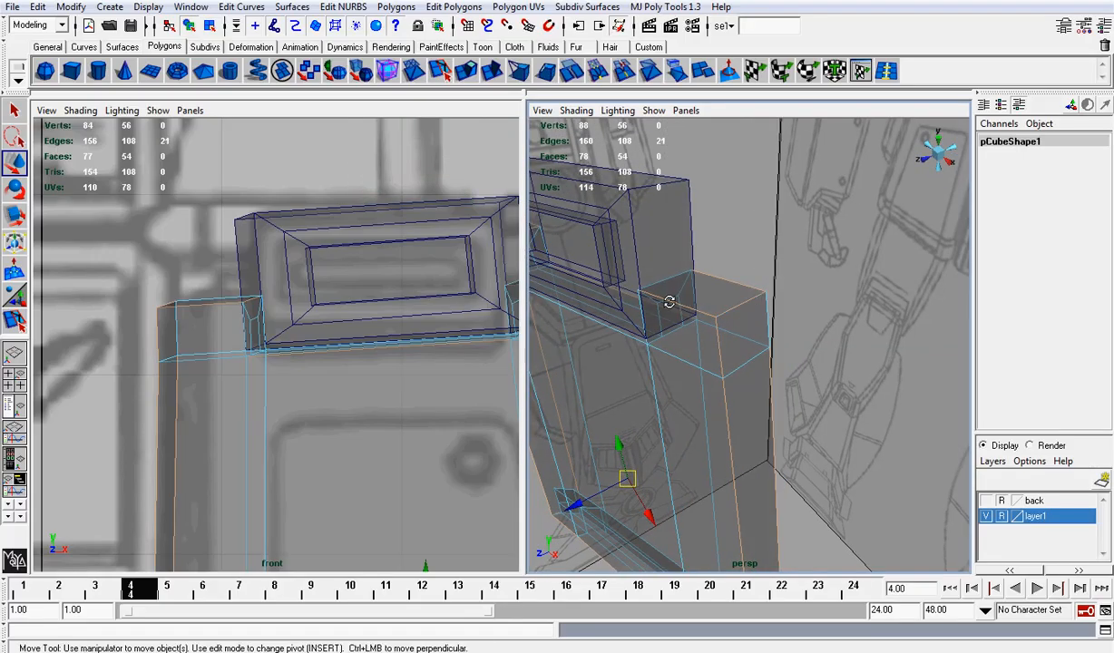
pyautogui.moveTo(667, 301); pyautogui.dragTo(816, 306)
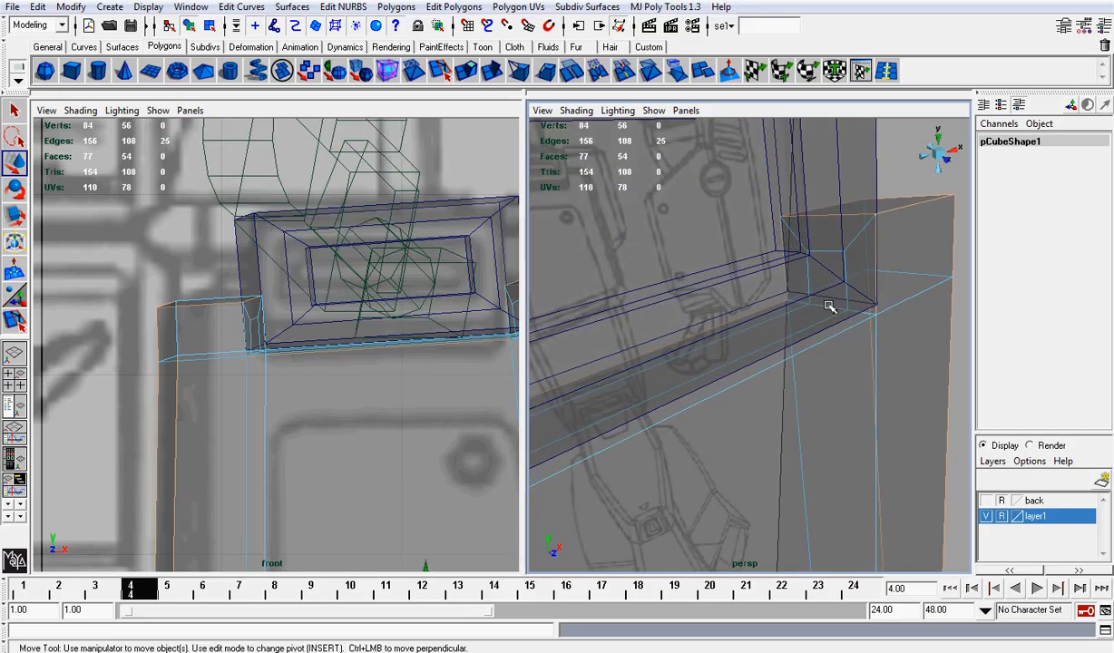
pyautogui.click(830, 304)
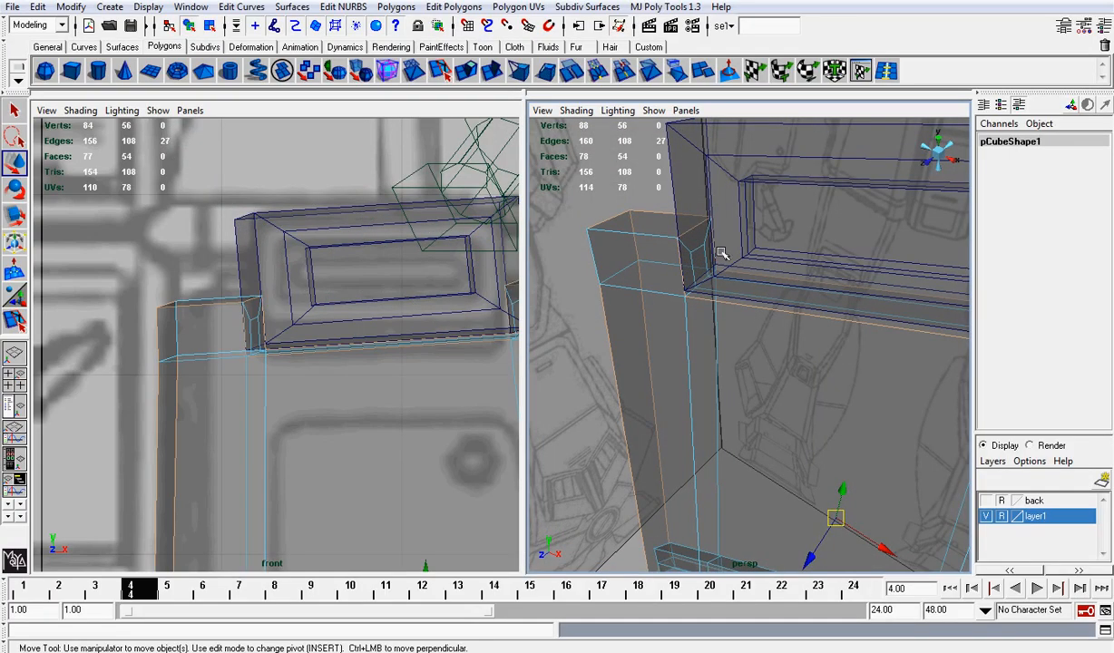
pyautogui.moveTo(725, 254); pyautogui.dragTo(689, 300)
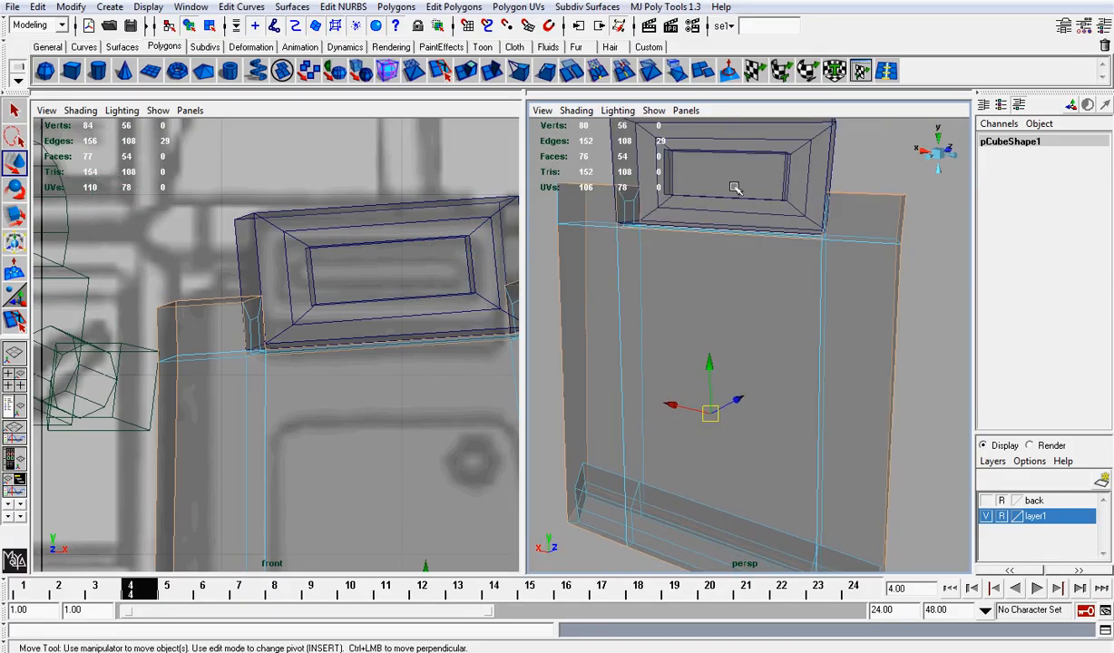
pyautogui.moveTo(734, 190); pyautogui.dragTo(653, 263)
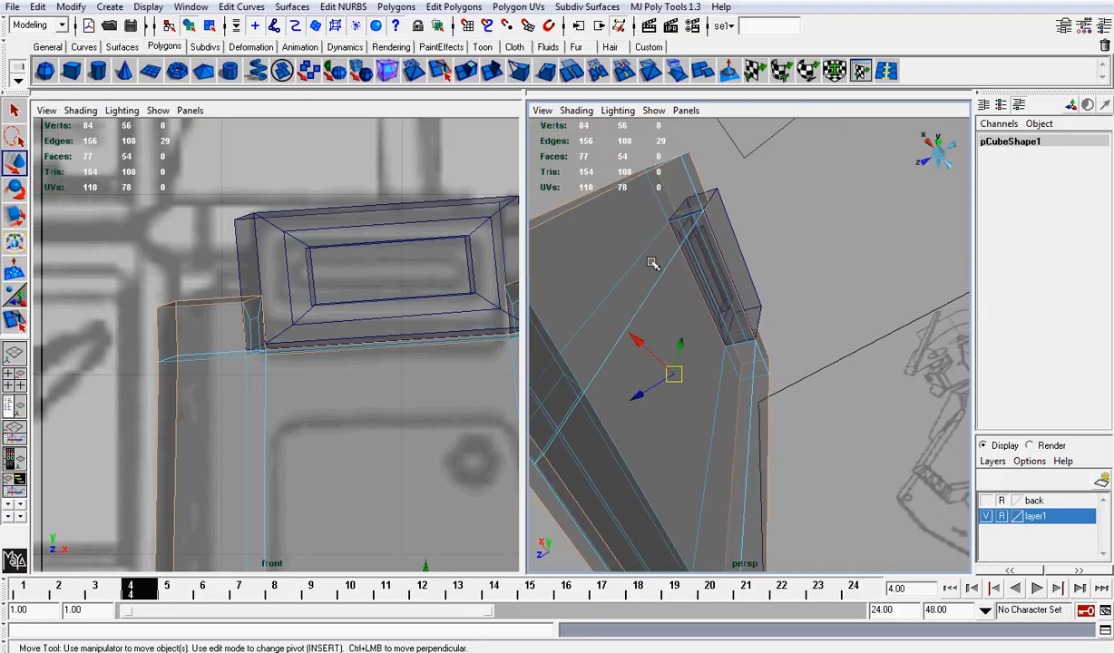
pyautogui.click(576, 111)
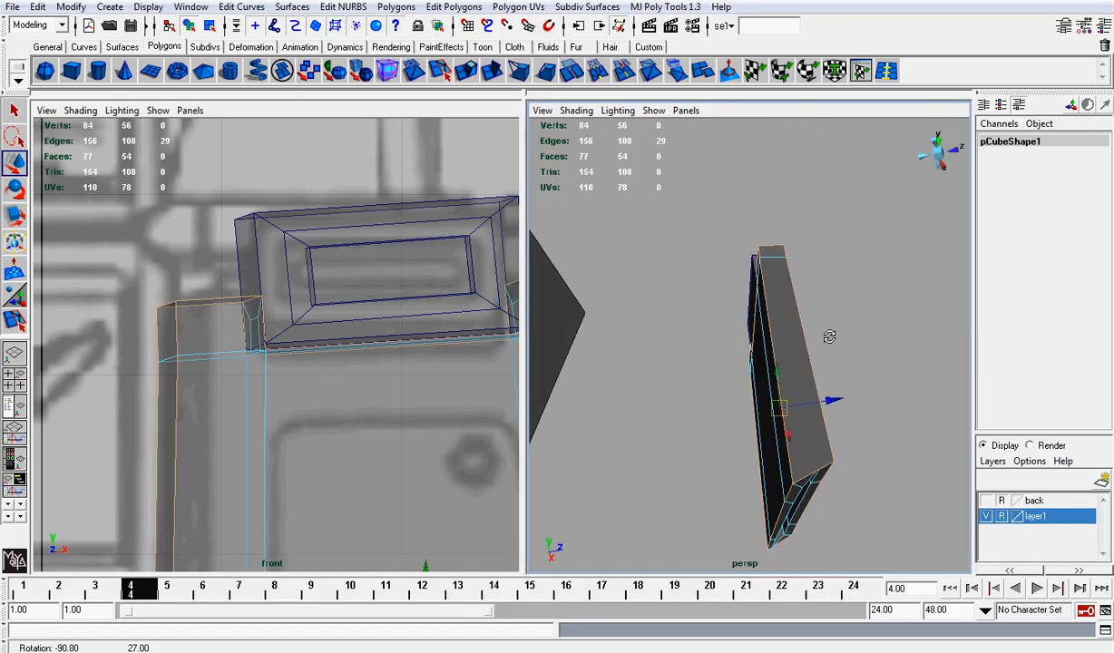
pyautogui.click(453, 7)
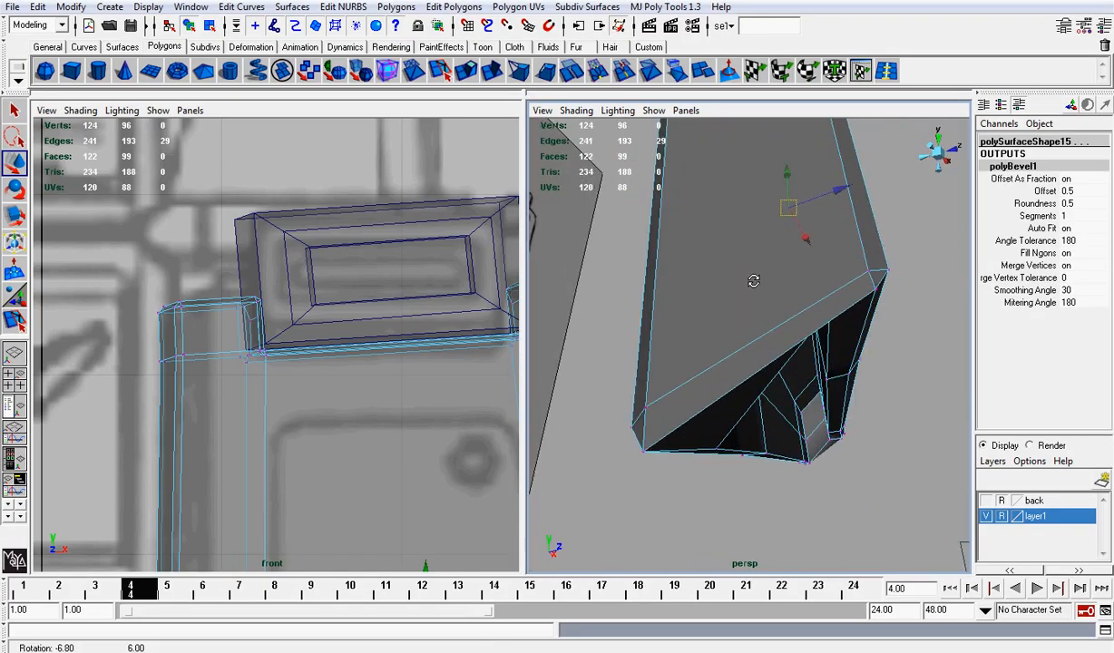
pyautogui.moveTo(753, 281); pyautogui.dragTo(403, 276)
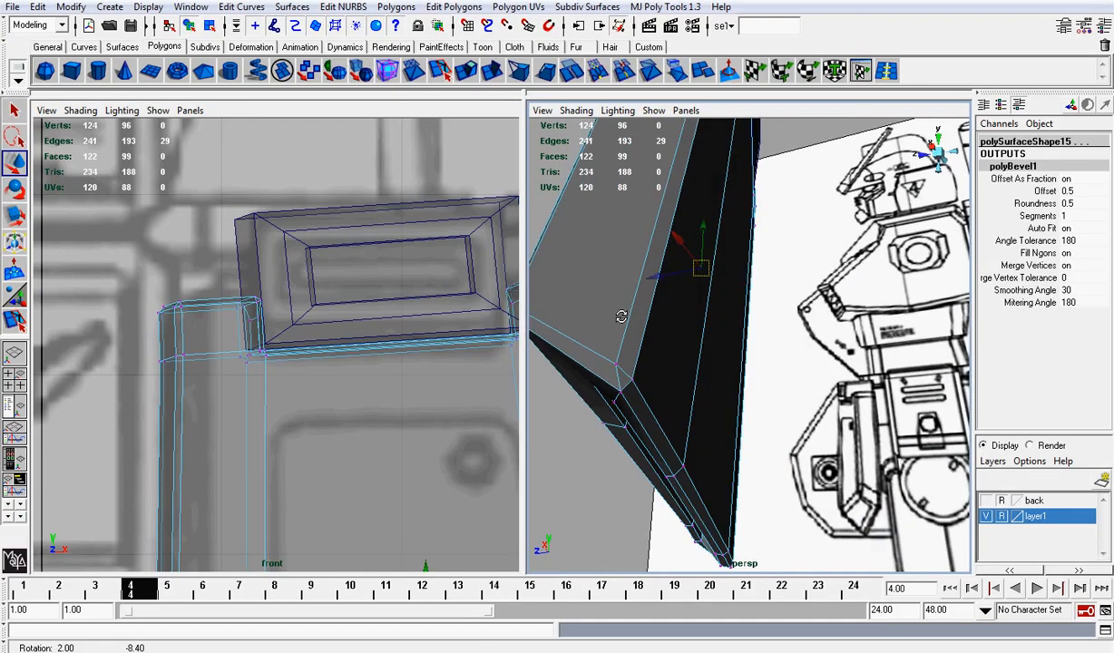
pyautogui.press('ctrl+z')
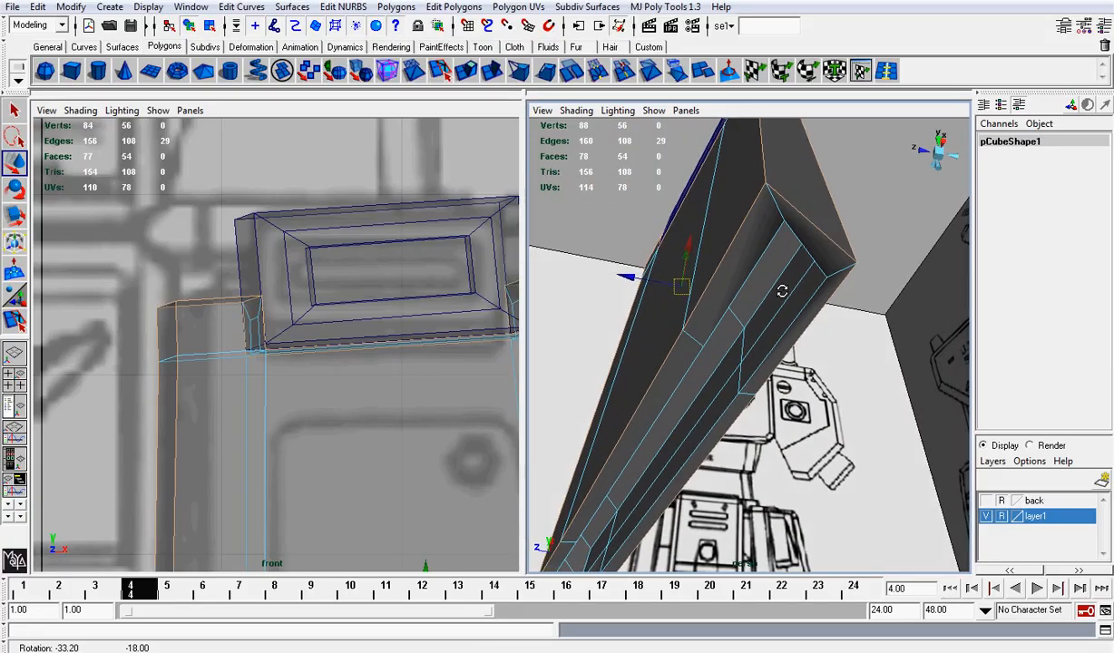
pyautogui.moveTo(780, 290); pyautogui.dragTo(844, 294)
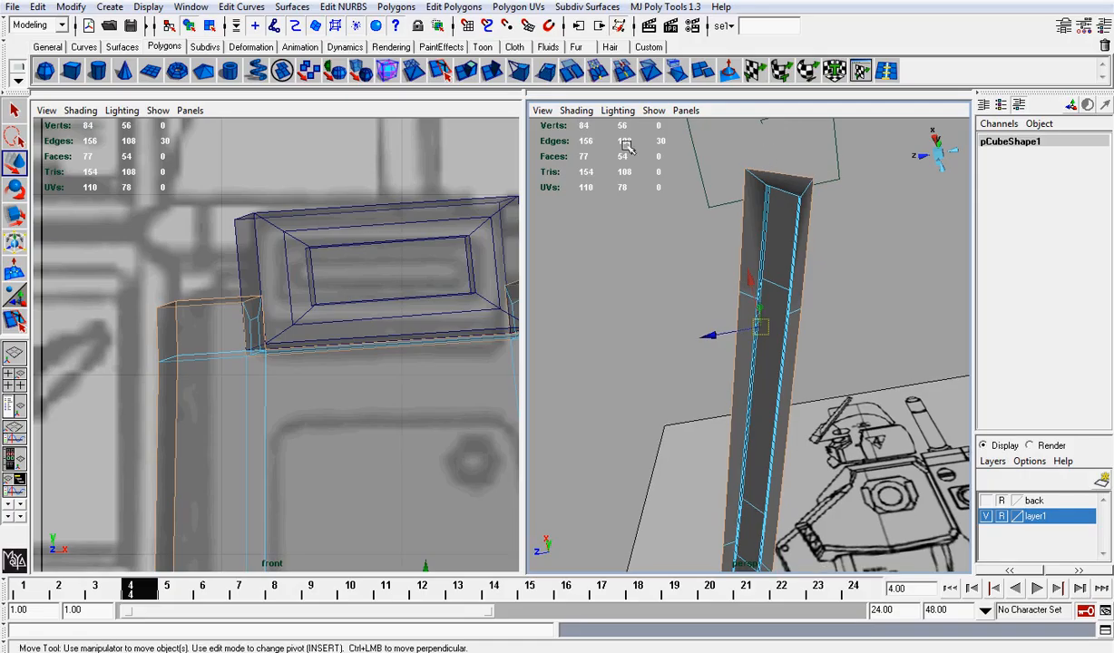
# Bevel the thigh plate's edges and set the polyBevel1 Offset to 2
pyautogui.click(395, 8)
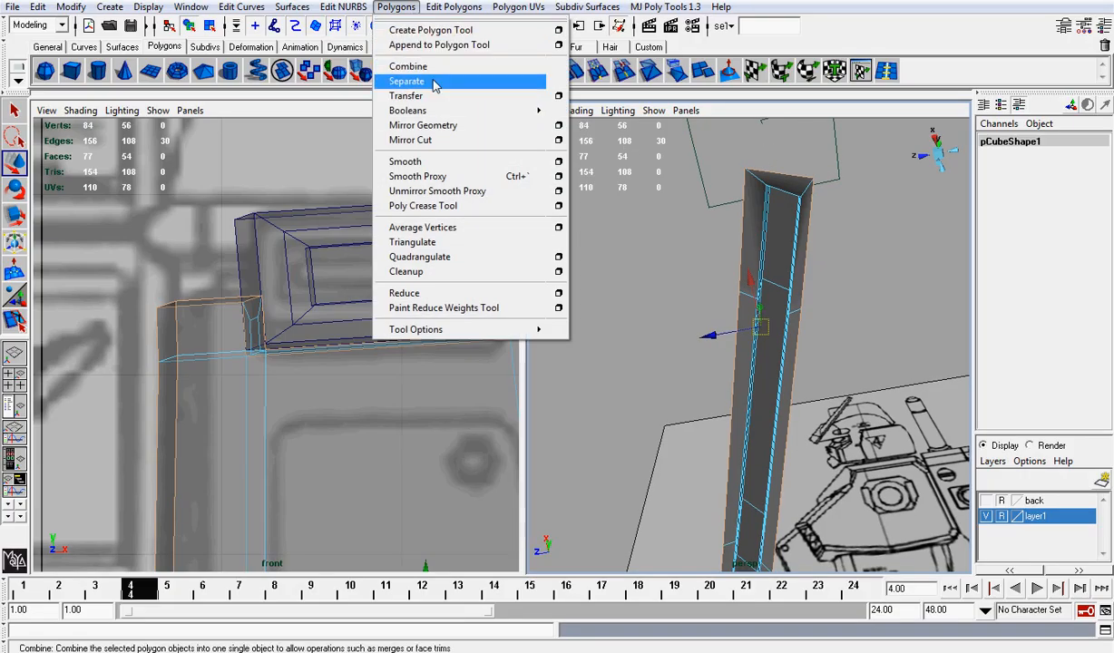
pyautogui.click(454, 7)
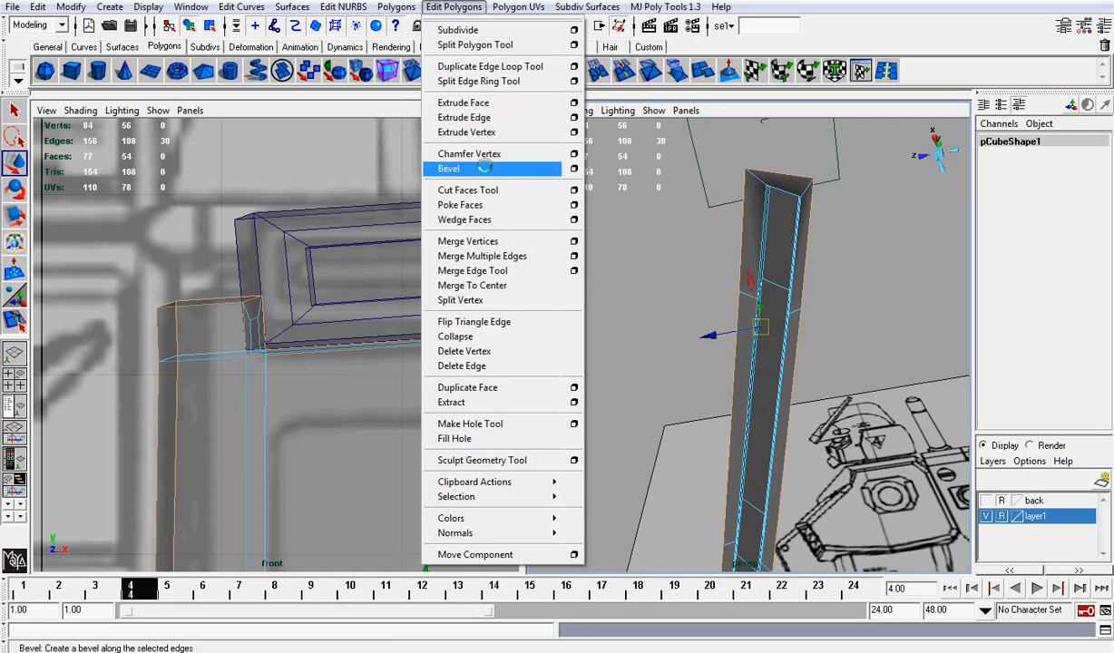
pyautogui.click(448, 169)
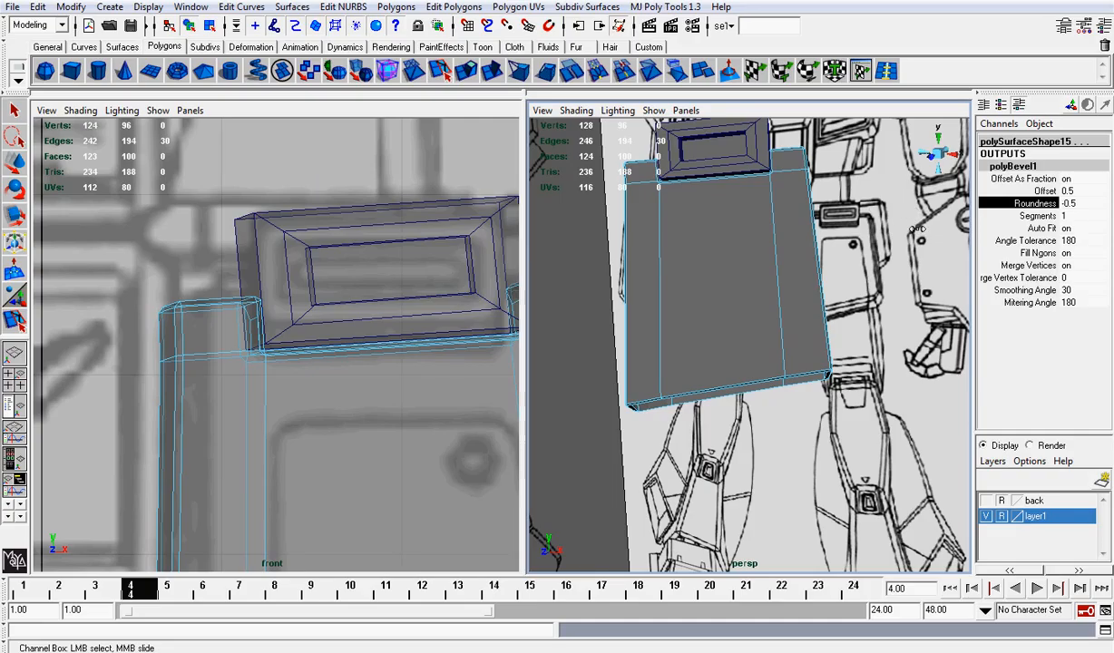
pyautogui.click(1043, 190)
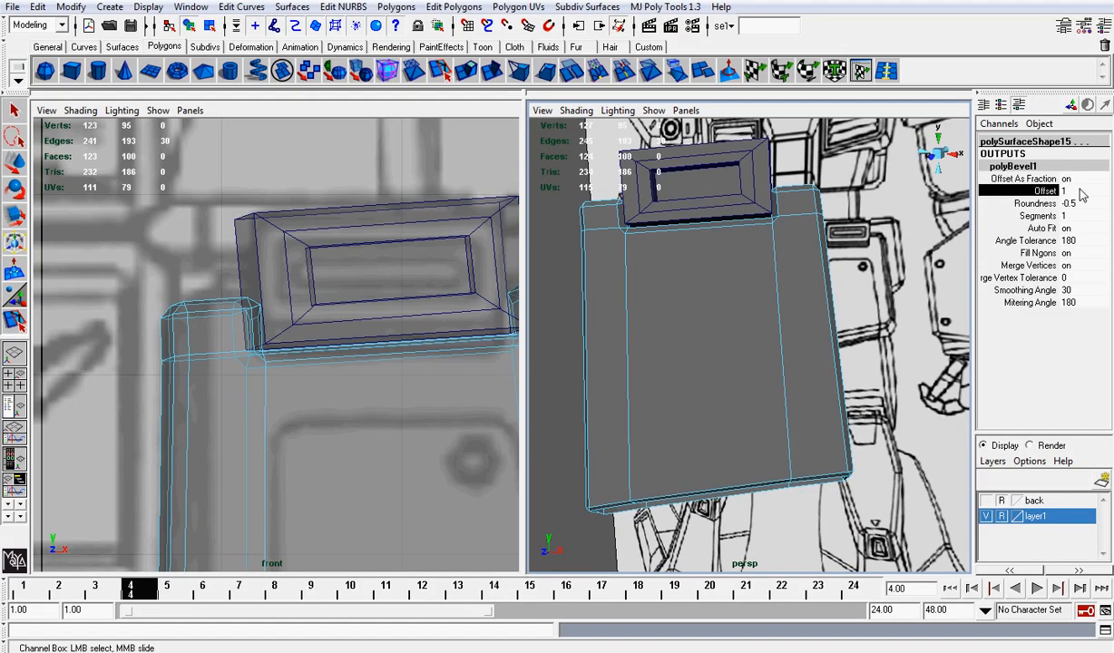
pyautogui.write('2')
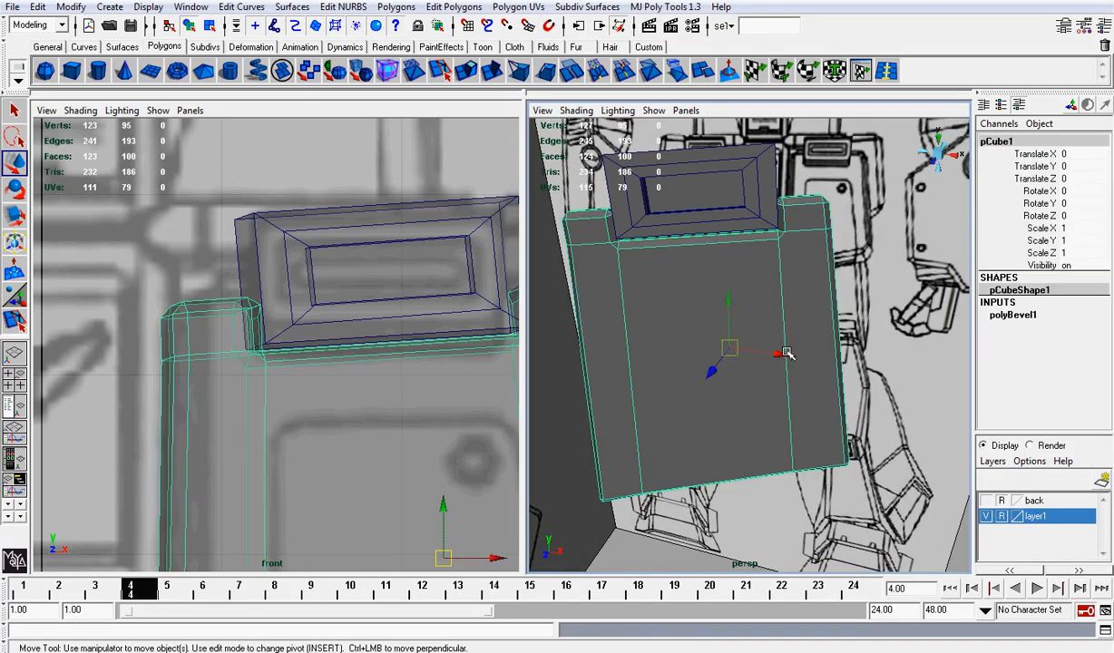
# Freeze the thigh plate's transformations via Modify > Freeze Transformations
pyautogui.click(69, 7)
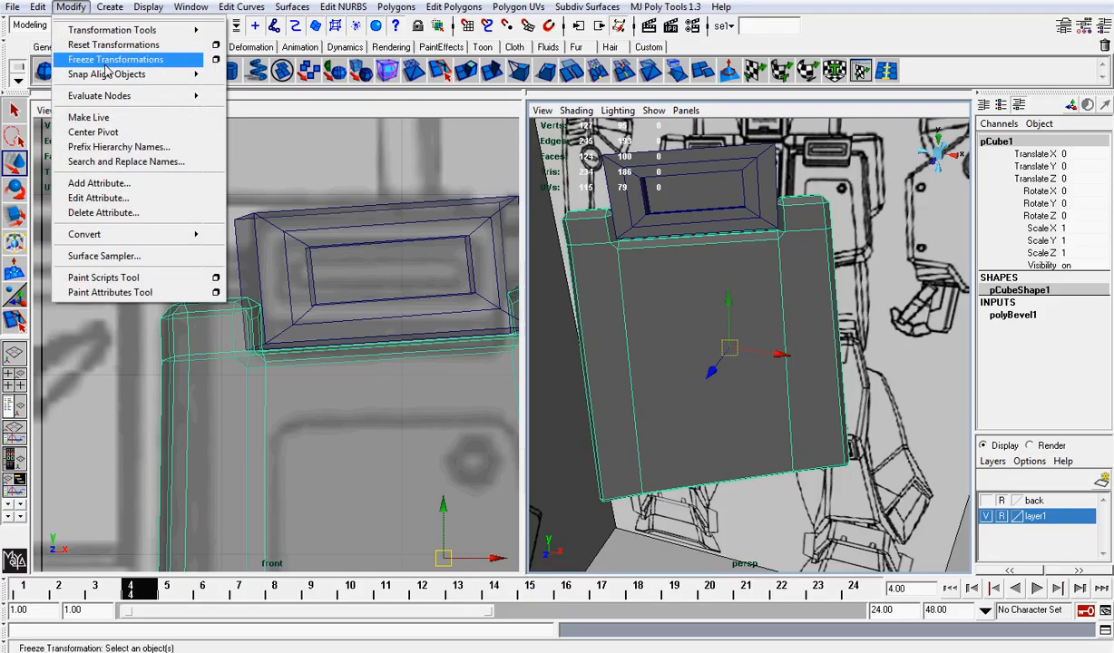
pyautogui.click(114, 58)
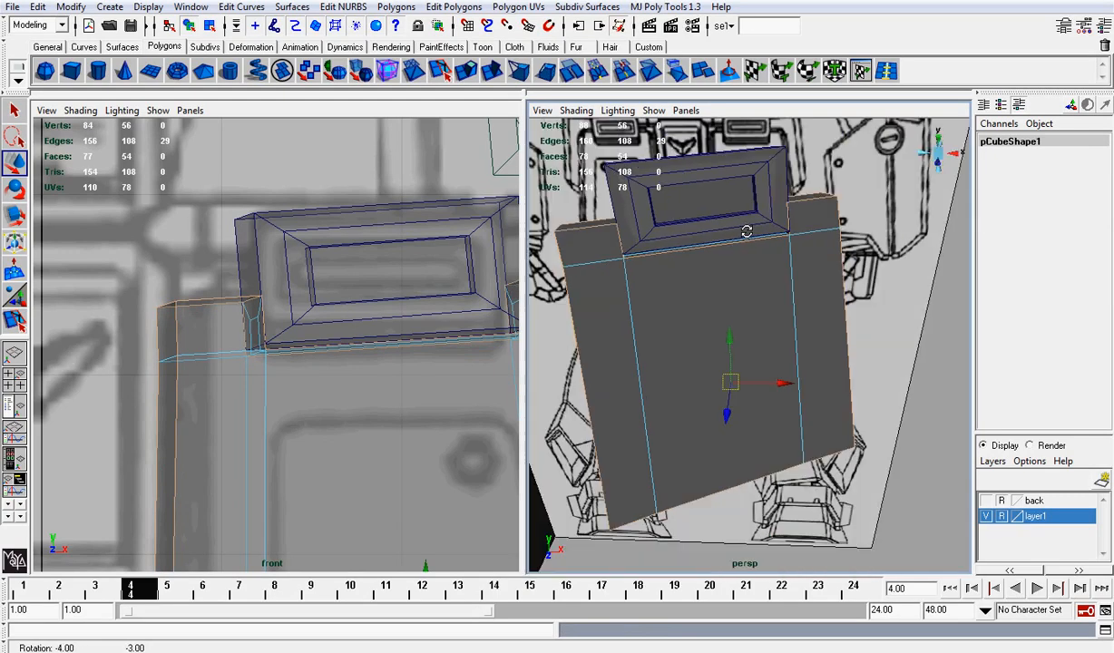
# Turn on X-Ray shading and pick the corner-block plate's front face for extrusion
pyautogui.click(577, 110)
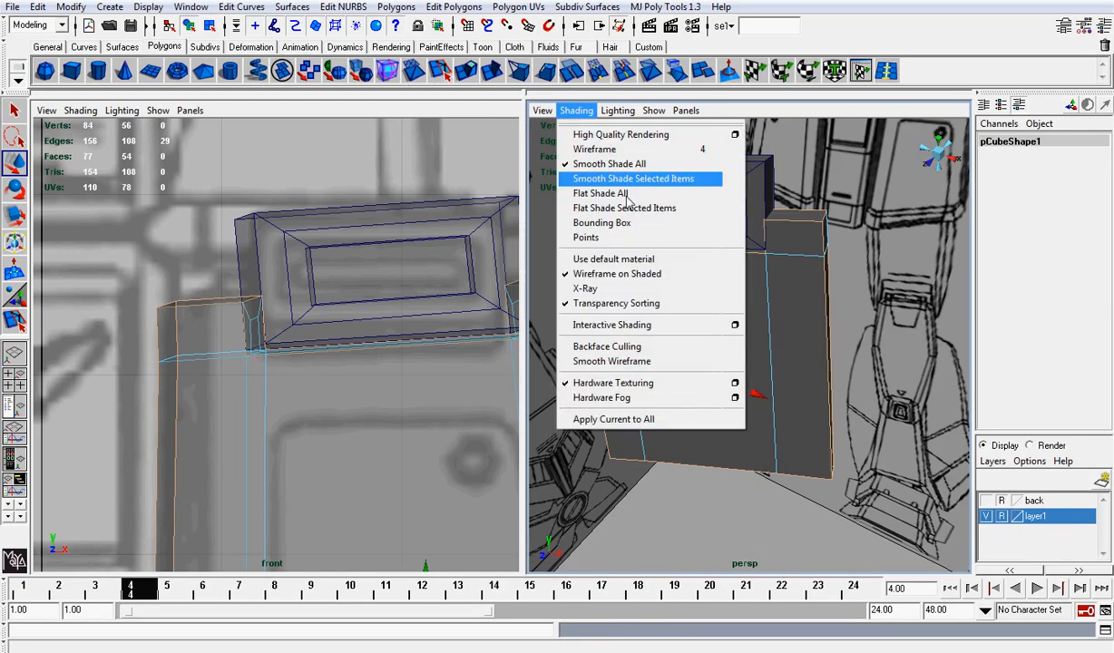
pyautogui.click(631, 177)
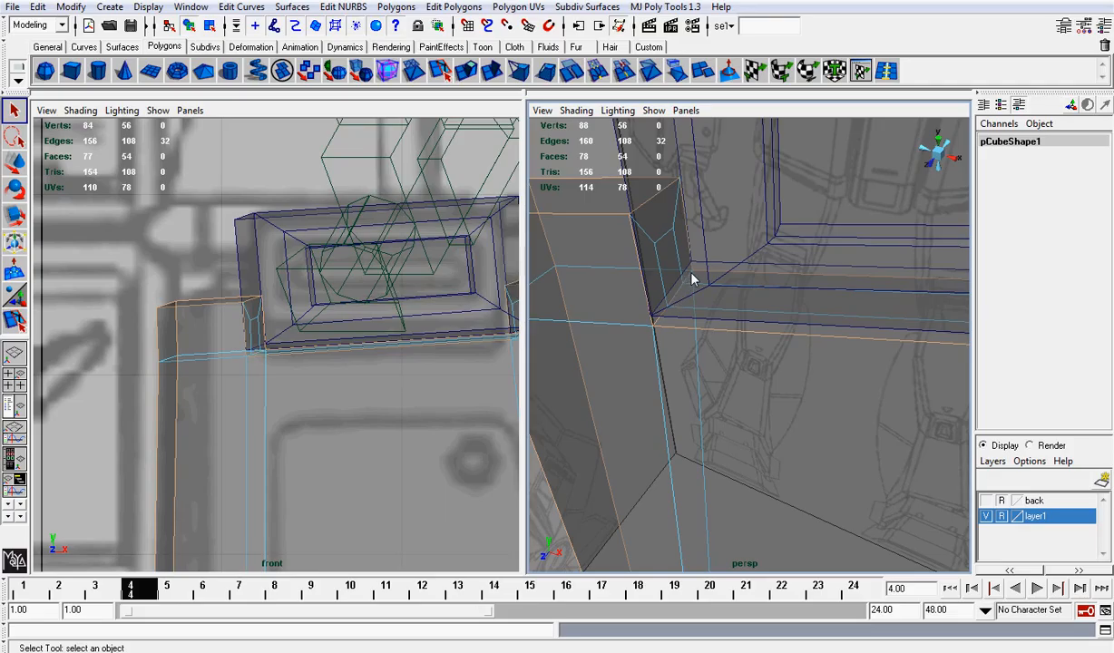
pyautogui.click(576, 110)
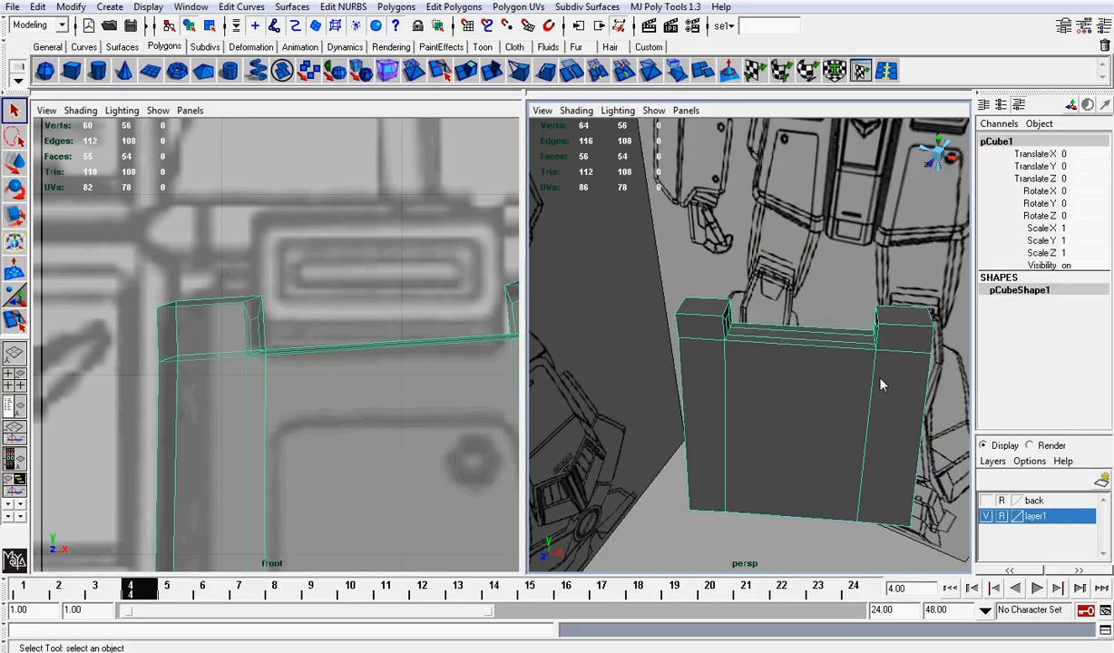
pyautogui.moveTo(880, 381); pyautogui.dragTo(814, 299)
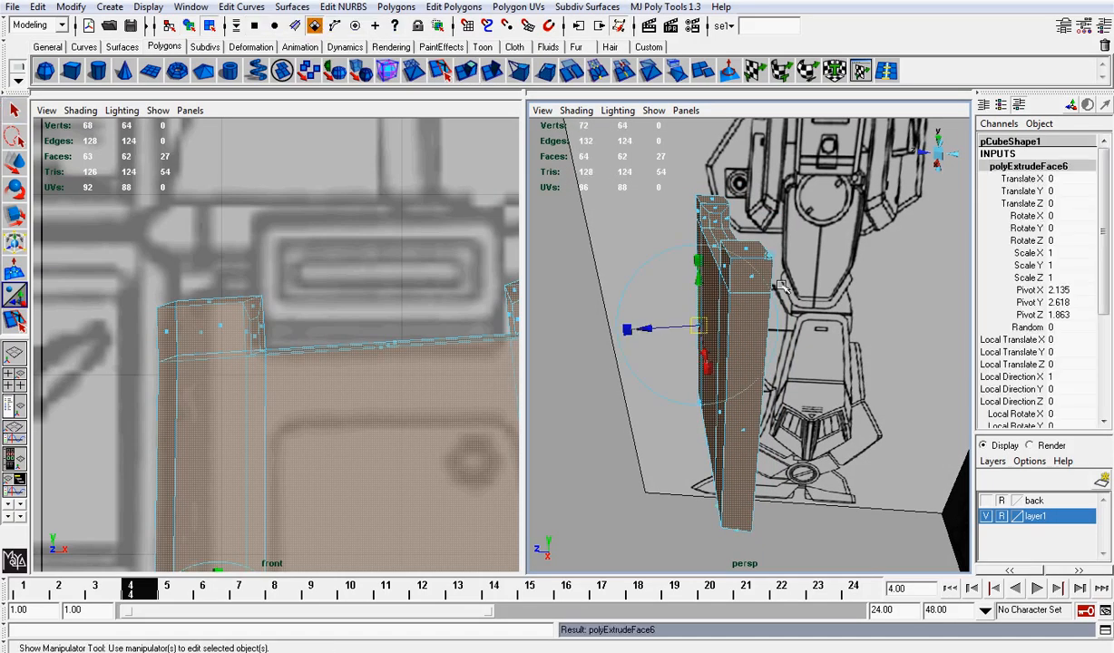
# Orbit to the plate's front and scale the extruded face before undoing the extrusion
pyautogui.moveTo(626, 331); pyautogui.dragTo(644, 330)
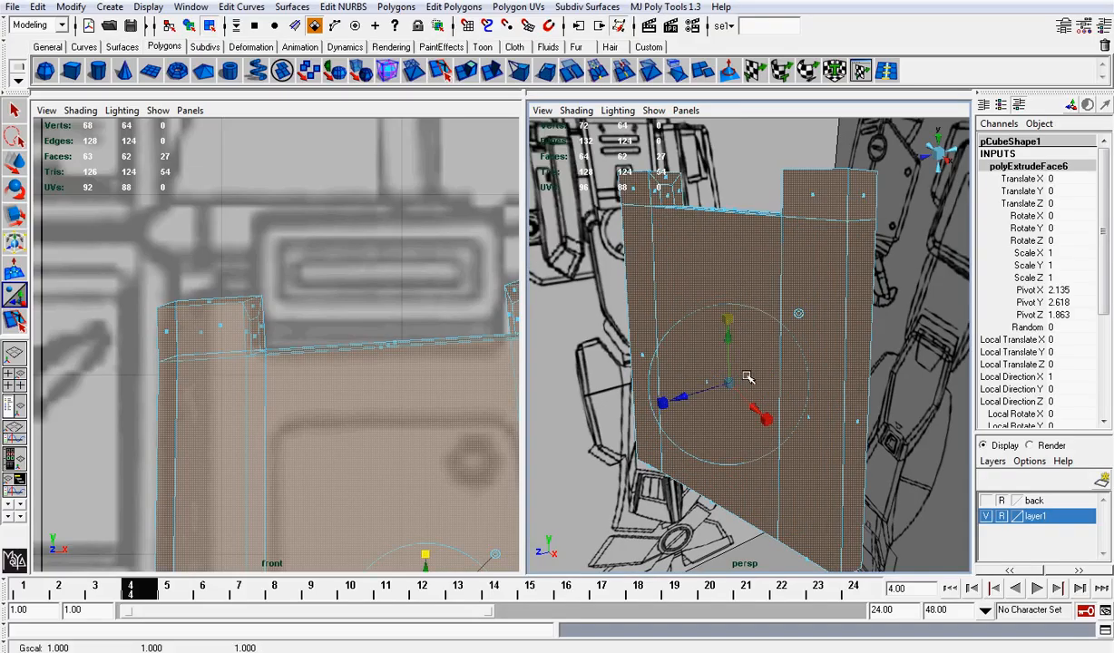
pyautogui.moveTo(731, 377); pyautogui.dragTo(731, 385)
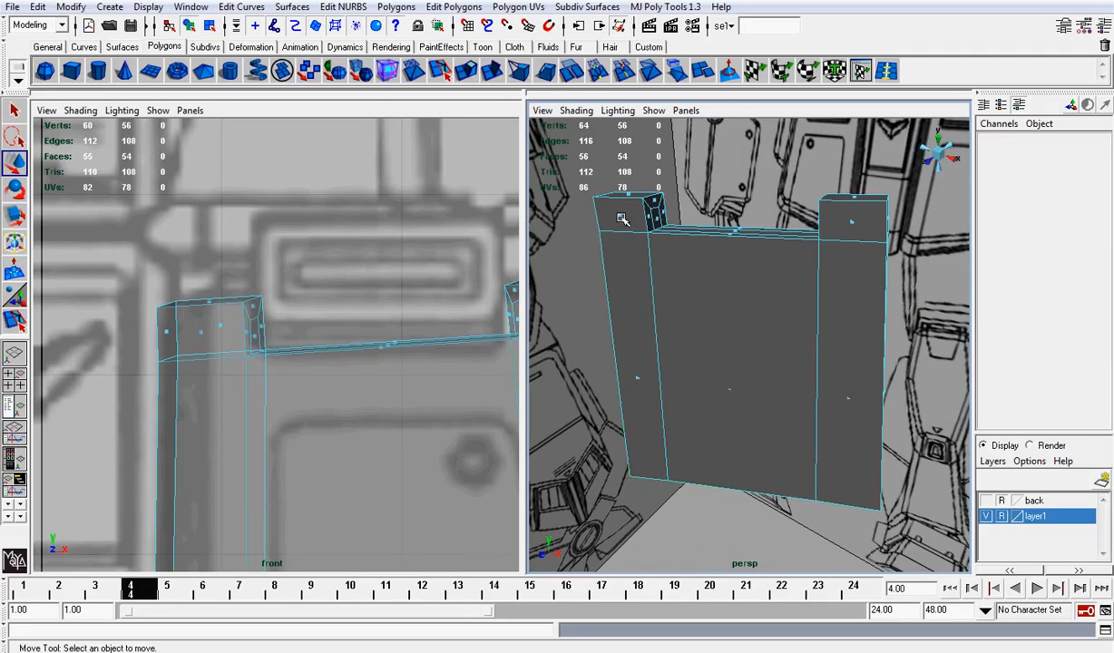
# Re-extrude the plate's front face and scale the extrusion slightly inward
pyautogui.click(649, 214)
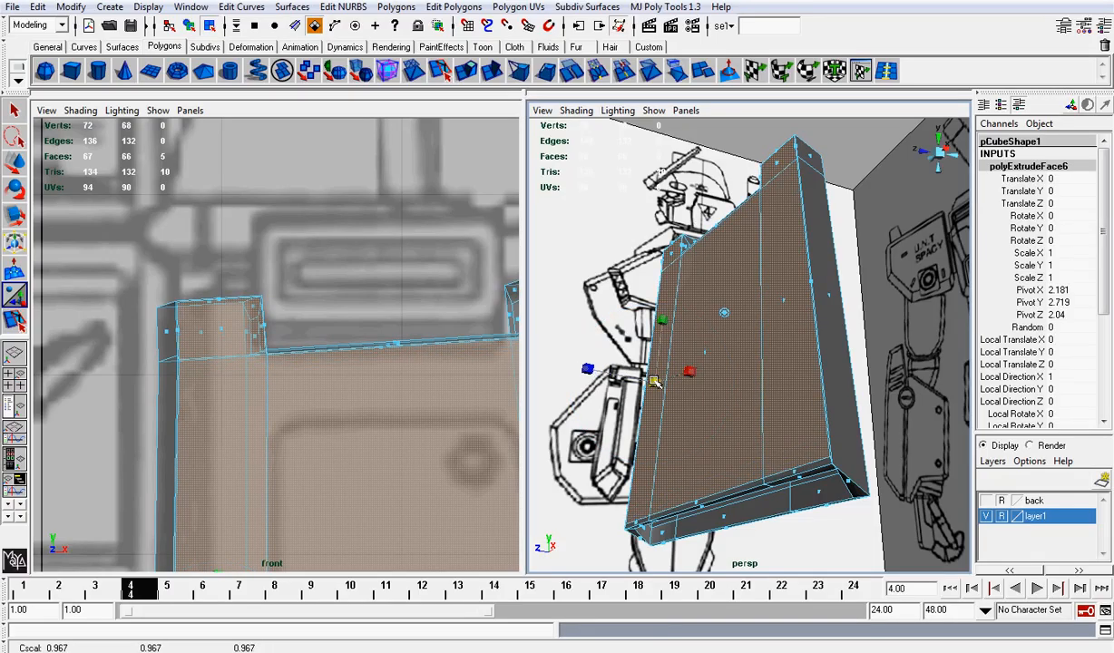
pyautogui.moveTo(587, 370); pyautogui.dragTo(615, 374)
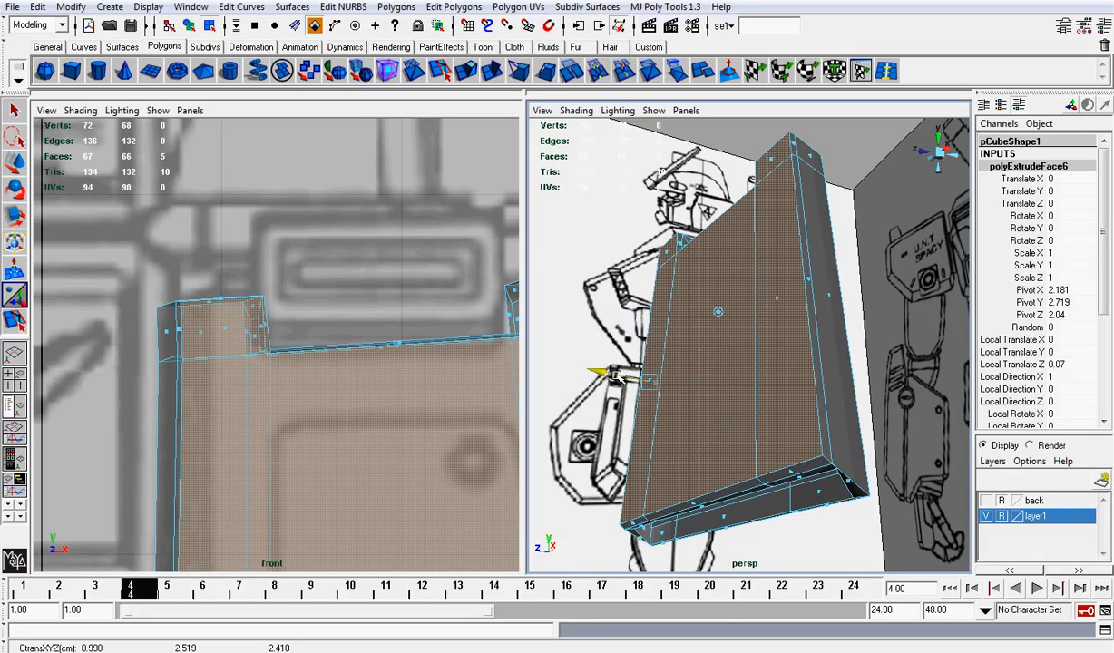
pyautogui.moveTo(716, 363); pyautogui.dragTo(747, 388)
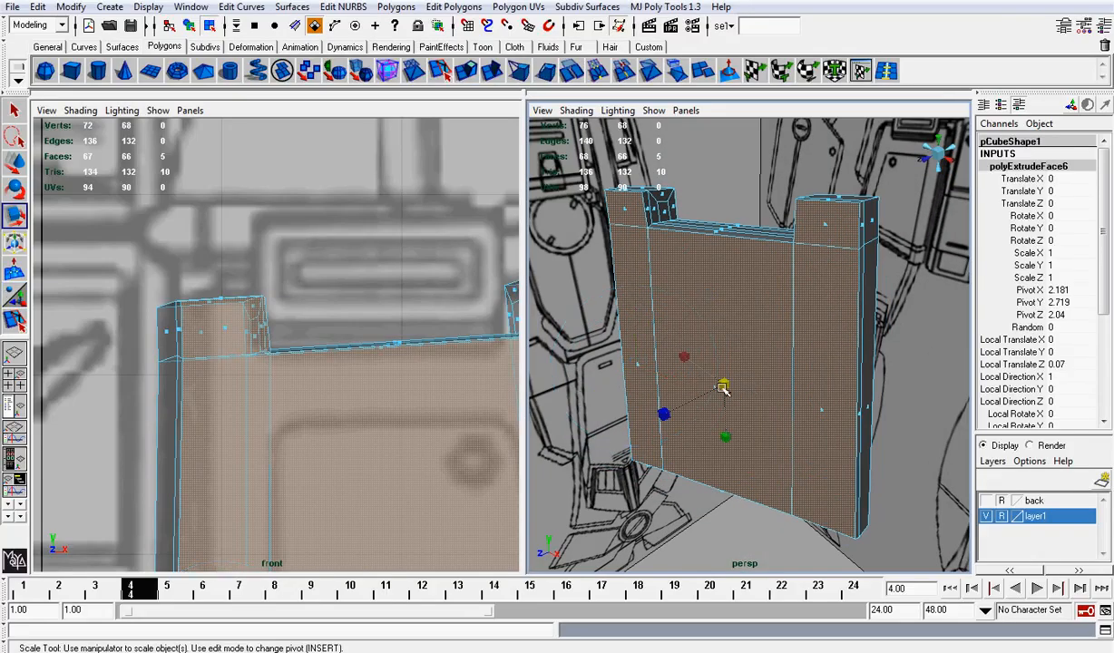
pyautogui.moveTo(723, 384); pyautogui.dragTo(711, 384)
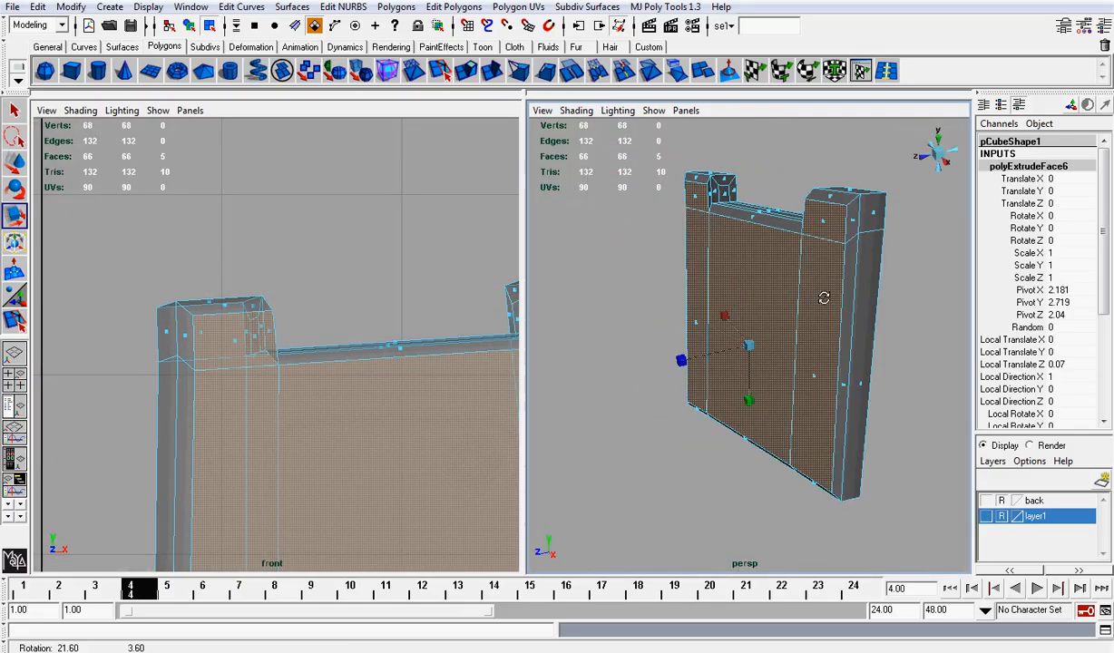
# Shape the extruded corner blocks with the Rotate and Scale tools
pyautogui.click(14, 189)
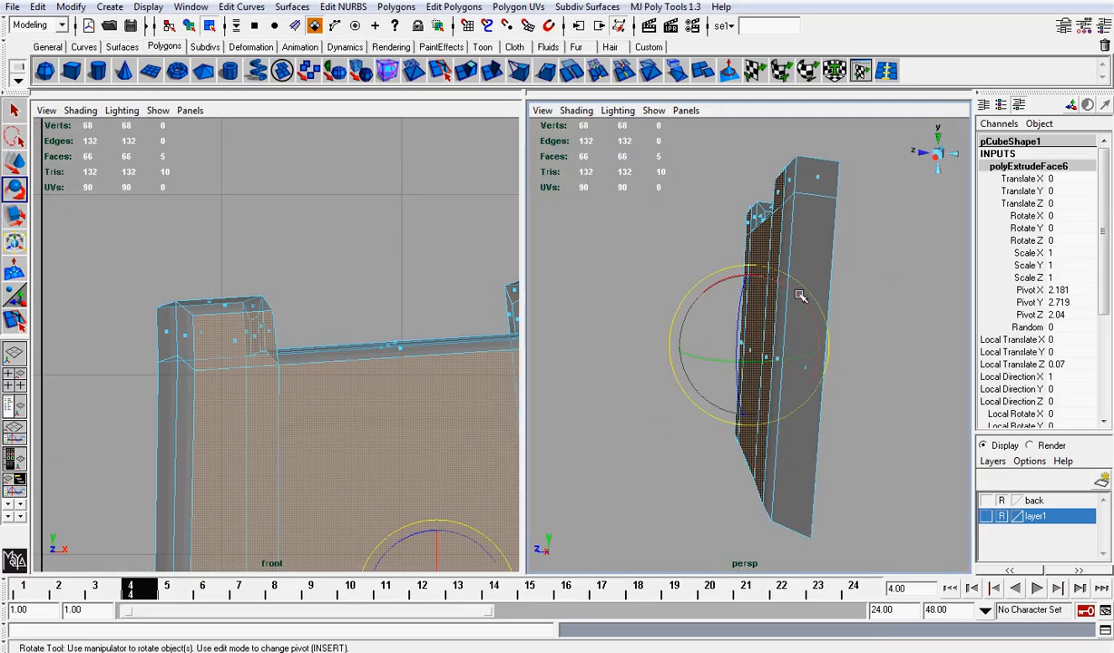
pyautogui.moveTo(801, 296); pyautogui.dragTo(827, 310)
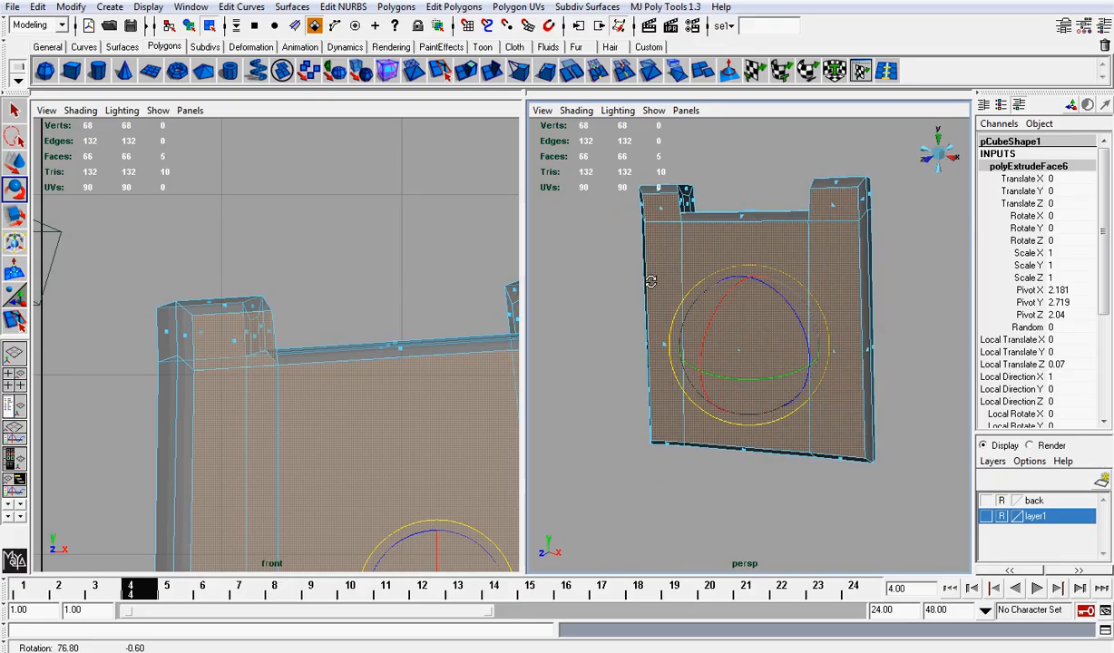
pyautogui.press('r')
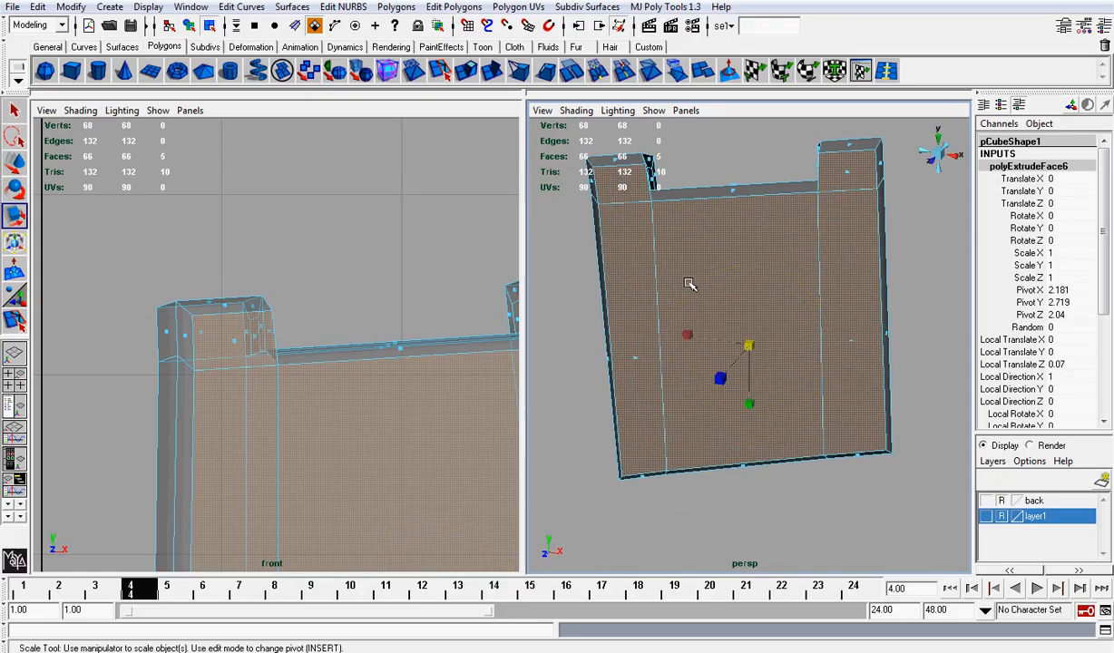
pyautogui.moveTo(717, 298)
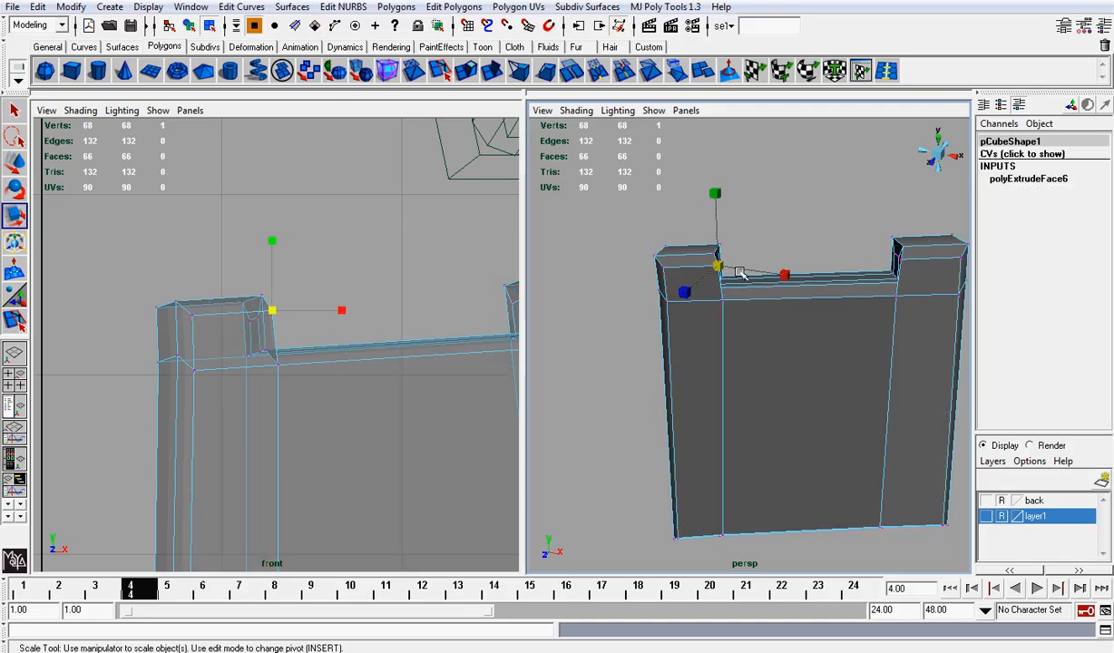
# Adjust the Move options and drag the top block's corner vertices into place
pyautogui.click(15, 162)
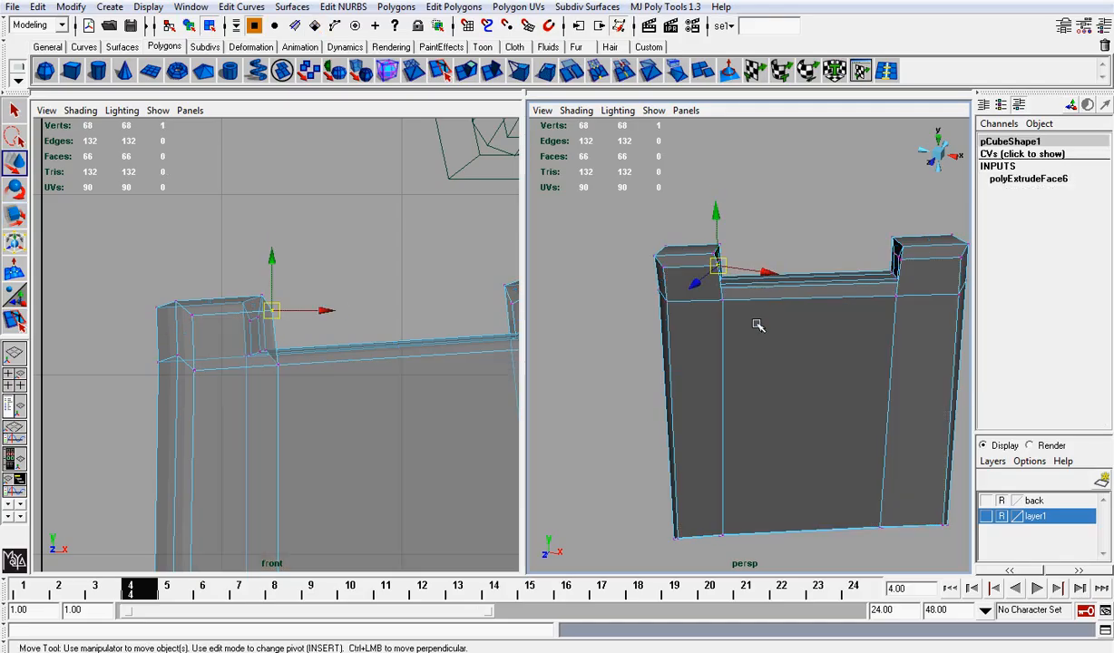
pyautogui.click(71, 8)
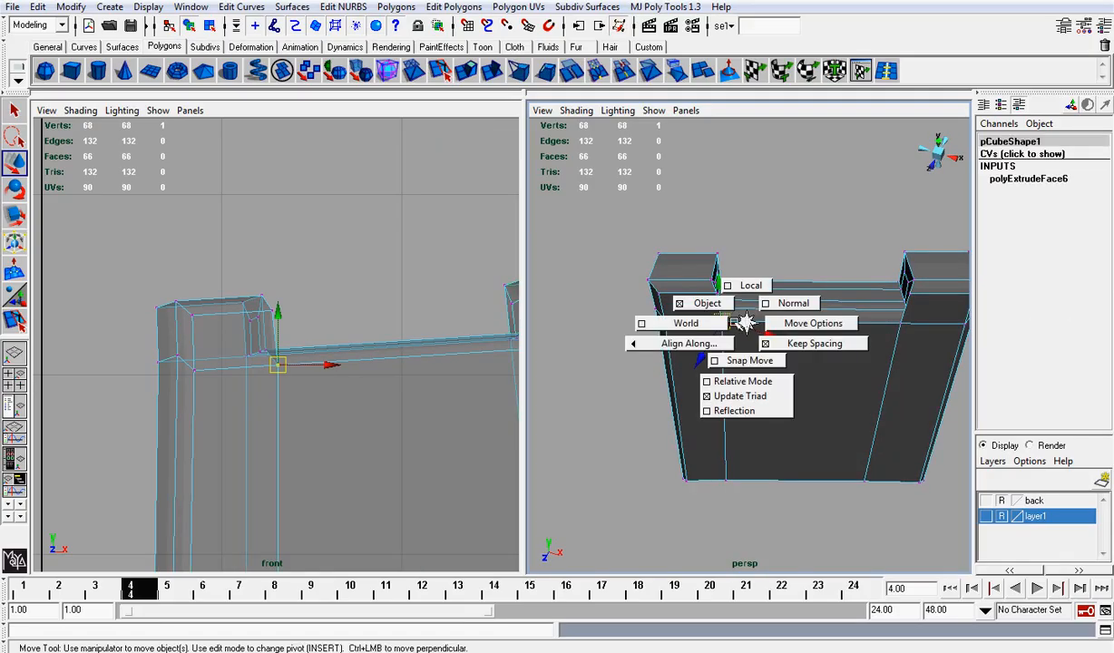
pyautogui.click(705, 303)
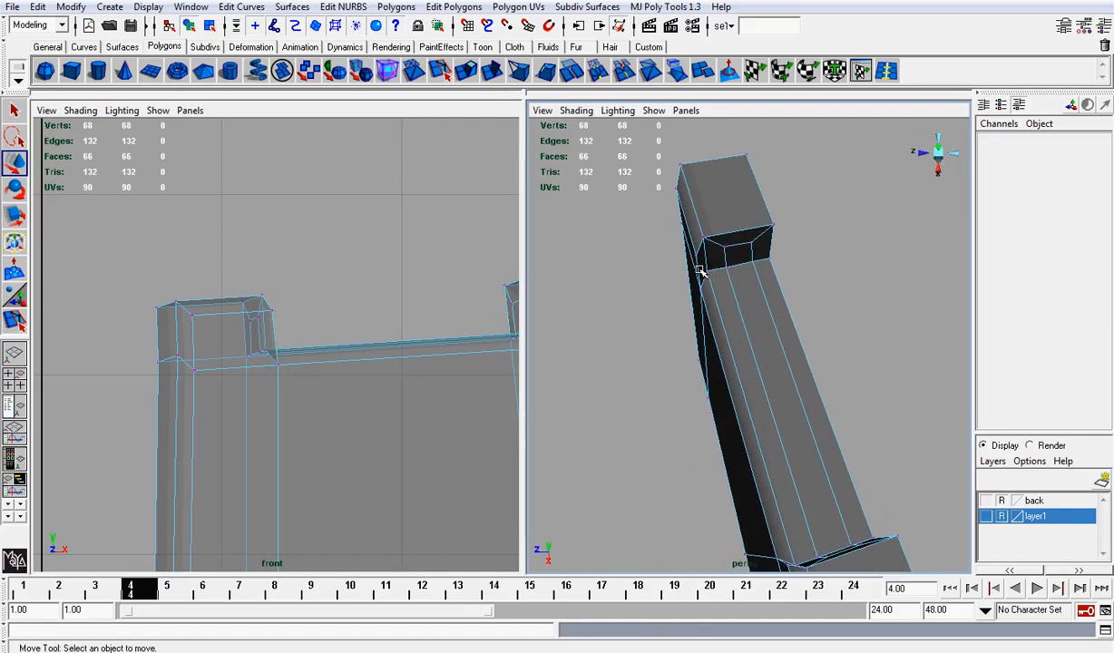
pyautogui.click(698, 272)
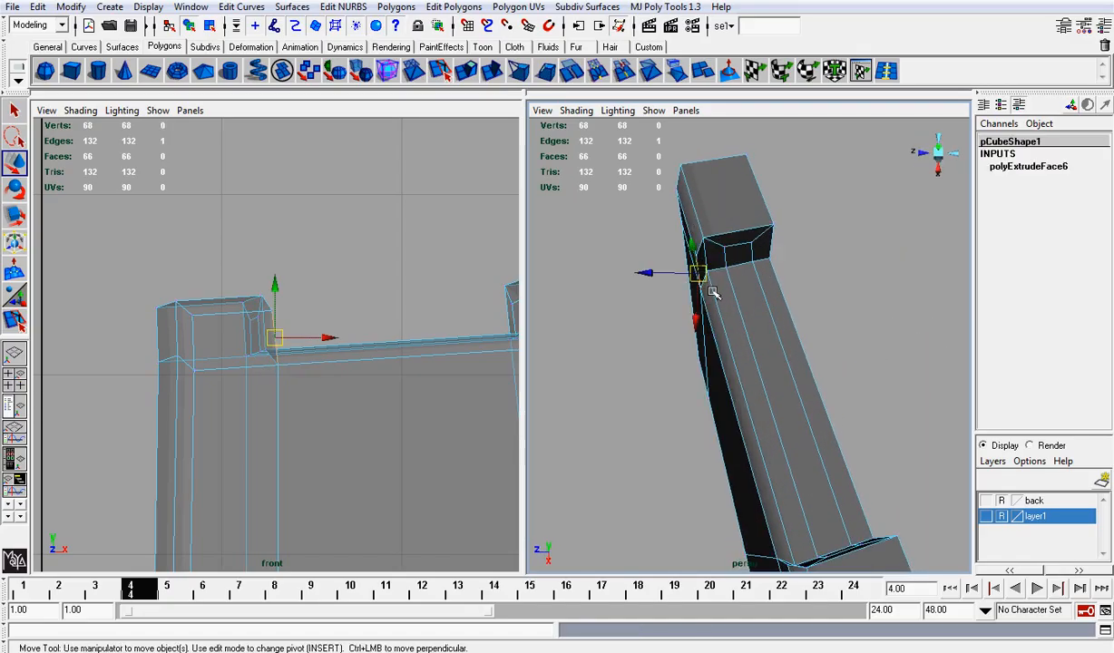
pyautogui.moveTo(698, 272); pyautogui.dragTo(695, 335)
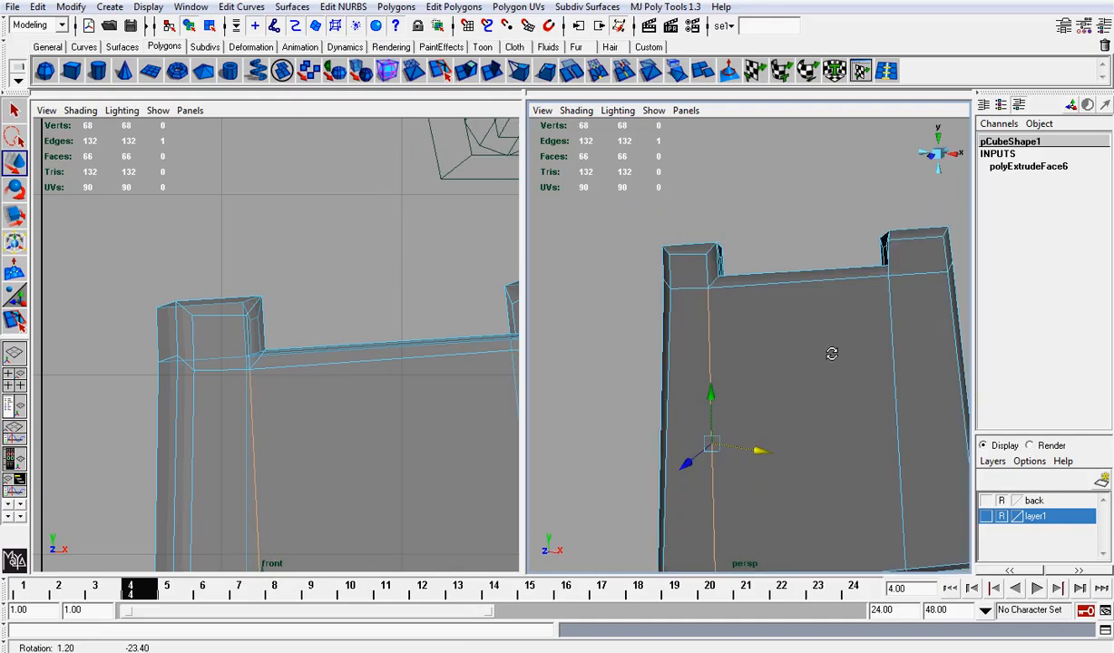
# Use the plate's component marking menu to split edge rings and delete one half
pyautogui.rightClick(831, 354)
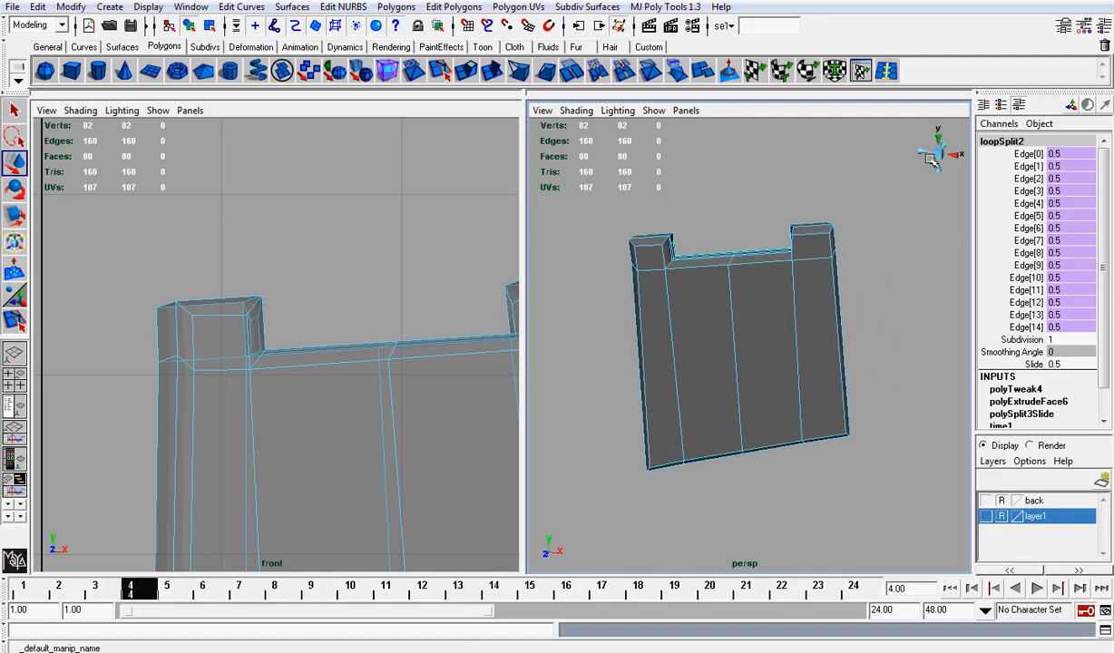
pyautogui.rightClick(771, 341)
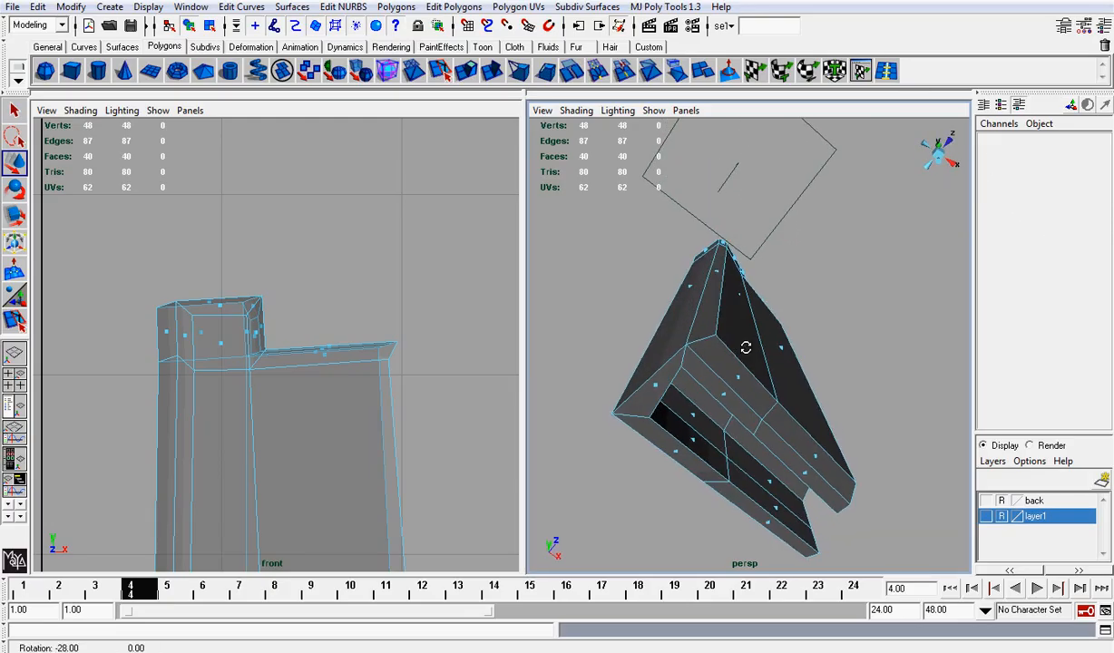
pyautogui.moveTo(744, 362); pyautogui.dragTo(667, 335)
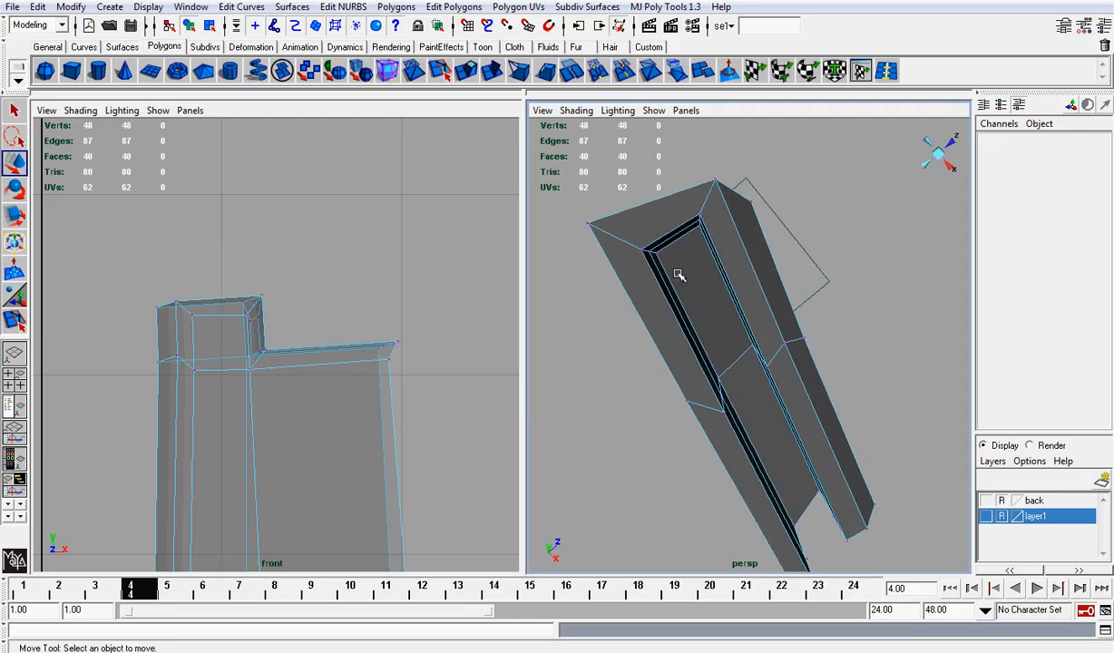
pyautogui.click(680, 276)
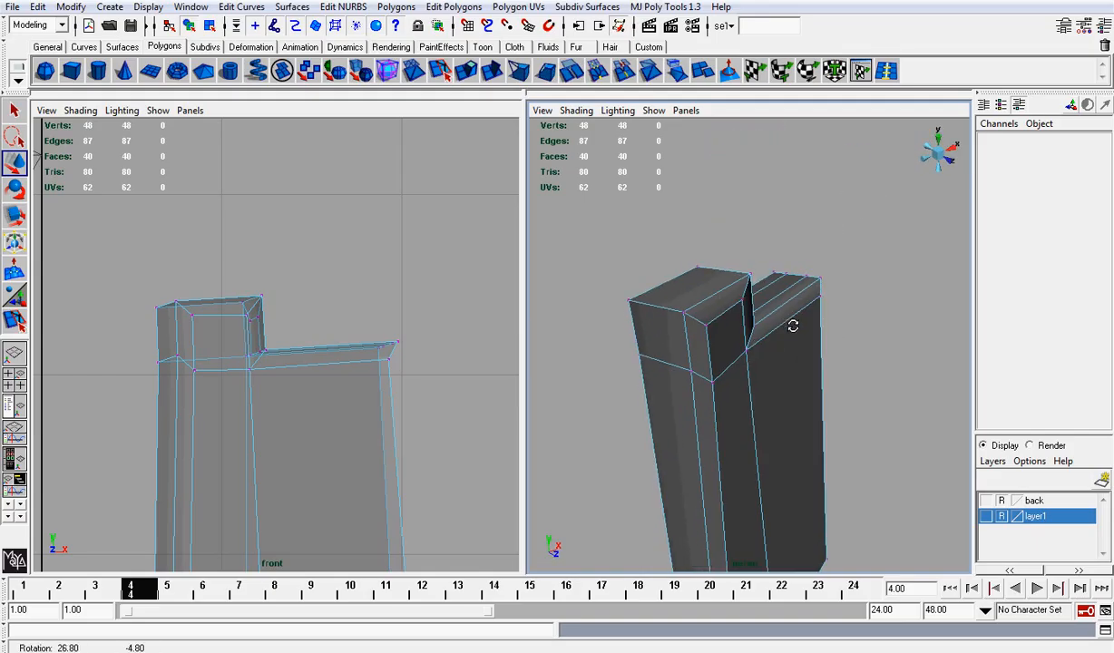
pyautogui.moveTo(793, 326); pyautogui.dragTo(682, 323)
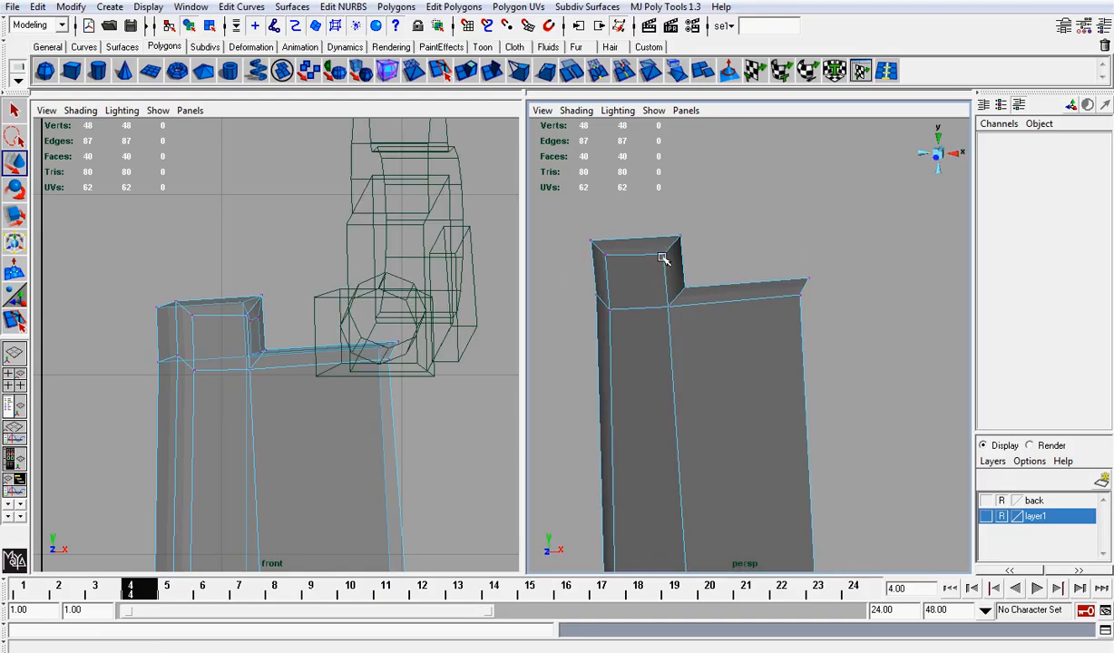
pyautogui.click(664, 254)
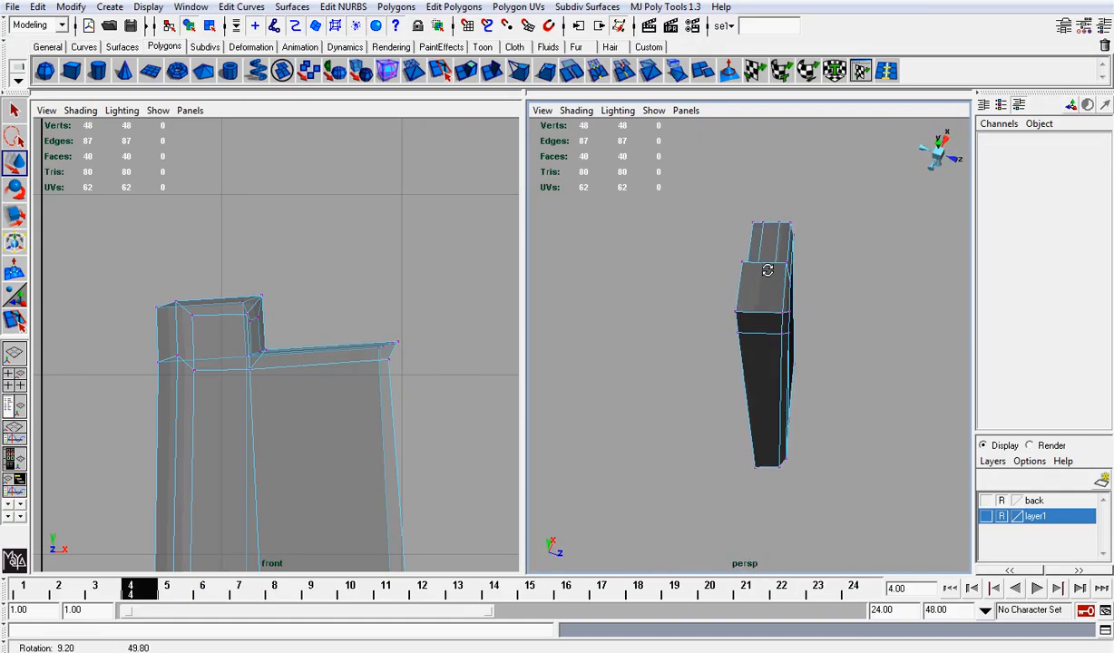
pyautogui.moveTo(767, 270); pyautogui.dragTo(726, 243)
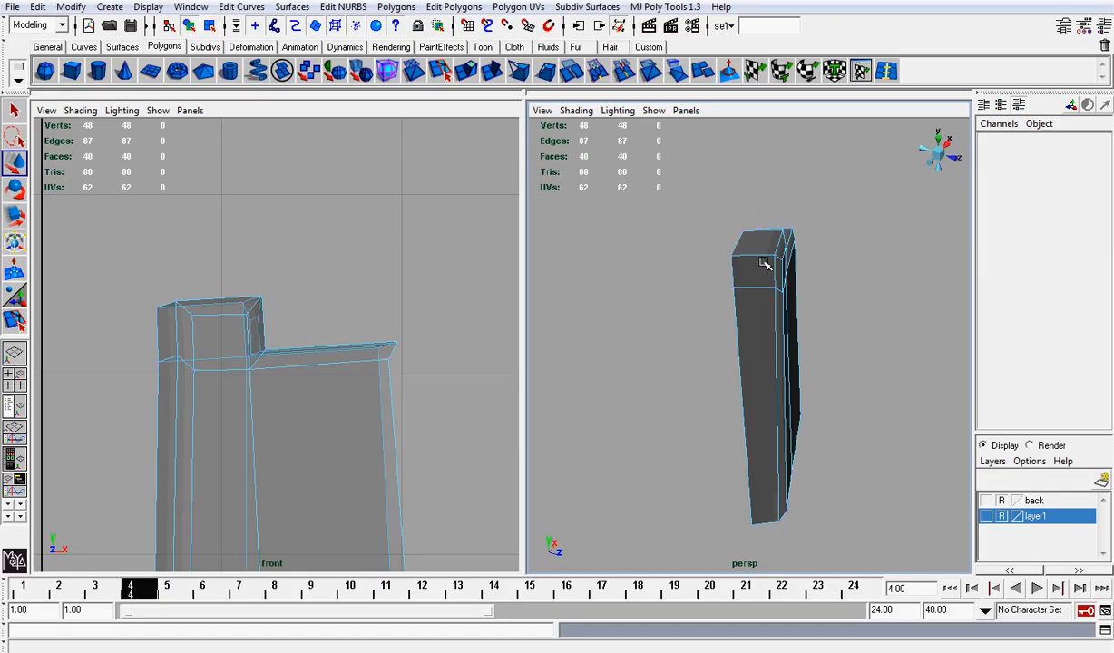
# Add another edge loop across the half plate with the Split Edge Ring Tool
pyautogui.click(664, 7)
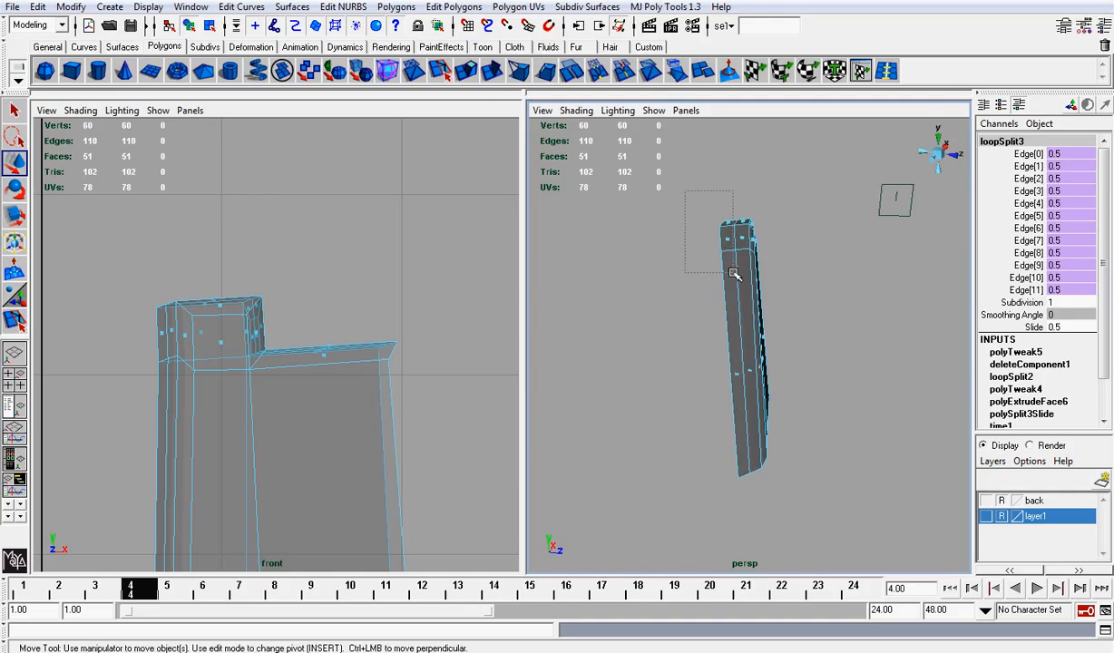
pyautogui.click(856, 298)
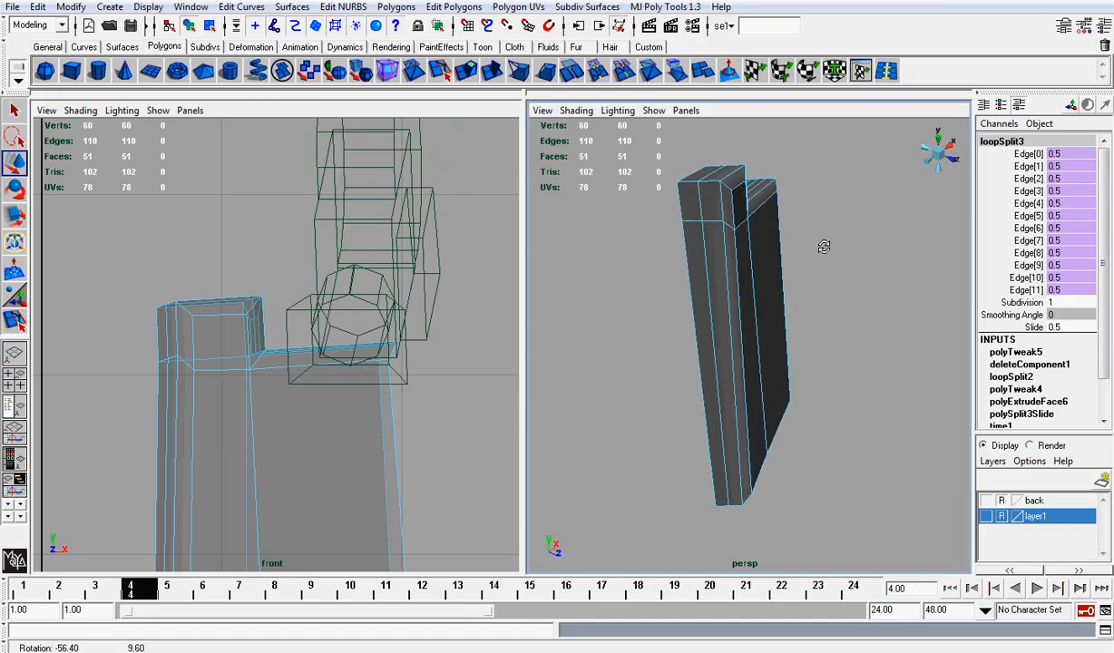
pyautogui.moveTo(820, 245); pyautogui.dragTo(778, 252)
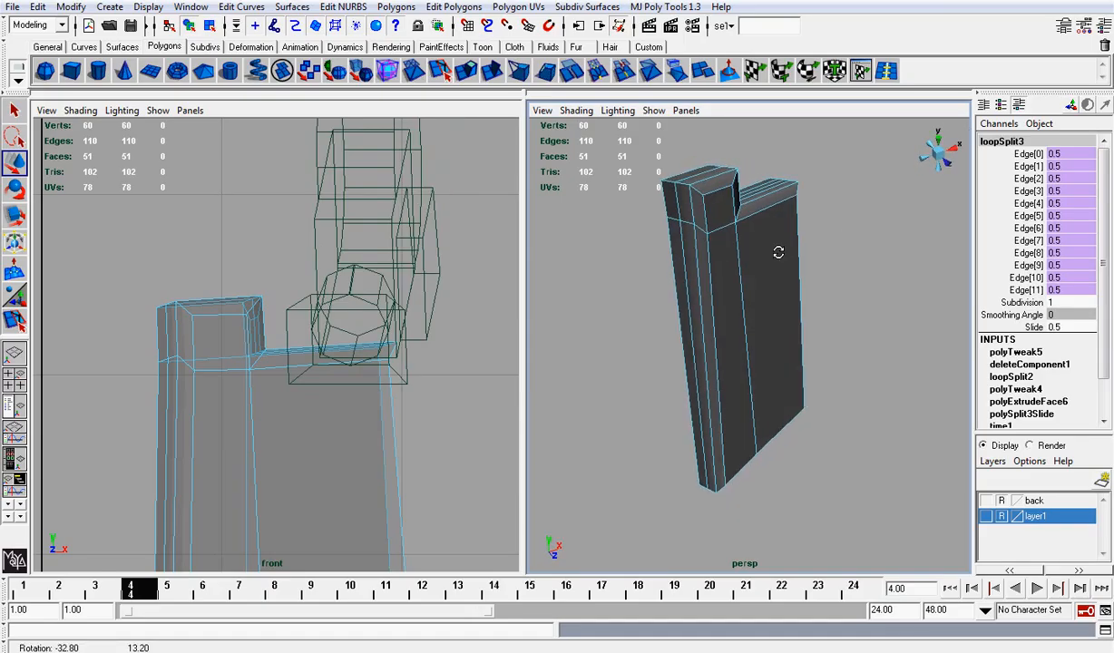
pyautogui.moveTo(778, 250); pyautogui.dragTo(802, 254)
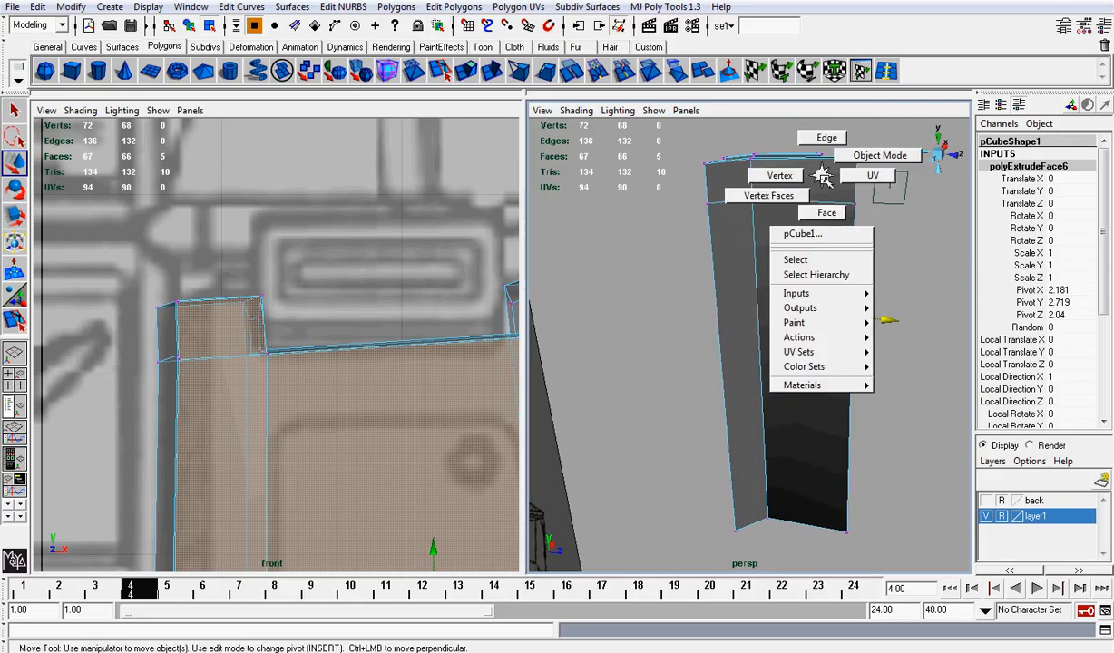
# Return to Object Mode, select the mirrored plate and insert another edge loop on it
pyautogui.click(767, 180)
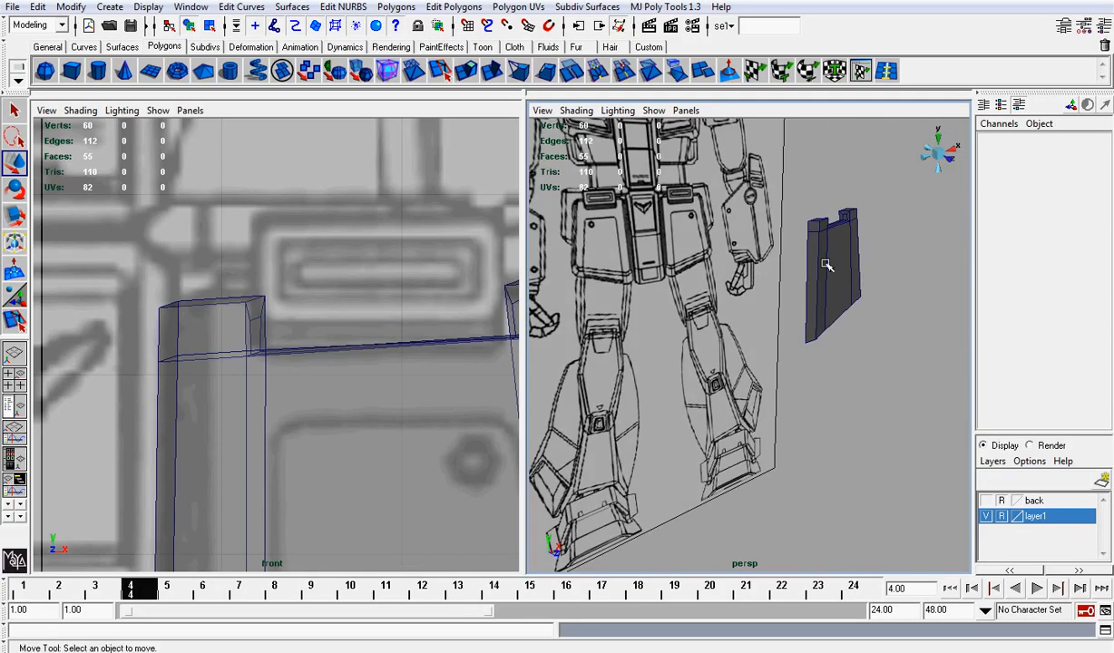
pyautogui.click(827, 265)
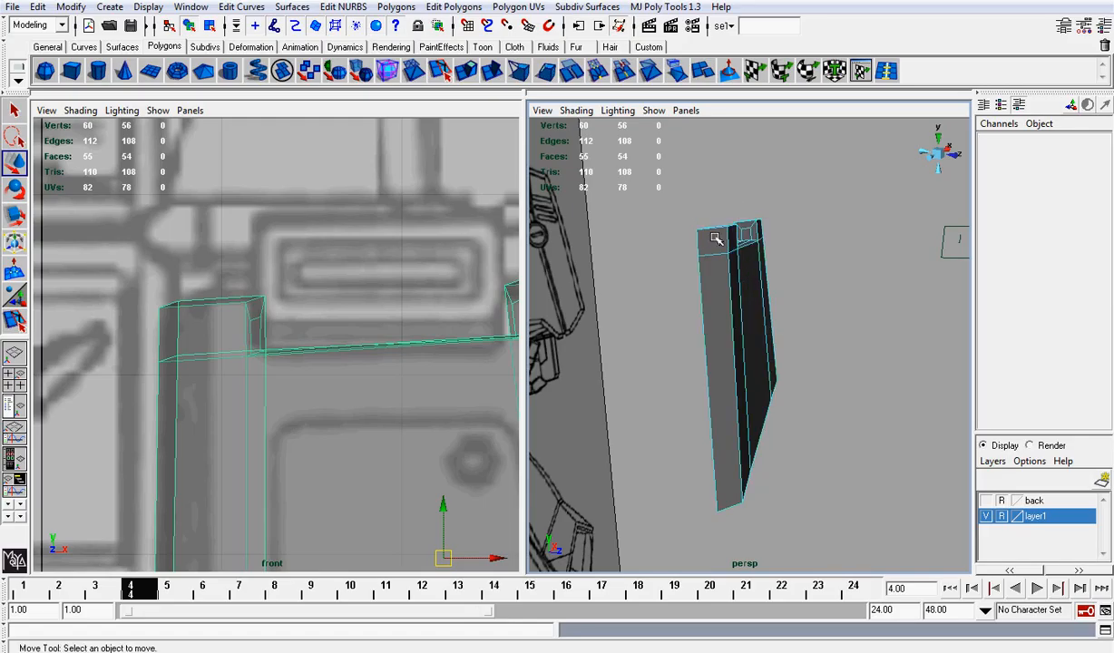
pyautogui.click(716, 239)
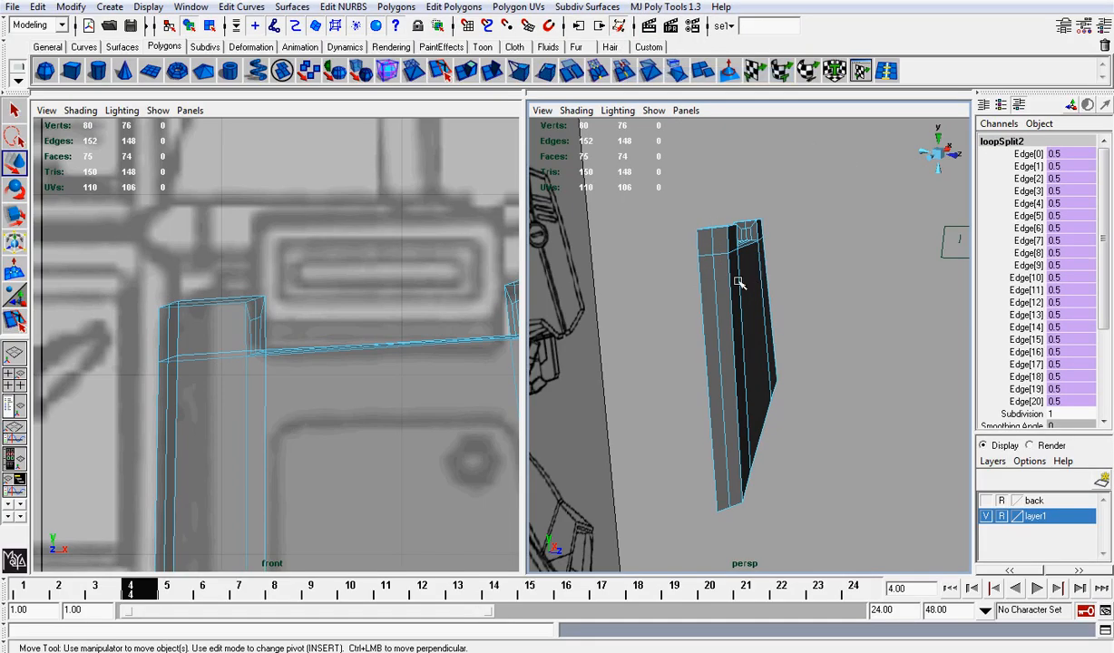
pyautogui.click(664, 7)
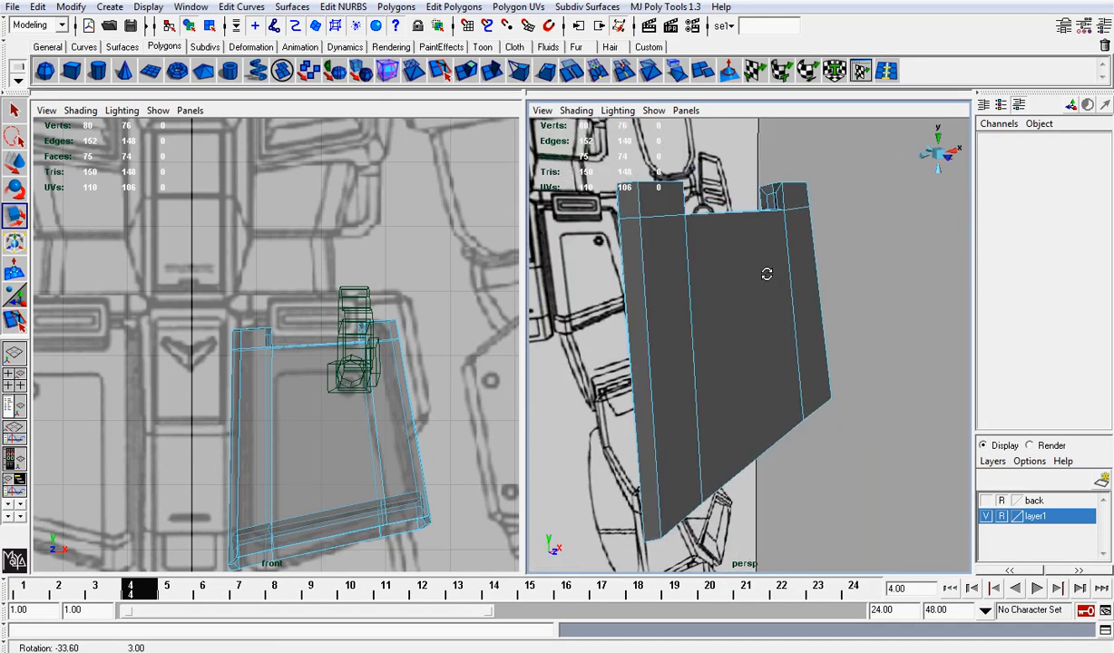
# Separate the top block from the plate with Mesh > Separate and select it
pyautogui.click(308, 69)
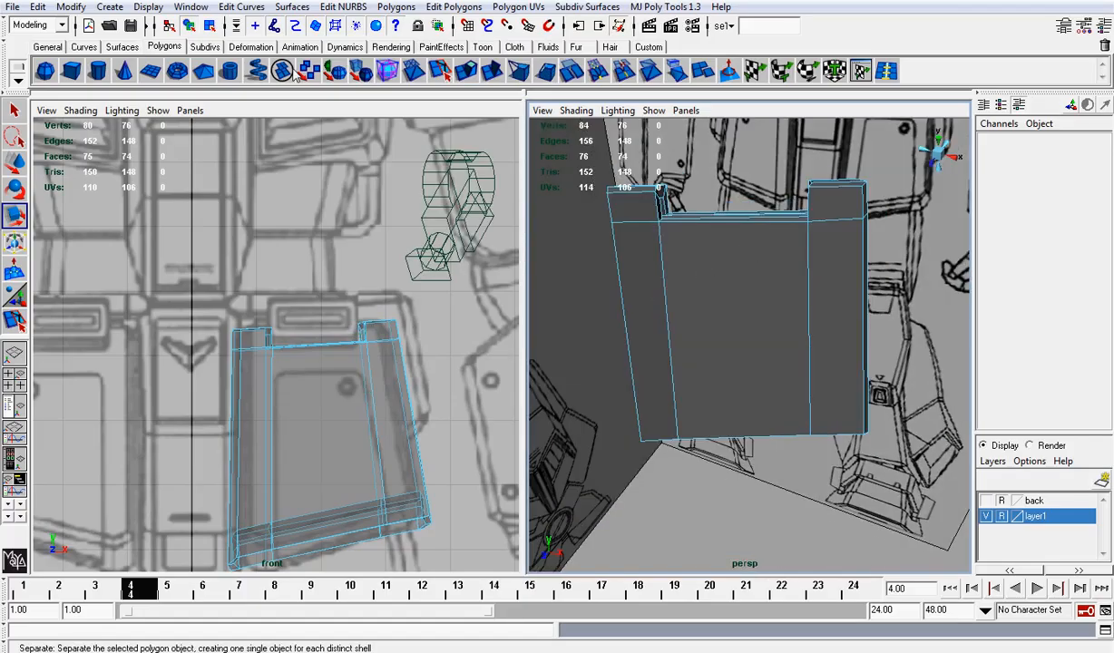
pyautogui.click(148, 8)
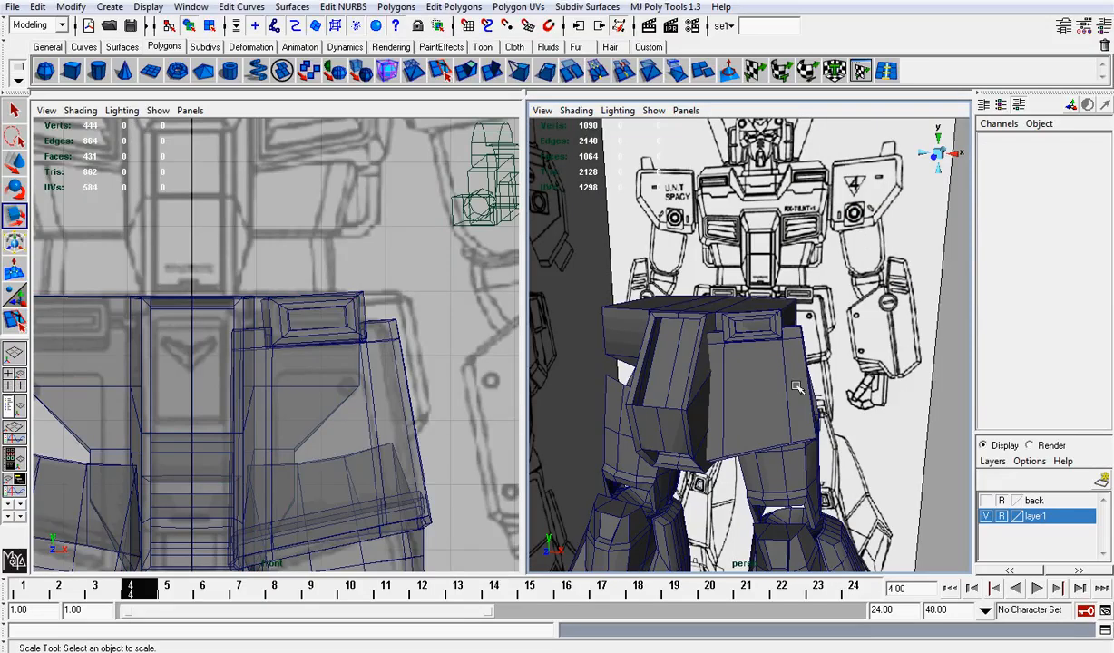
pyautogui.click(798, 381)
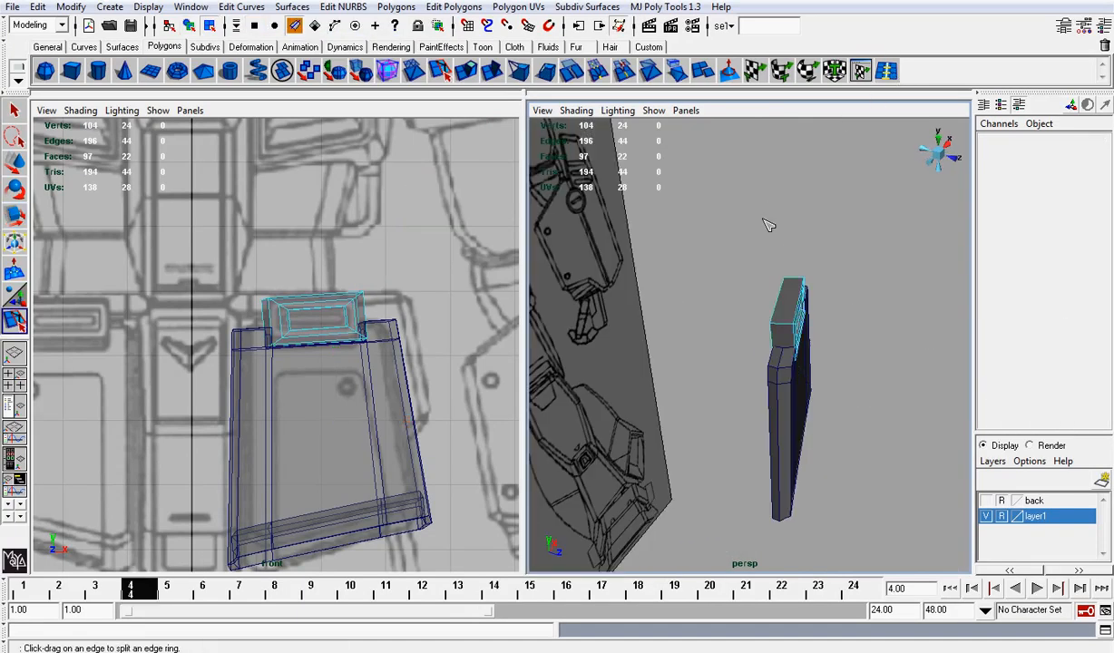
# Select the top block's edge loop with MJ Poly Tools > Select Loop for the recess inset
pyautogui.click(519, 7)
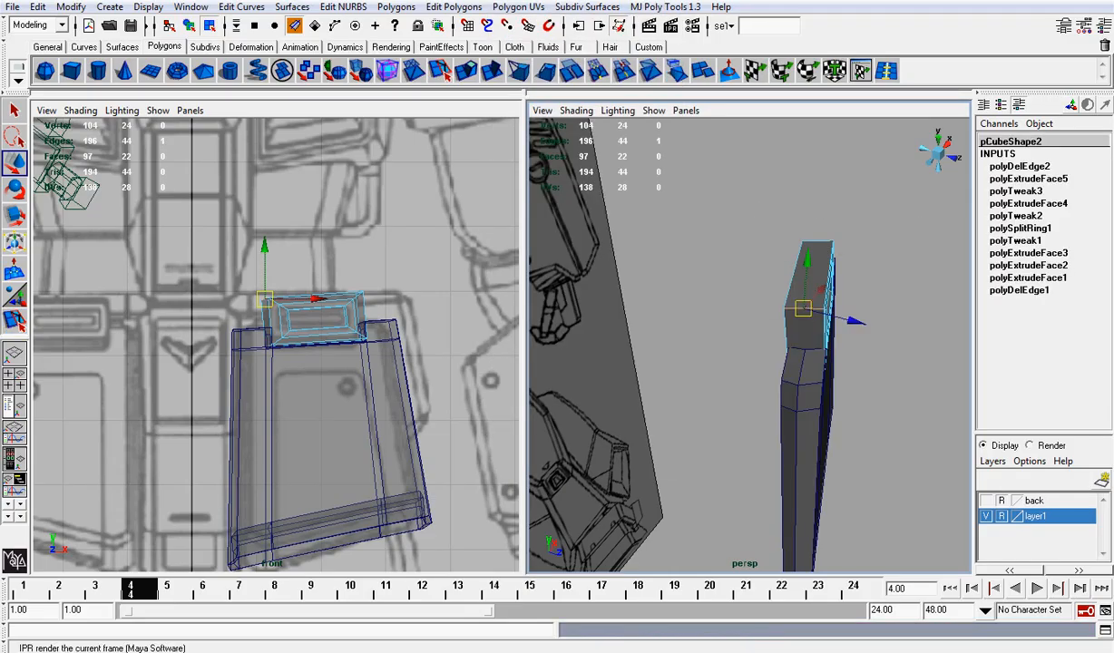
pyautogui.click(663, 8)
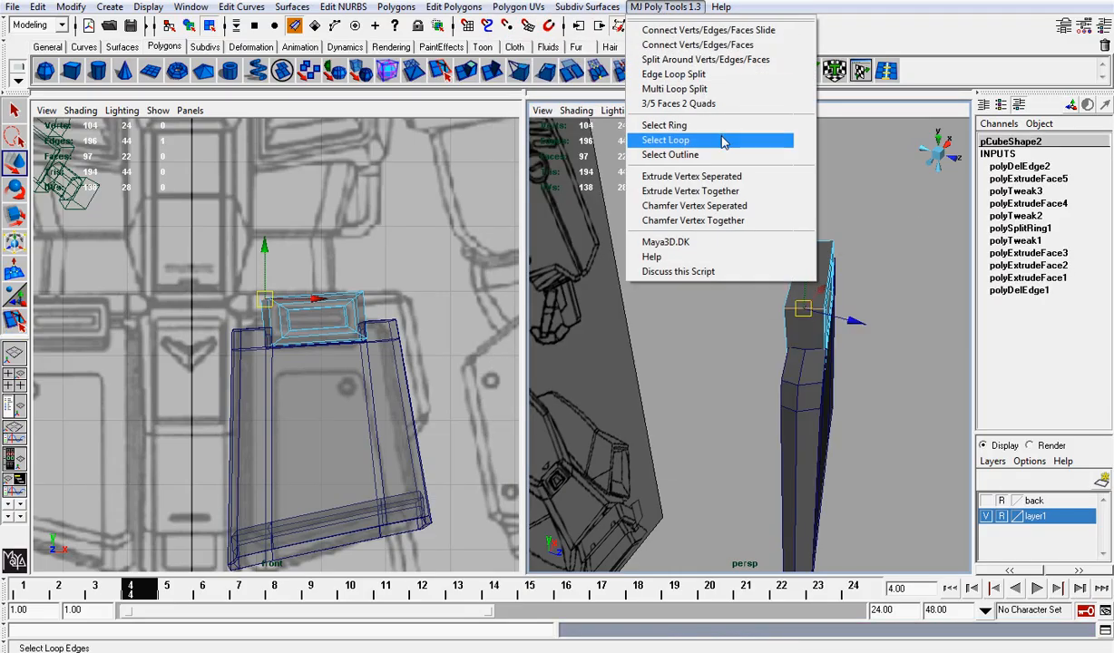
pyautogui.click(665, 140)
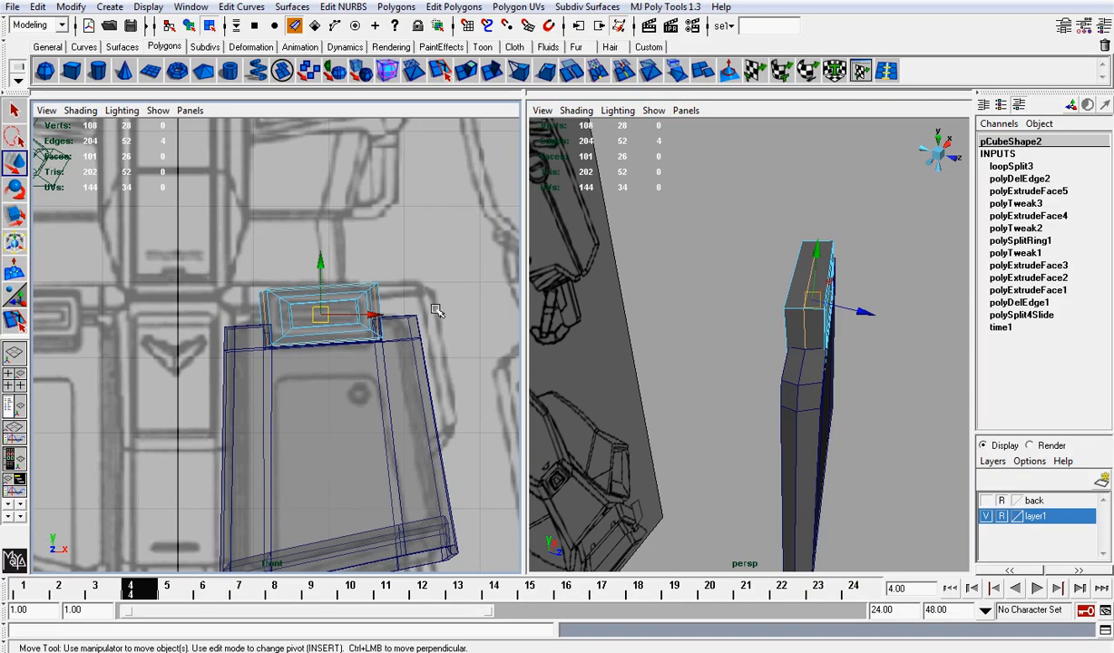
pyautogui.click(15, 214)
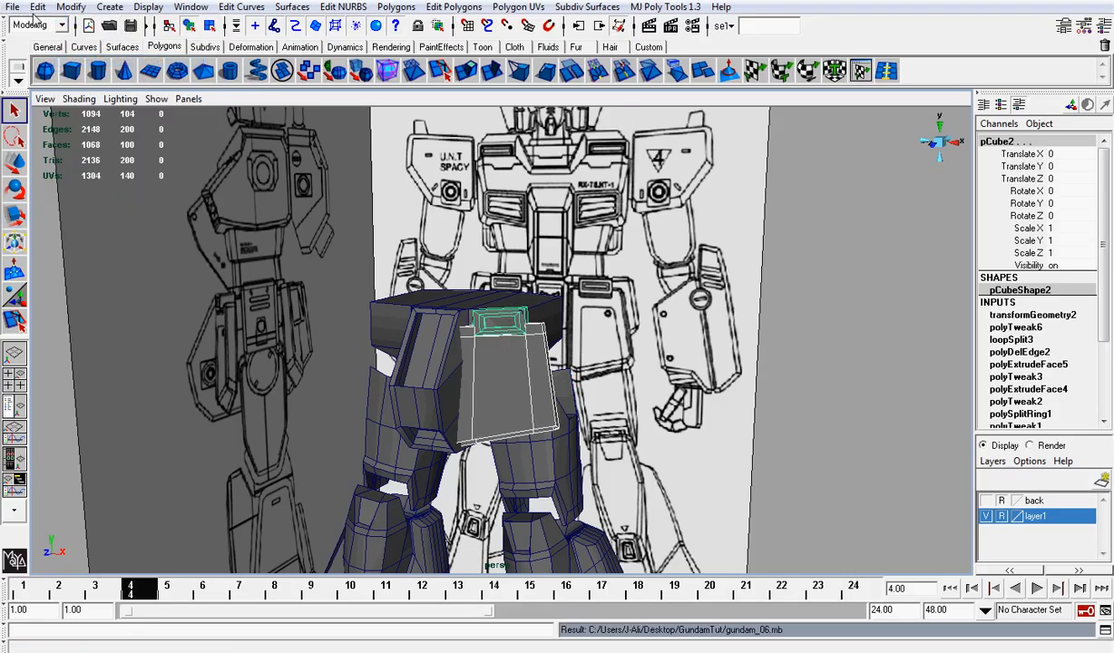
# Delete the top block's construction history via Edit > Delete by Type, then select the thigh plate
pyautogui.click(36, 7)
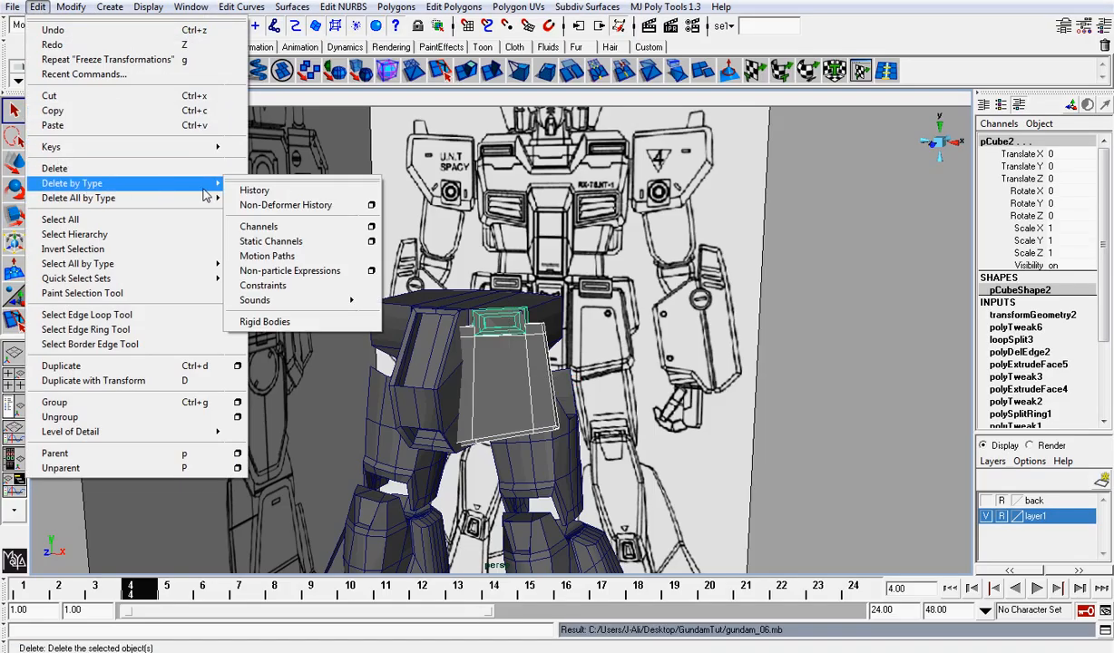
pyautogui.click(254, 190)
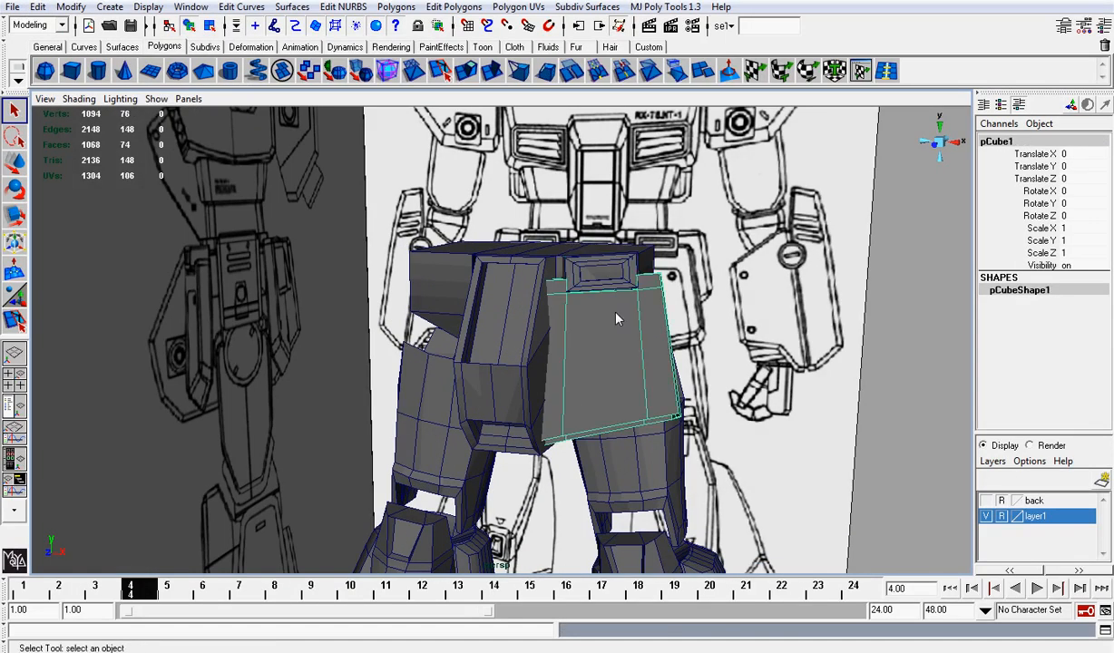
pyautogui.click(80, 98)
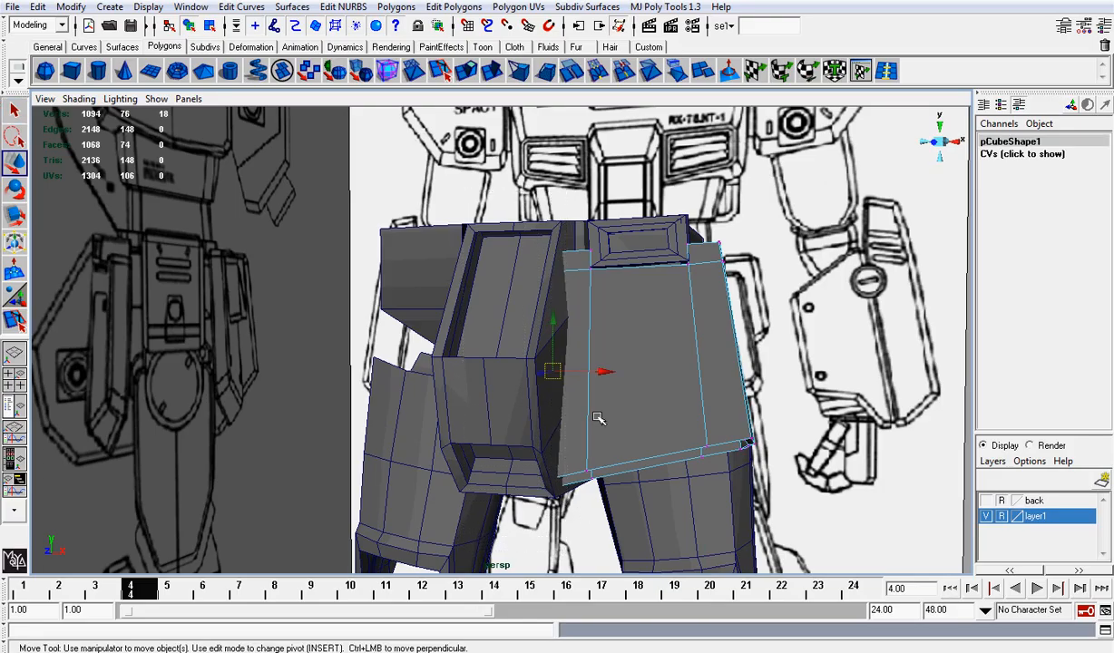
# Pull the thigh plate's vertices to hug the thigh and check its shape in isolation
pyautogui.moveTo(606, 372); pyautogui.dragTo(624, 372)
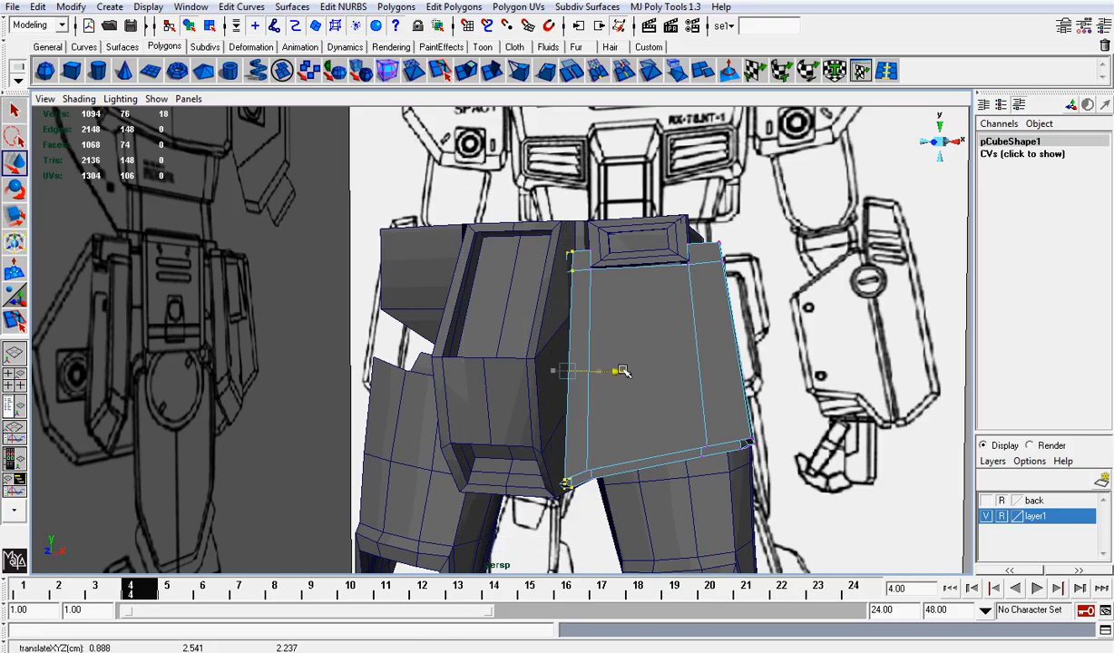
pyautogui.moveTo(622, 370); pyautogui.dragTo(627, 370)
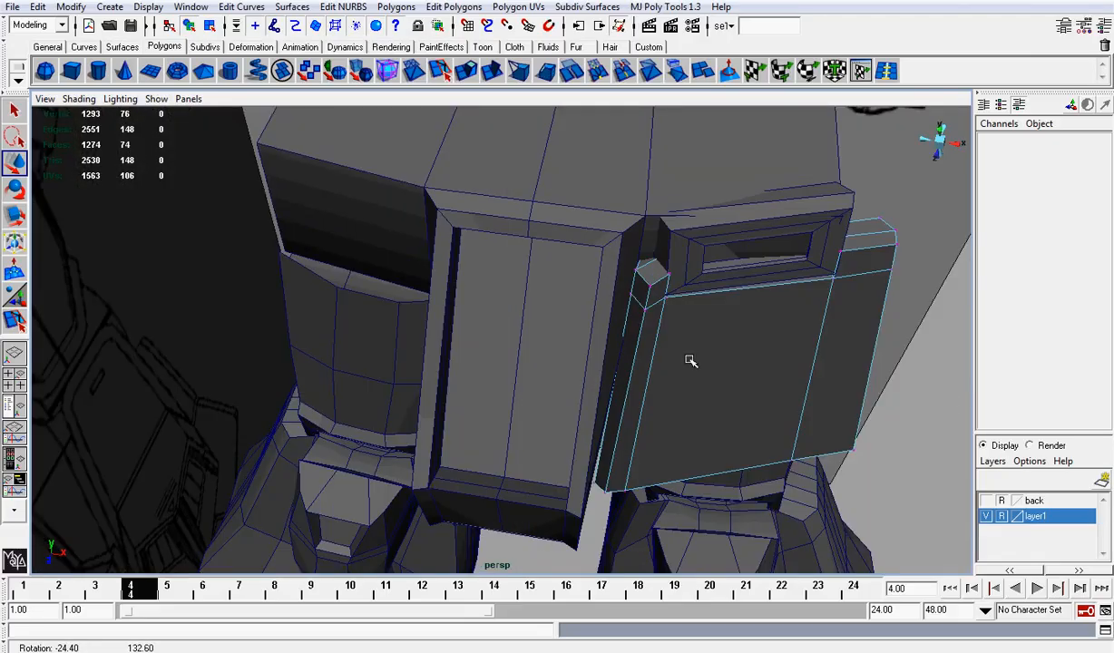
pyautogui.click(725, 363)
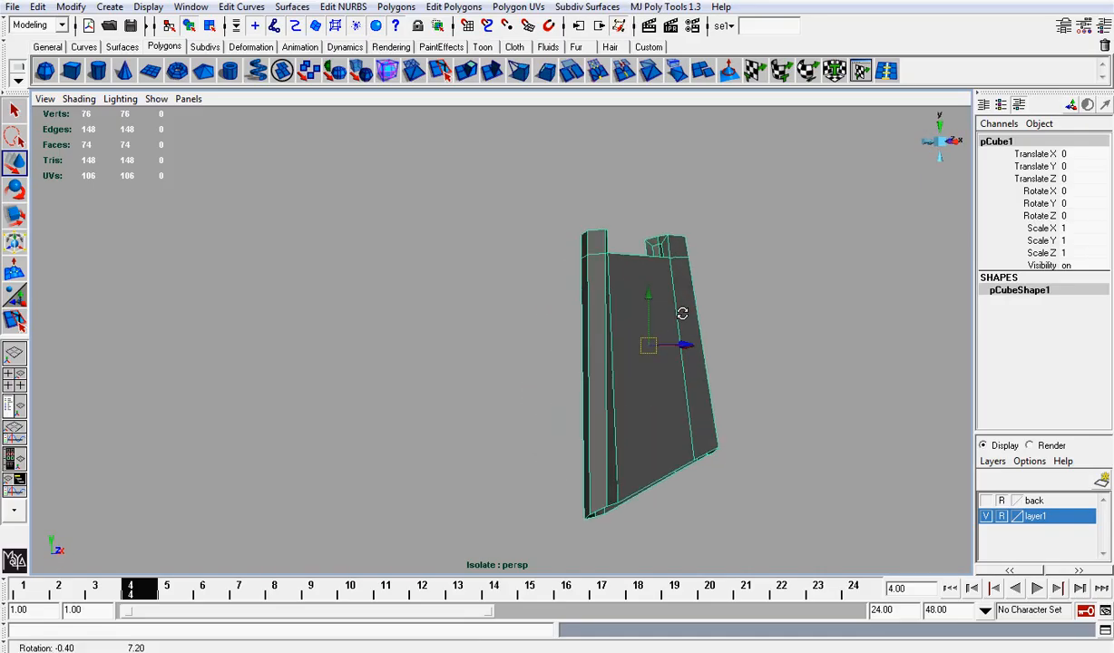
pyautogui.moveTo(682, 312); pyautogui.dragTo(591, 388)
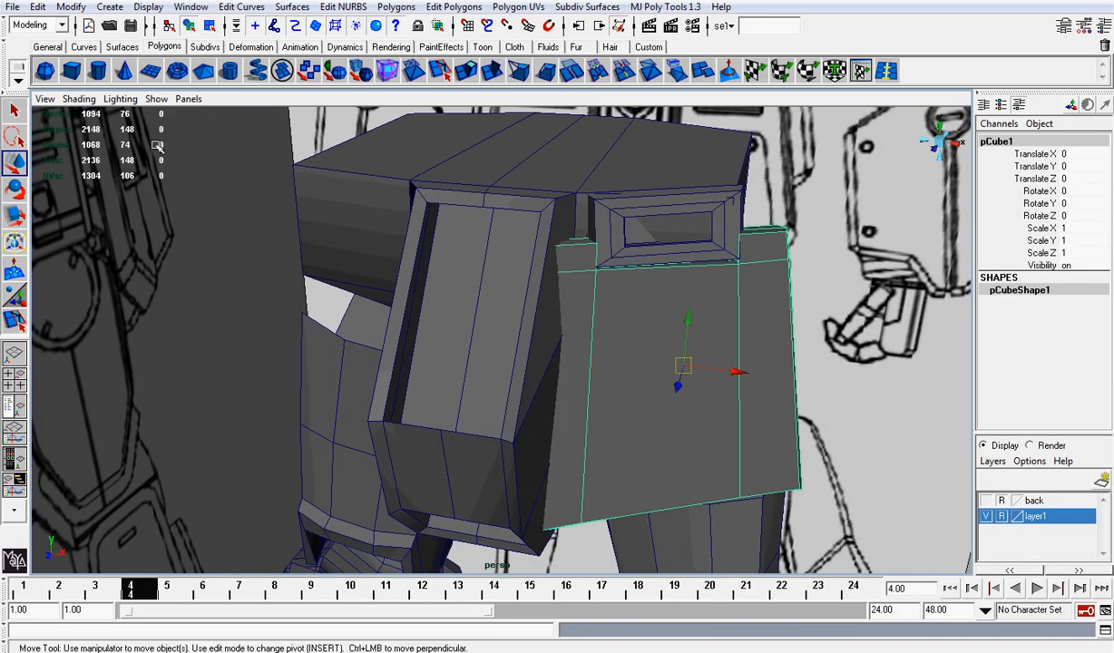
# Isolate the plate with View Selected, move its end vertices, then show the whole model again
pyautogui.click(156, 98)
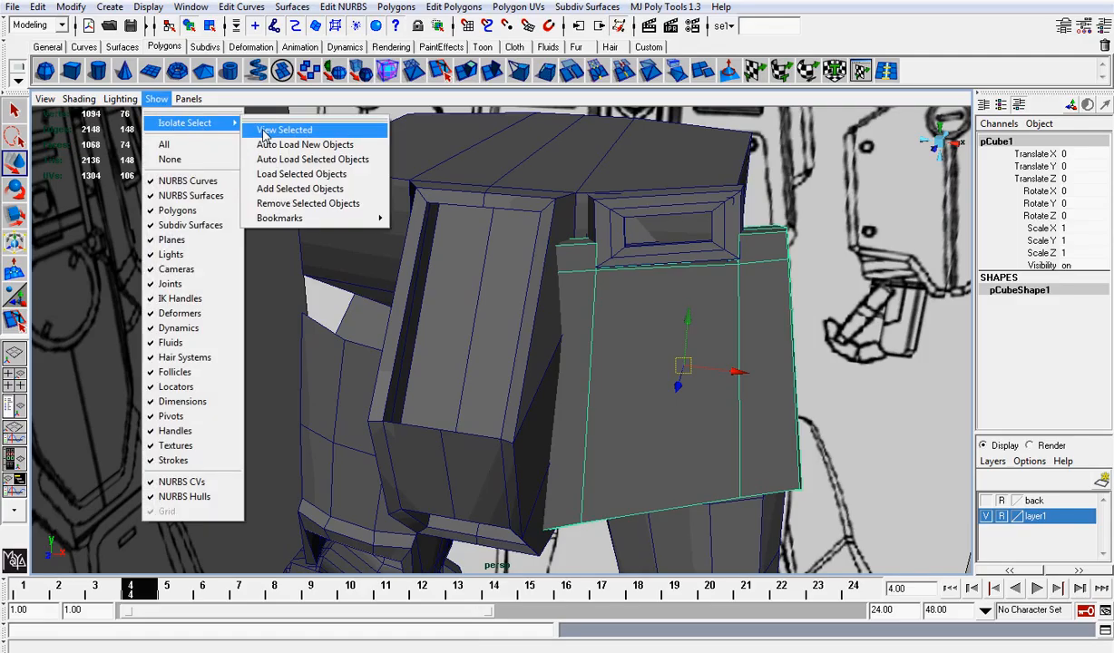
pyautogui.click(283, 131)
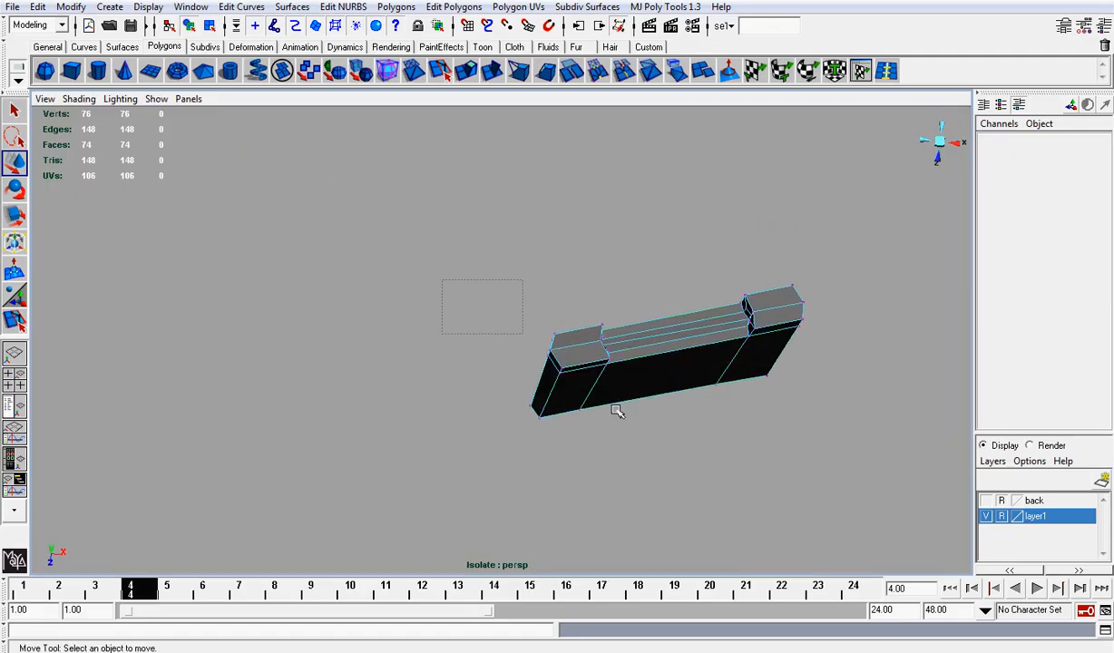
pyautogui.click(616, 375)
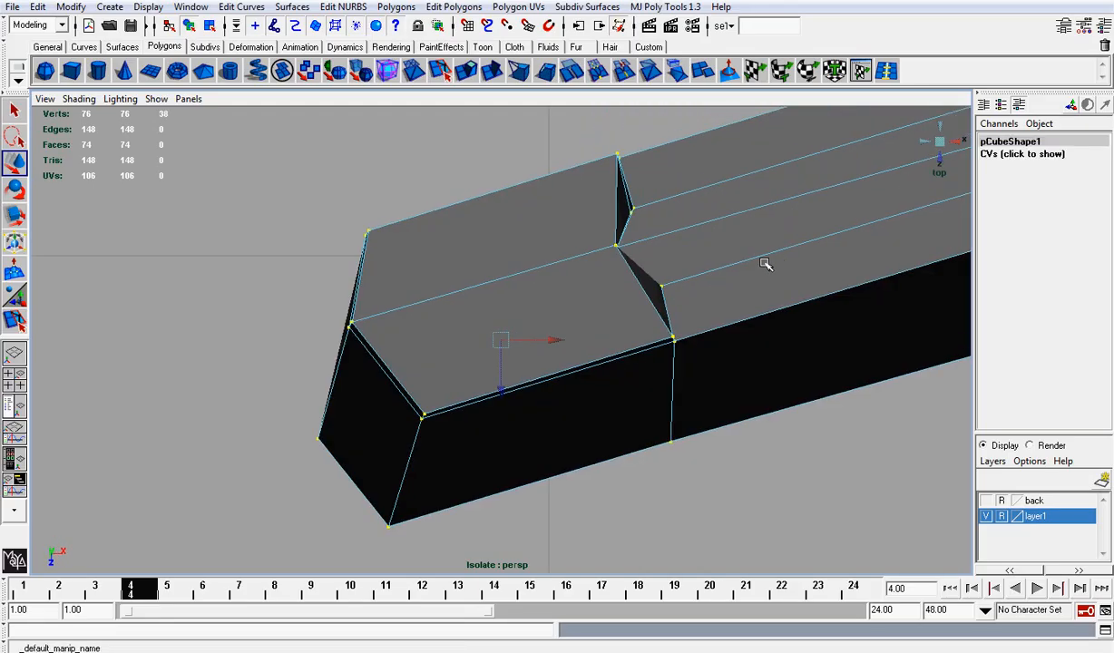
pyautogui.moveTo(765, 265); pyautogui.dragTo(553, 335)
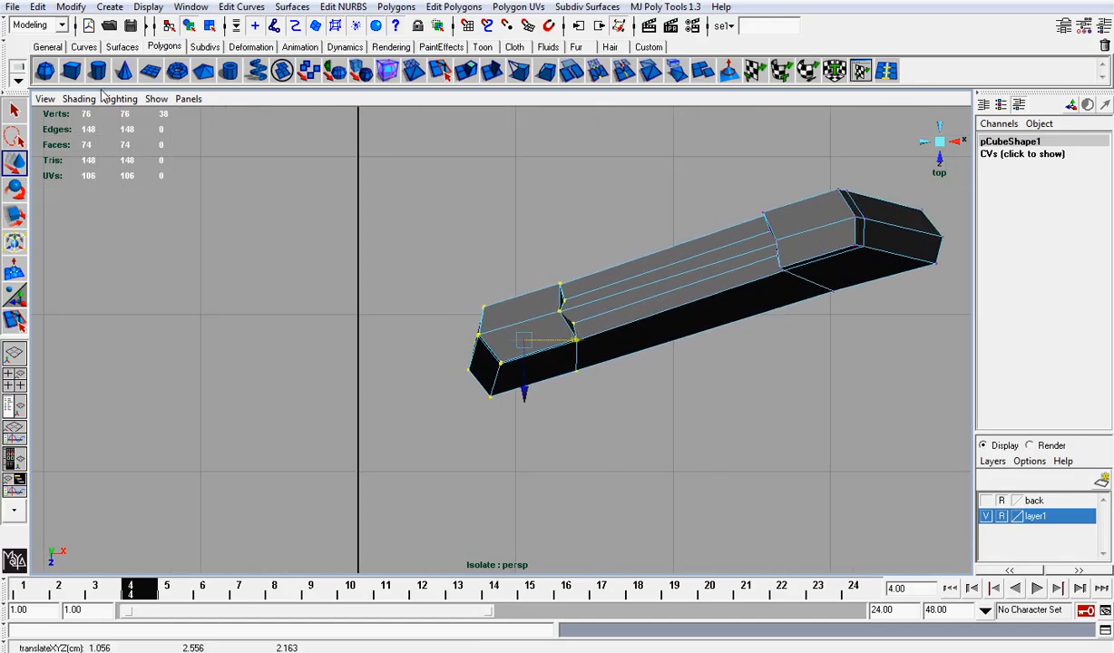
pyautogui.click(156, 98)
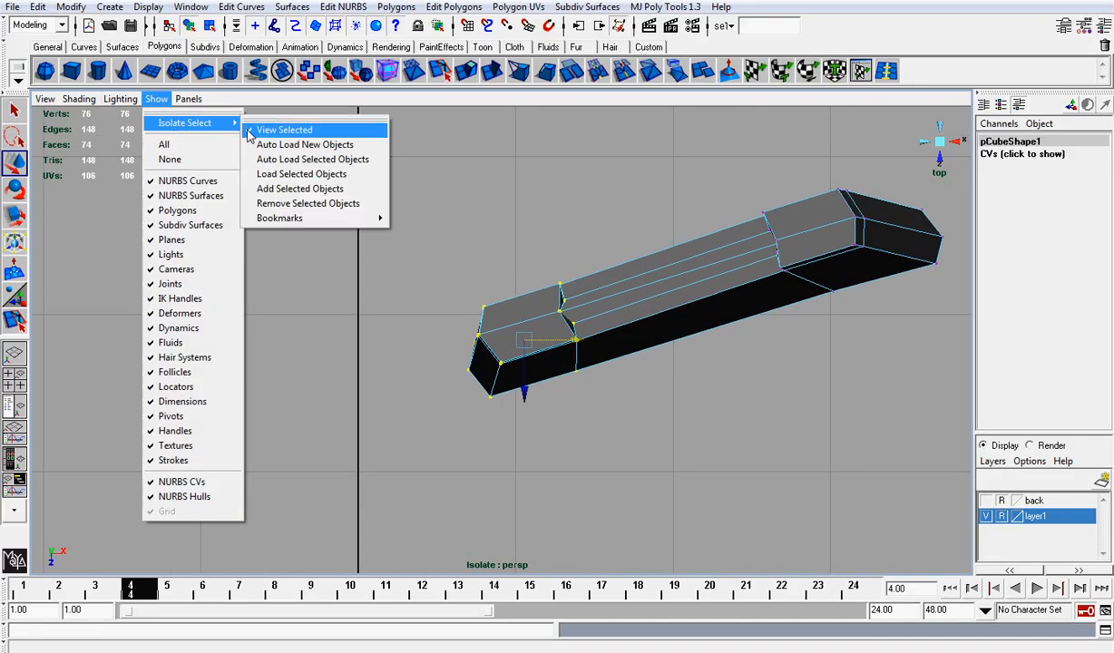
pyautogui.click(283, 130)
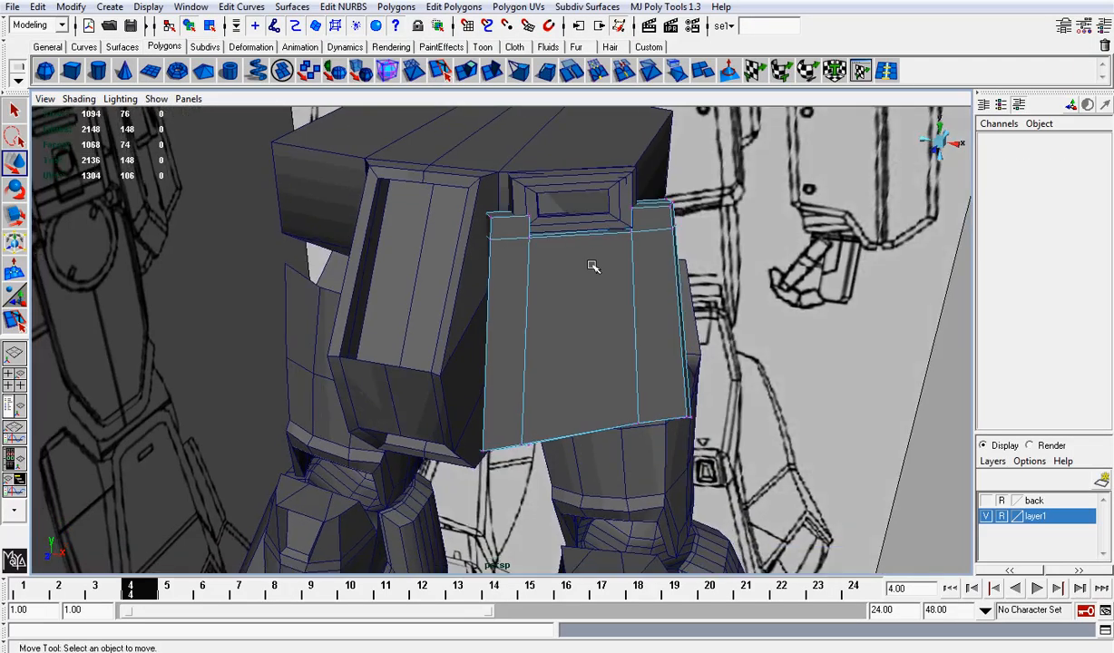
# Switch the top block to Object Mode and move it onto the plate's top, inspecting from around
pyautogui.rightClick(593, 267)
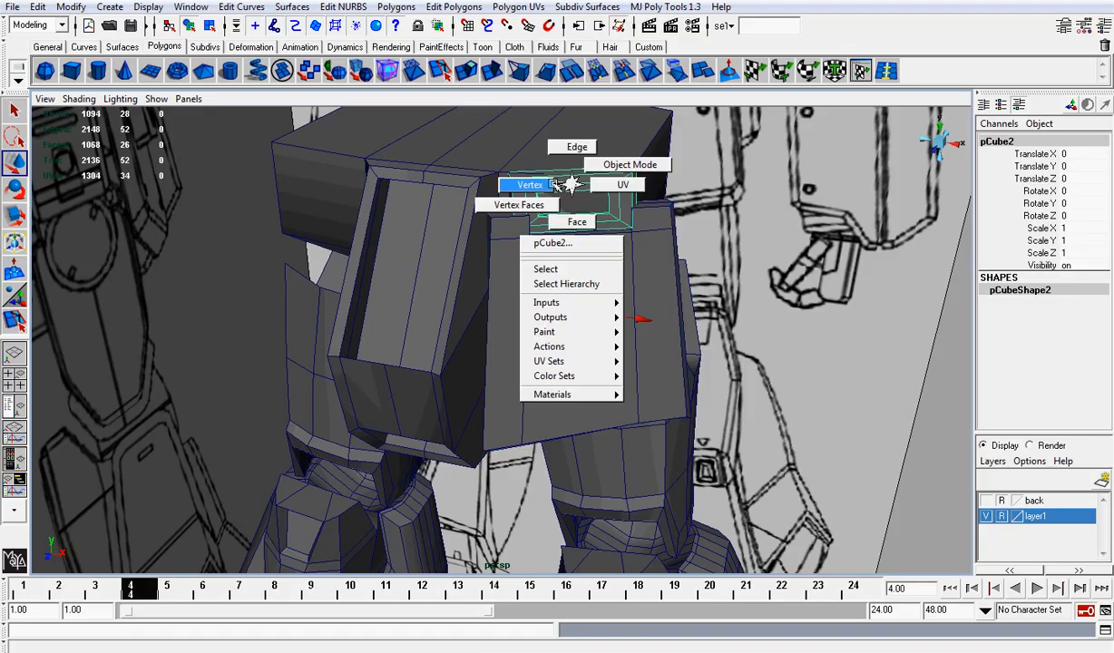
pyautogui.click(530, 185)
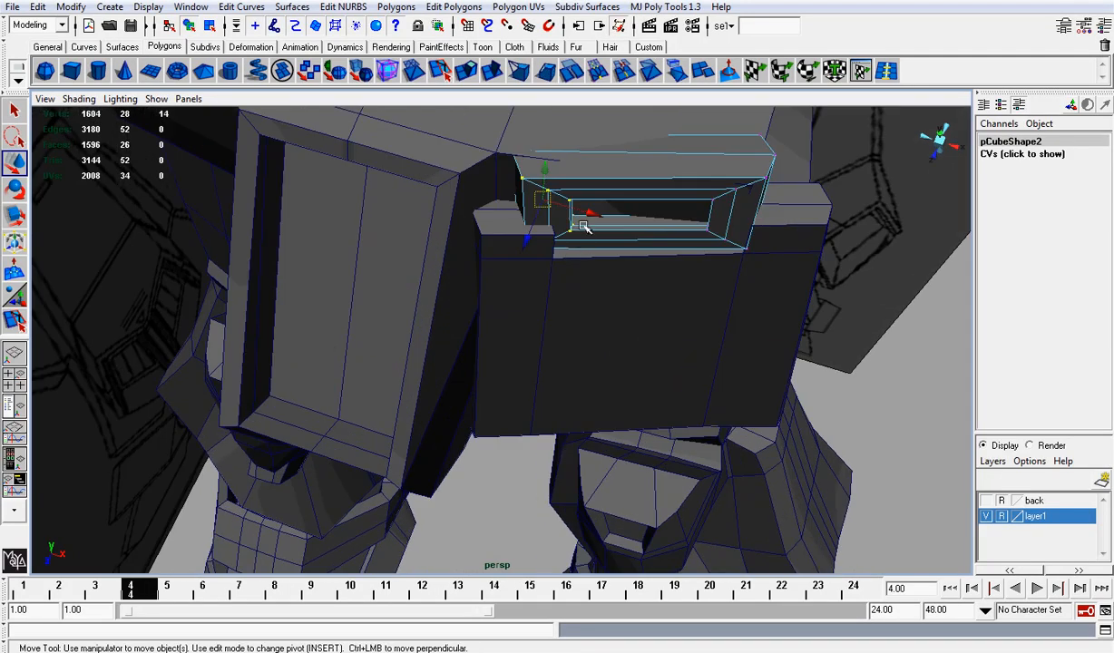
pyautogui.moveTo(584, 225); pyautogui.dragTo(631, 215)
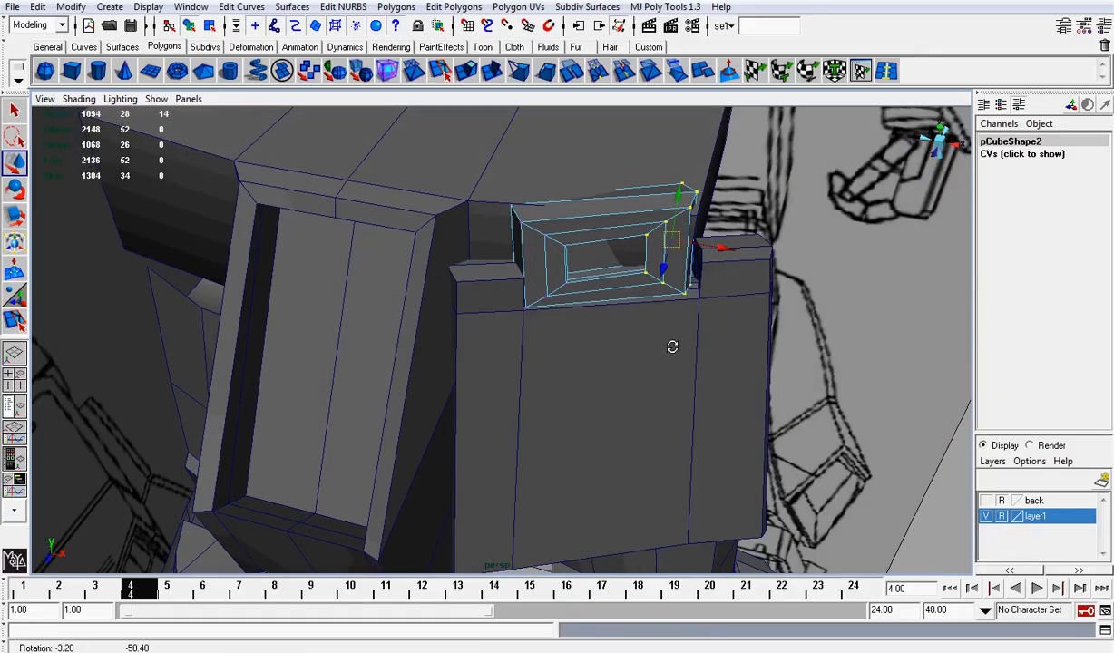
pyautogui.moveTo(671, 345); pyautogui.dragTo(773, 363)
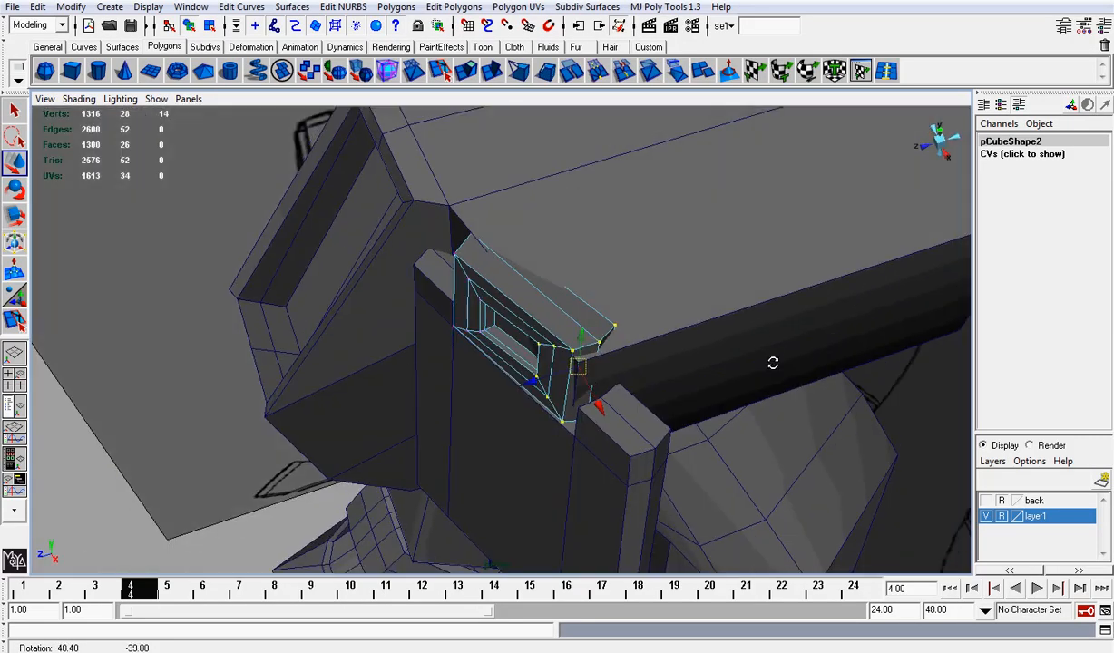
pyautogui.moveTo(773, 363); pyautogui.dragTo(508, 462)
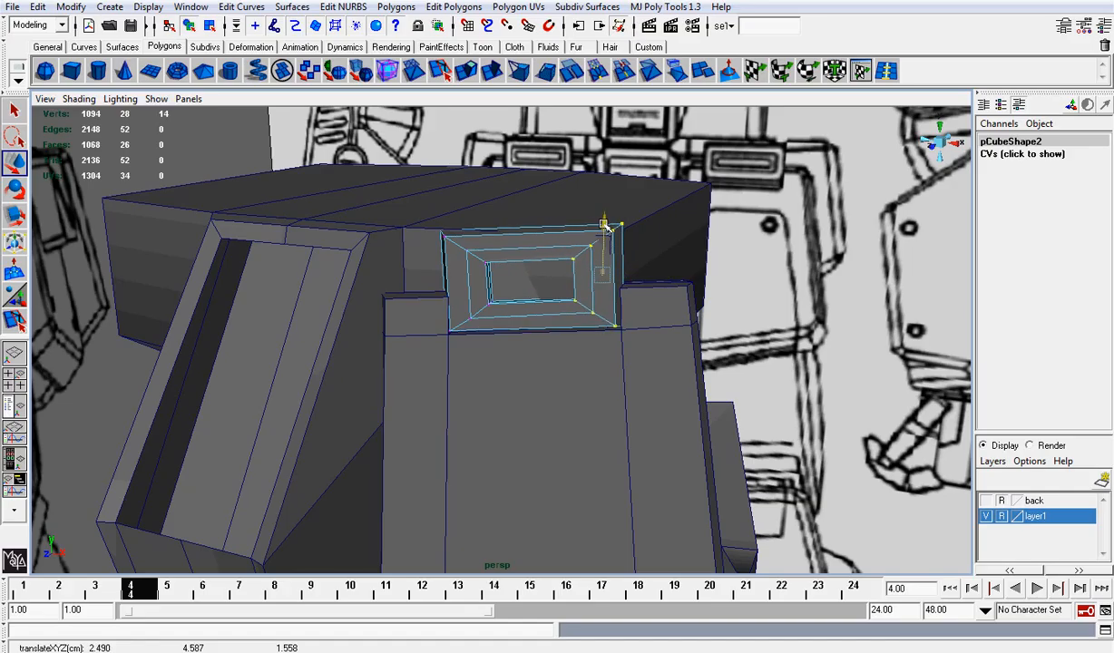
# Reposition and raise the top block onto the plate's upper edge, checking it from the side
pyautogui.moveTo(606, 225); pyautogui.dragTo(655, 276)
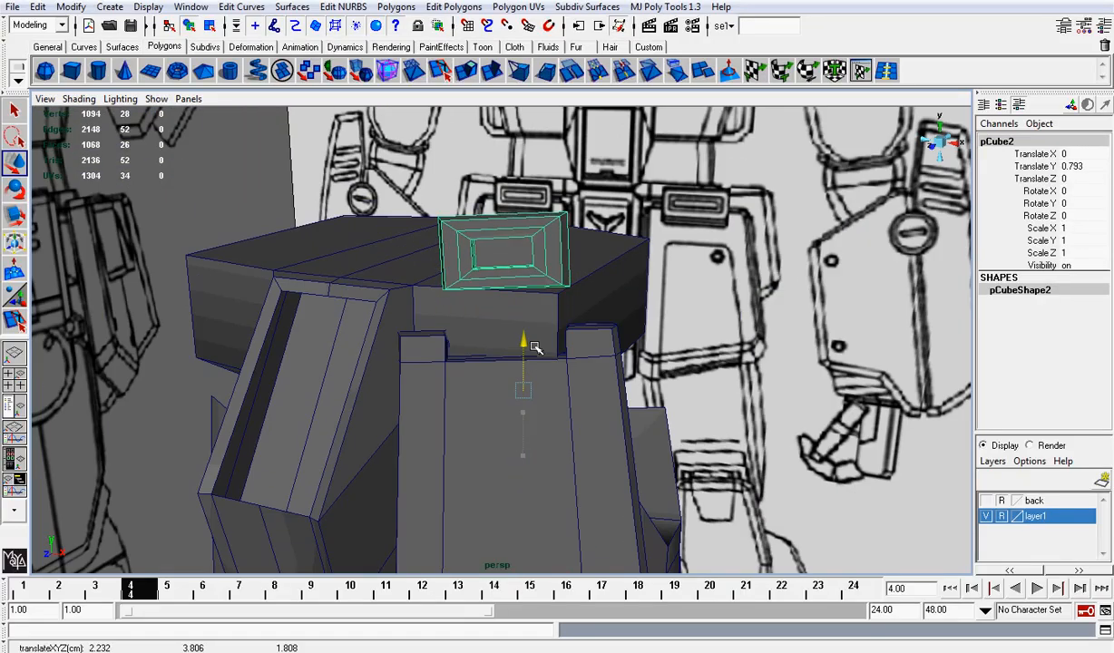
pyautogui.moveTo(535, 348); pyautogui.dragTo(535, 326)
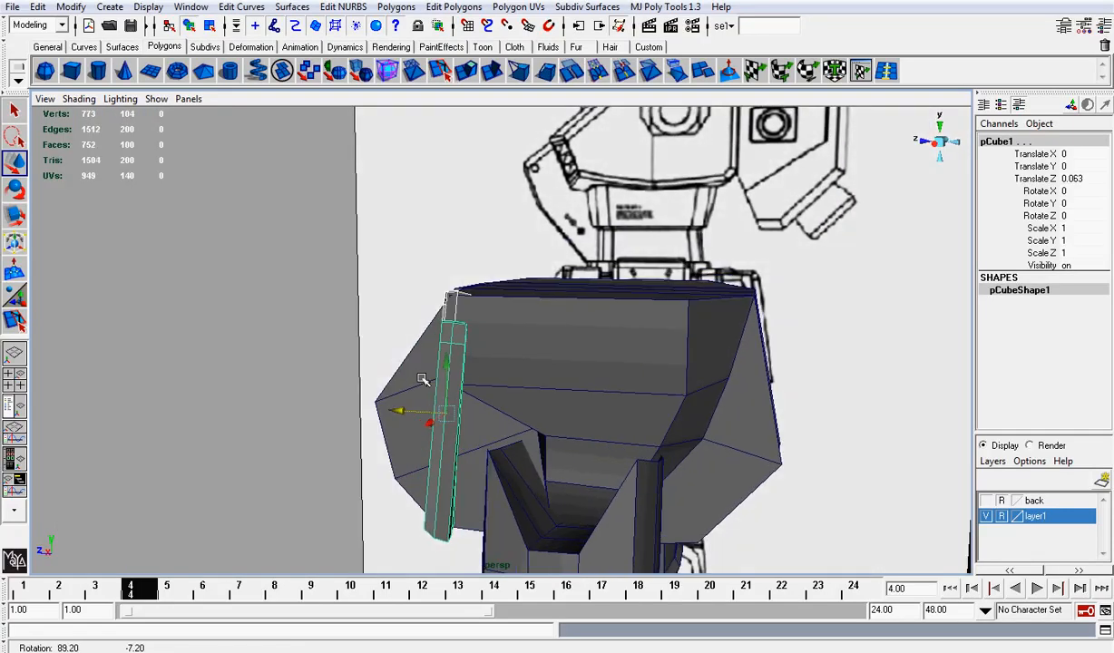
pyautogui.moveTo(445, 381); pyautogui.dragTo(432, 408)
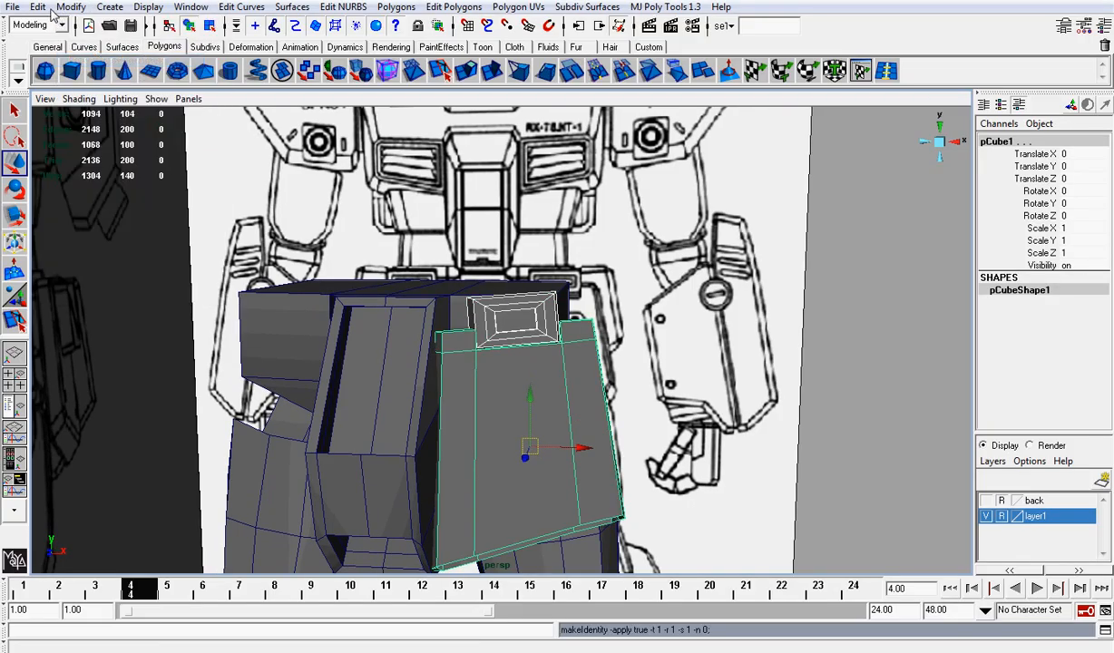
# Delete the thigh plate's construction history via Edit > Delete by Type
pyautogui.click(36, 7)
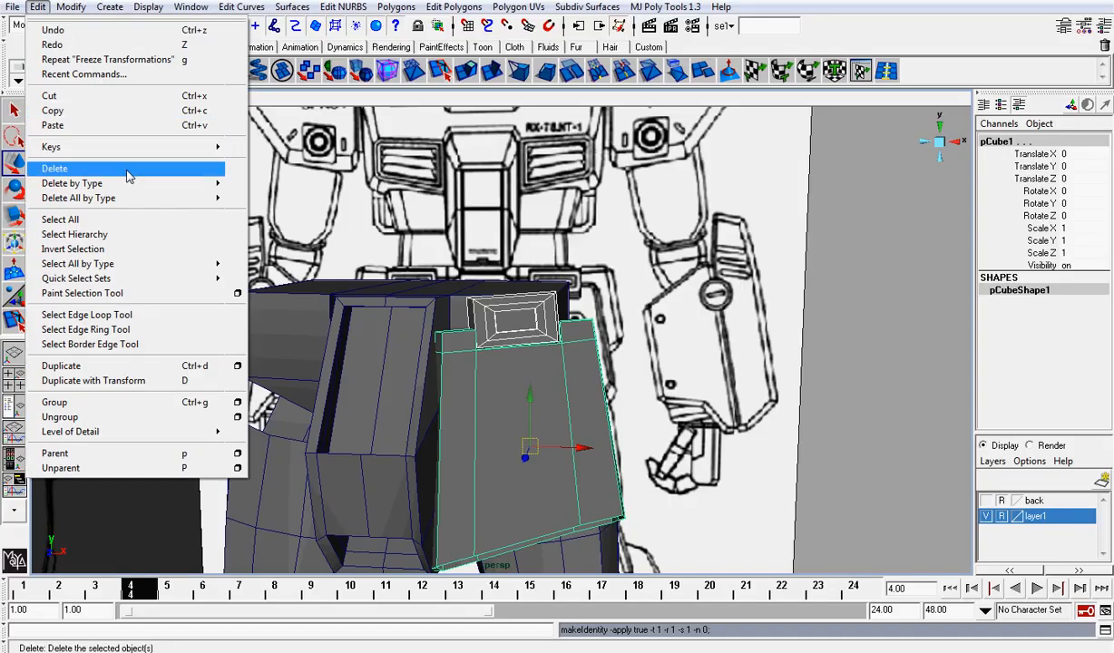
pyautogui.click(55, 167)
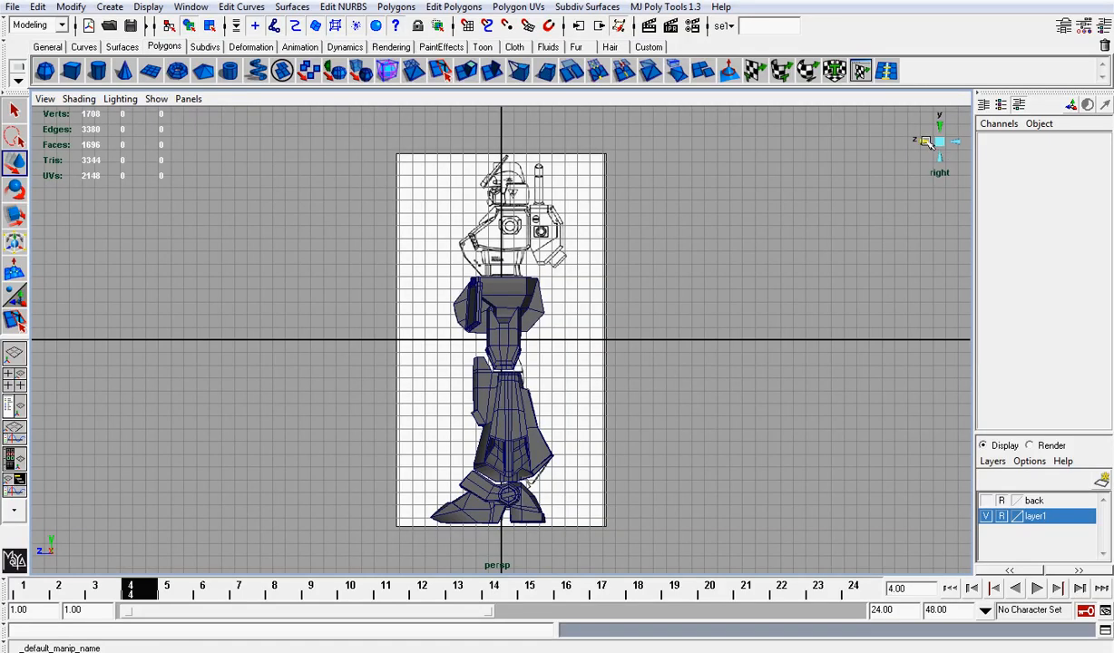
pyautogui.click(960, 141)
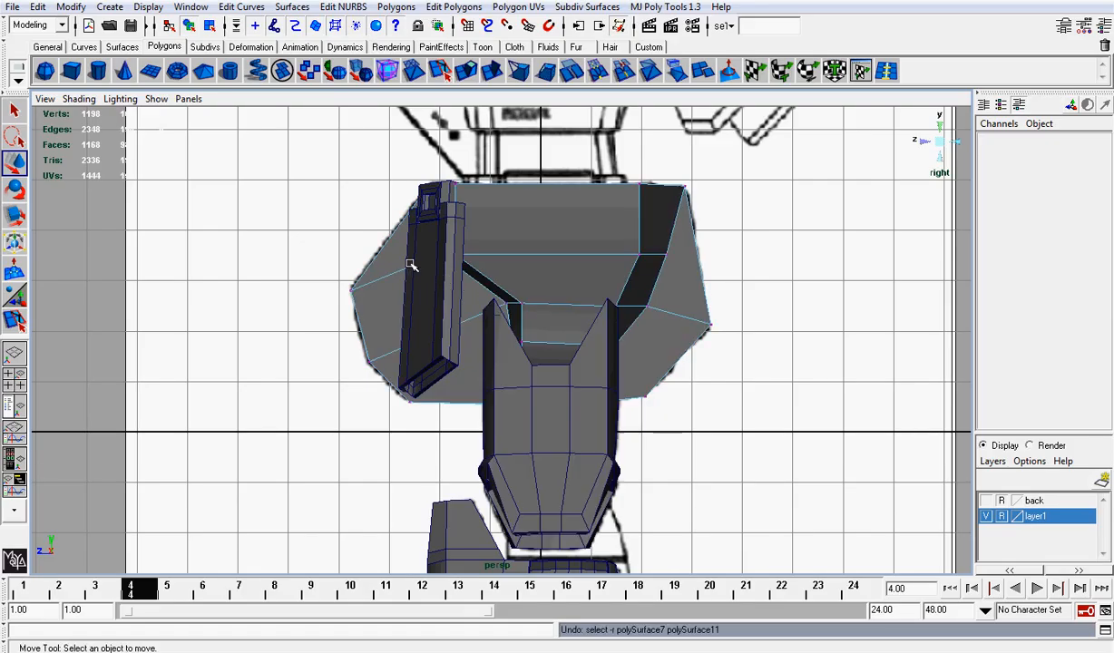
pyautogui.click(78, 98)
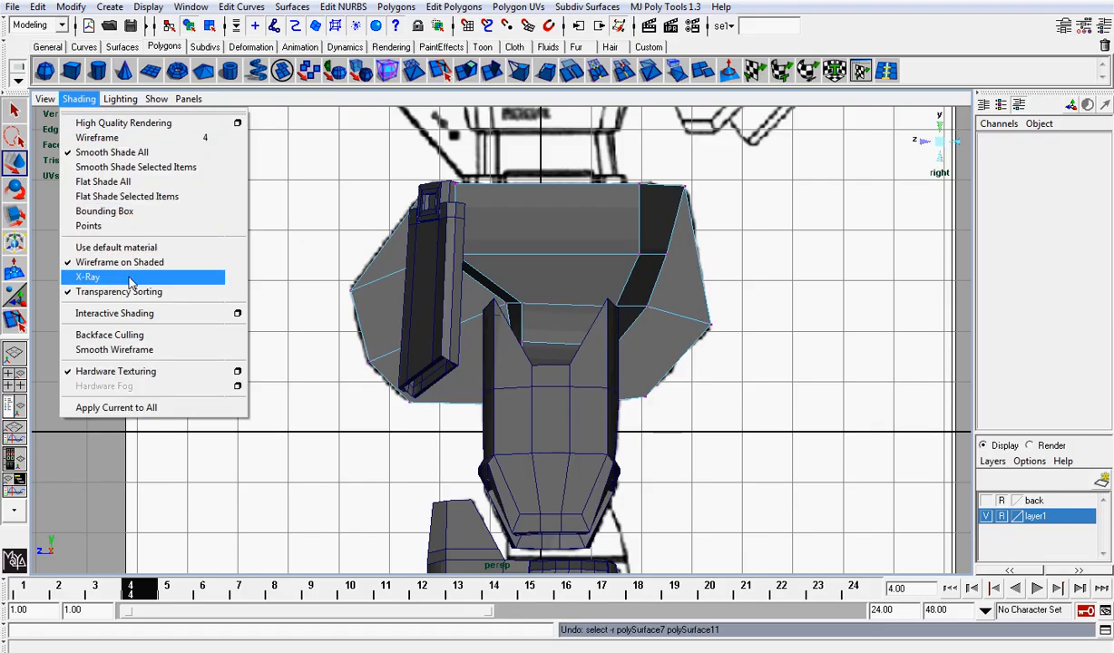
pyautogui.click(87, 276)
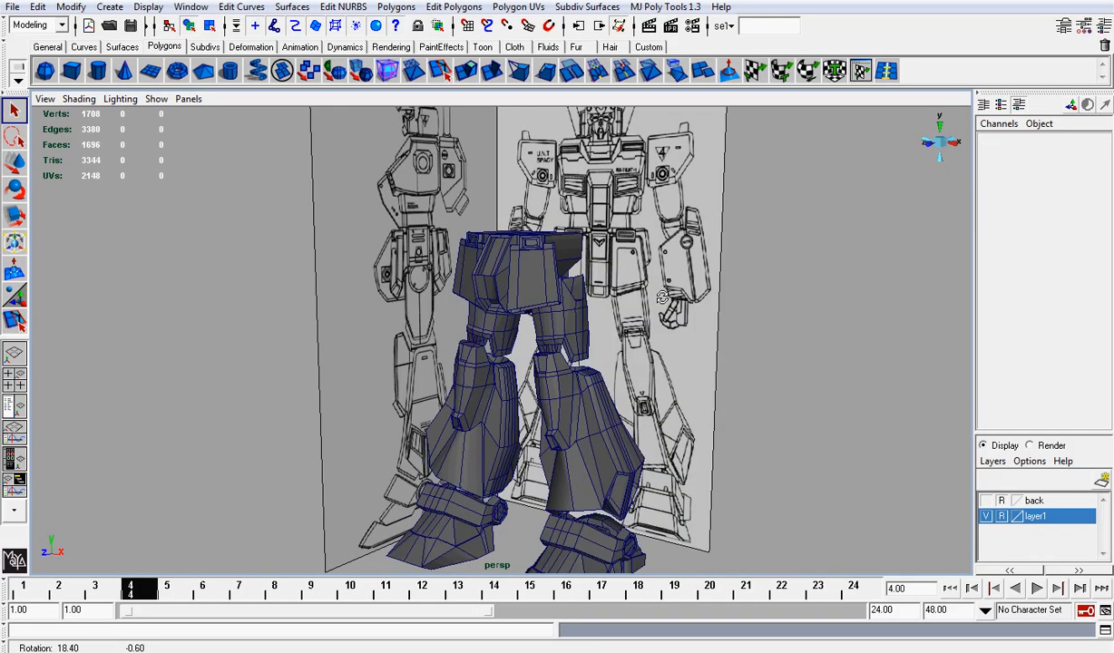
pyautogui.moveTo(662, 300); pyautogui.dragTo(672, 308)
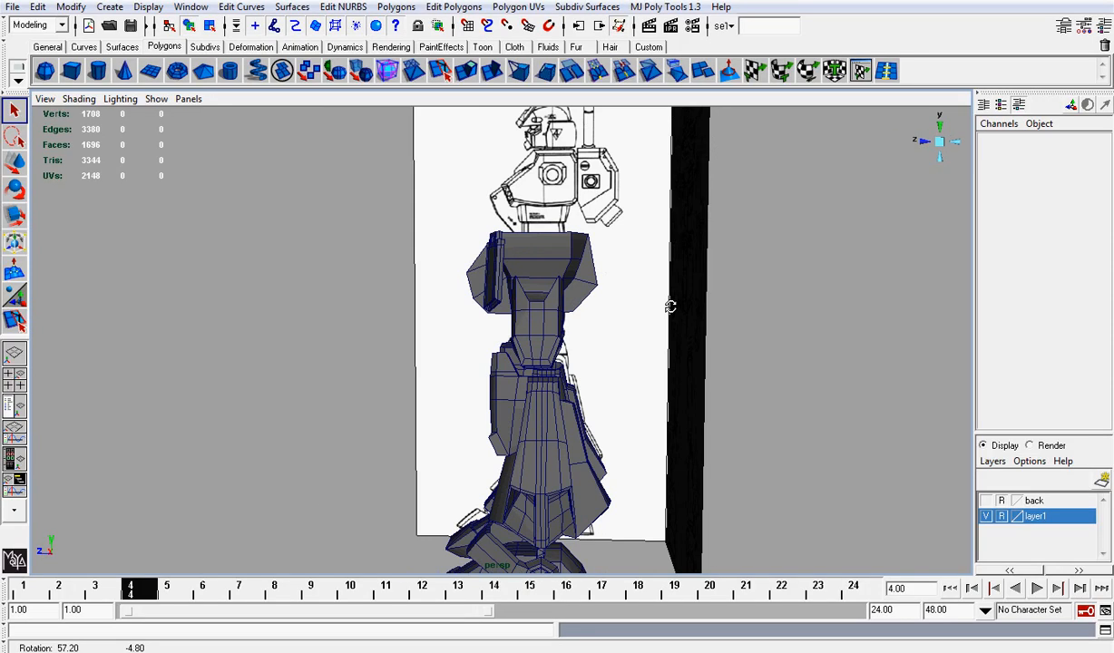